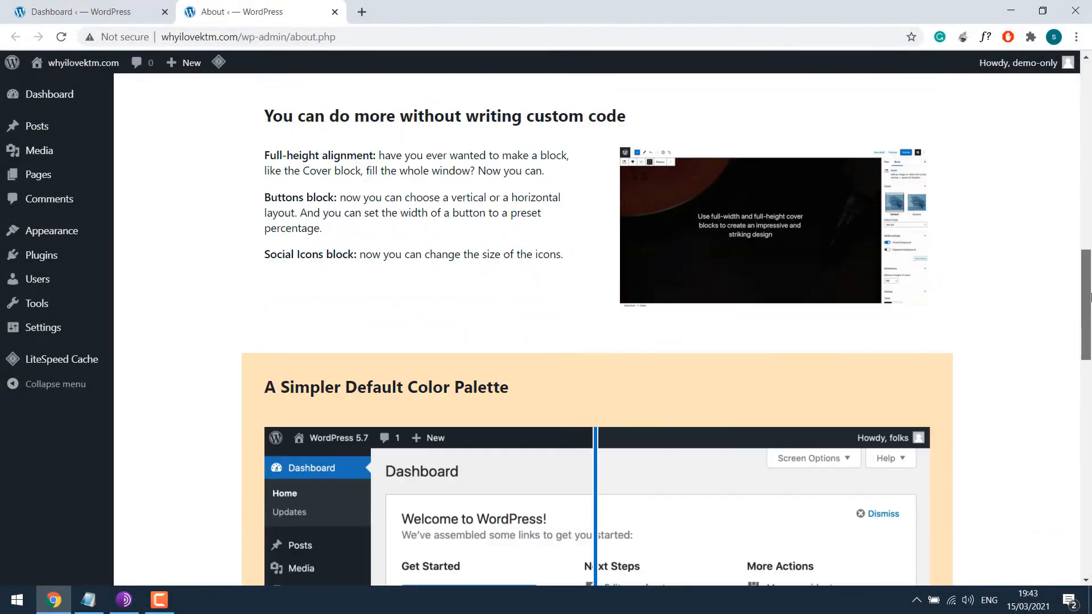
# Review the HTTPS warning and ZeroSSL certificate preview, then leave the Windows desktop showing.
pyautogui.scroll(-3)
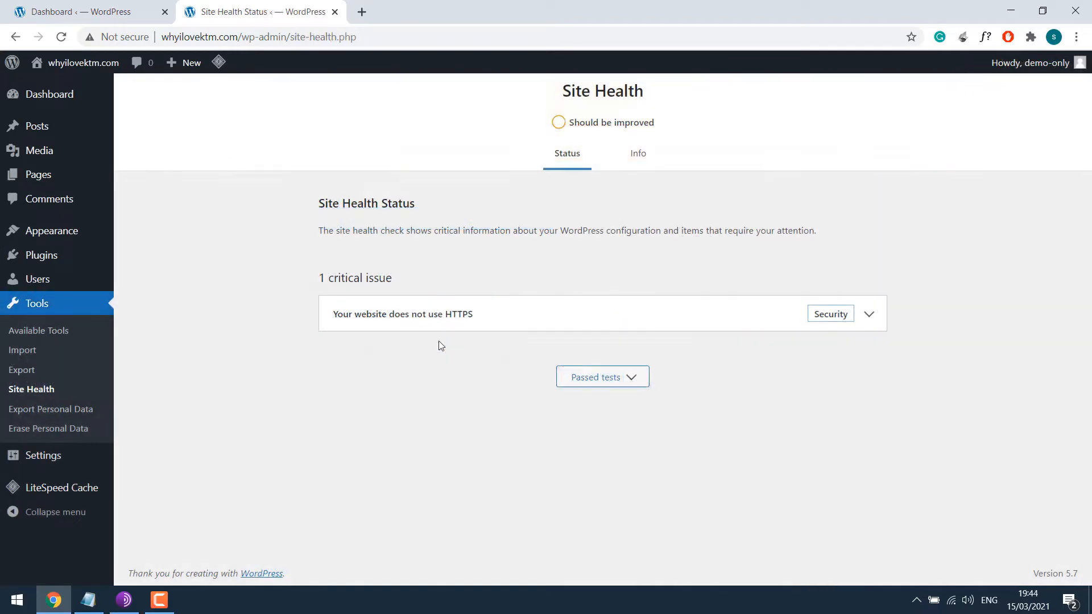
pyautogui.moveTo(384, 343)
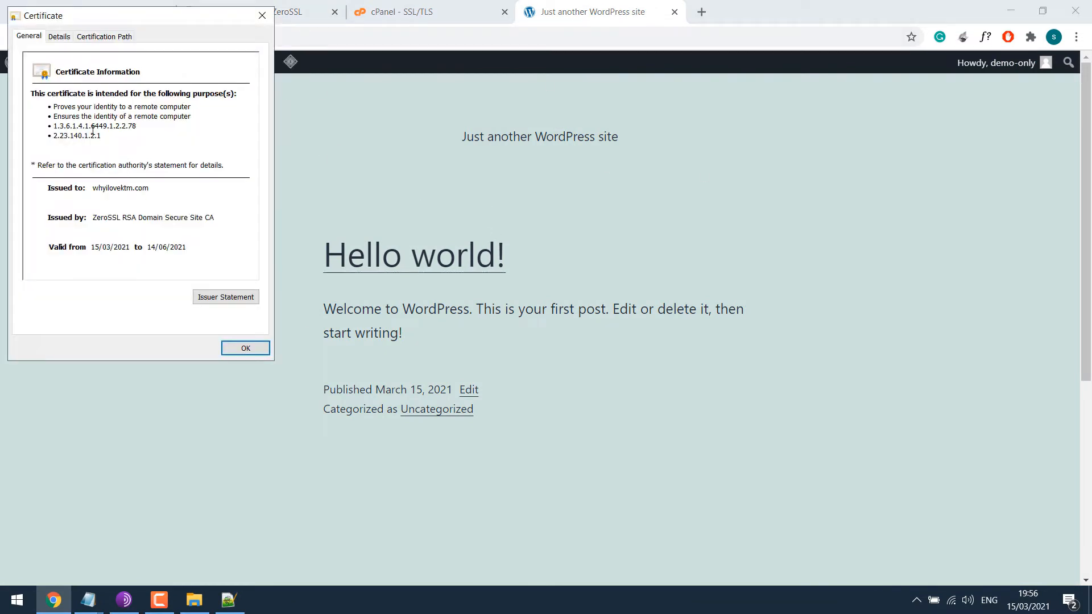
pyautogui.moveTo(155, 293)
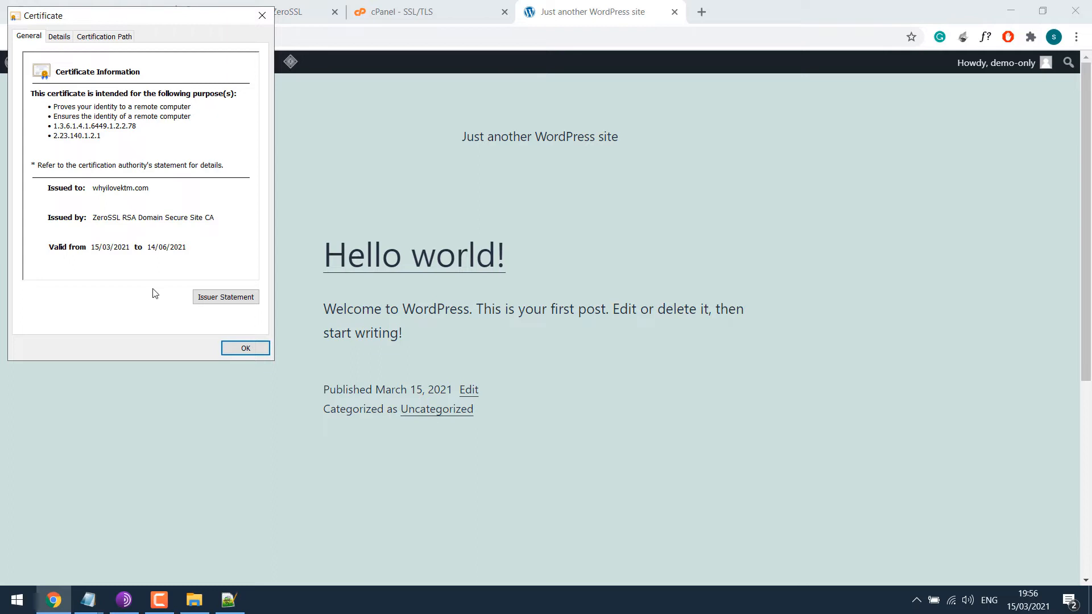
pyautogui.click(245, 348)
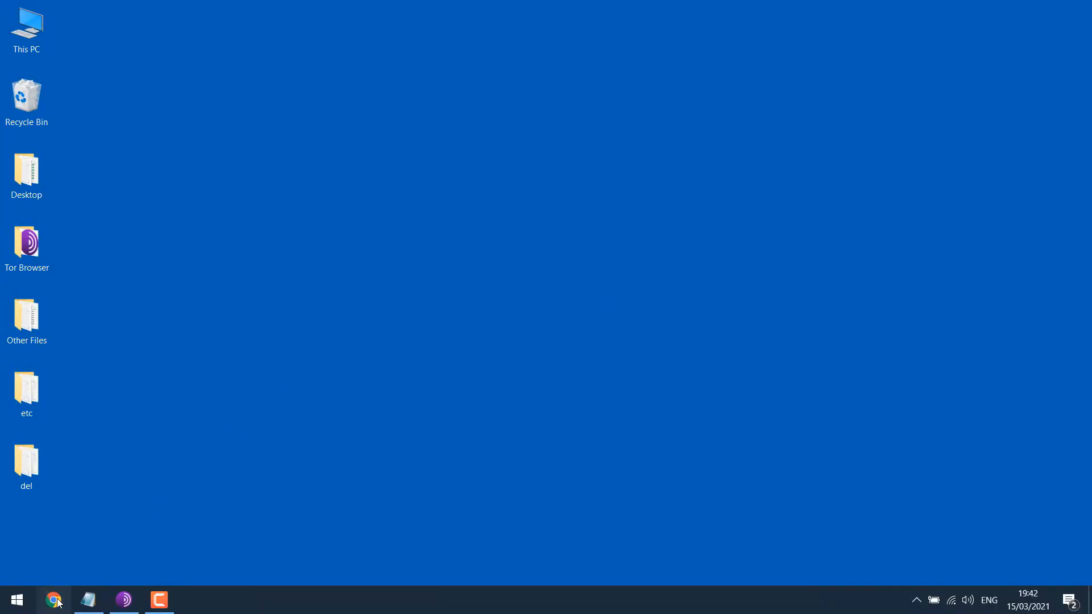
# Log in at wp-login.php and scroll the 5.7 About page to 'From HTTP to HTTPS in a single click'.
pyautogui.click(53, 600)
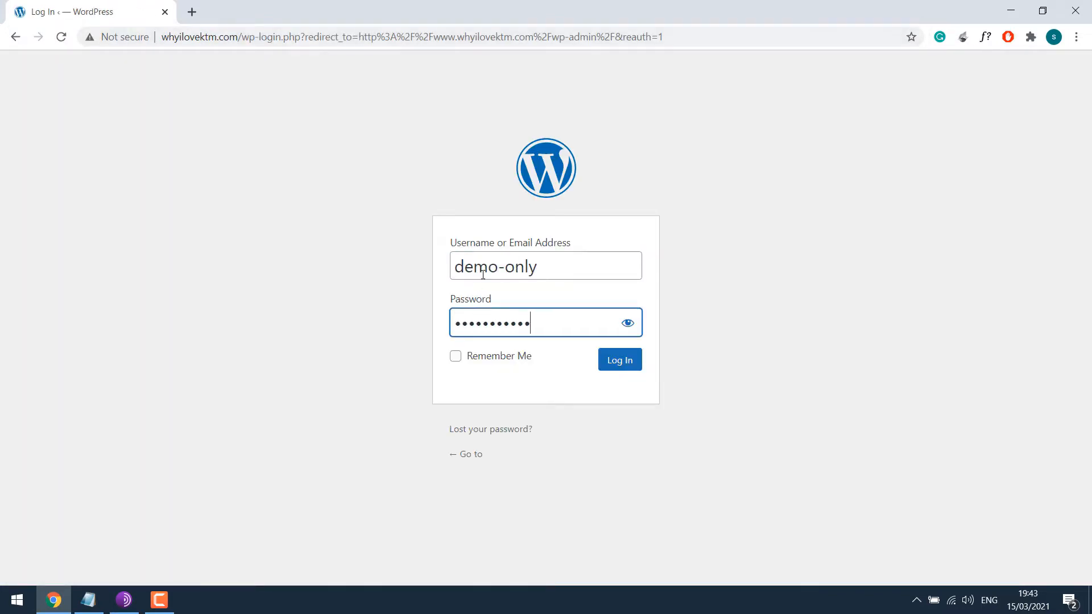
pyautogui.click(620, 359)
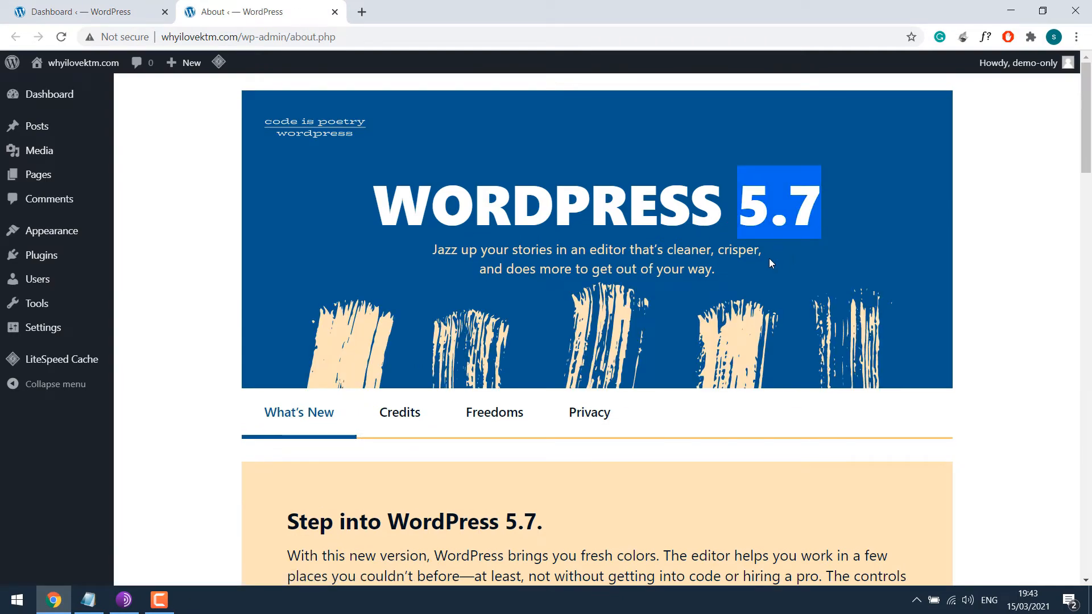
pyautogui.scroll(-3)
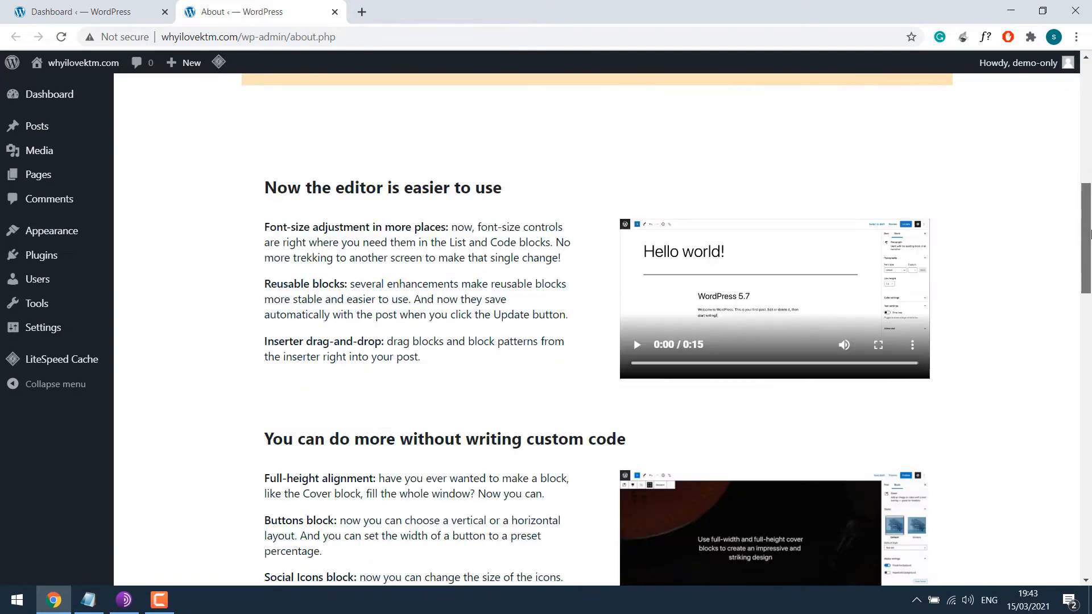
pyautogui.scroll(-3)
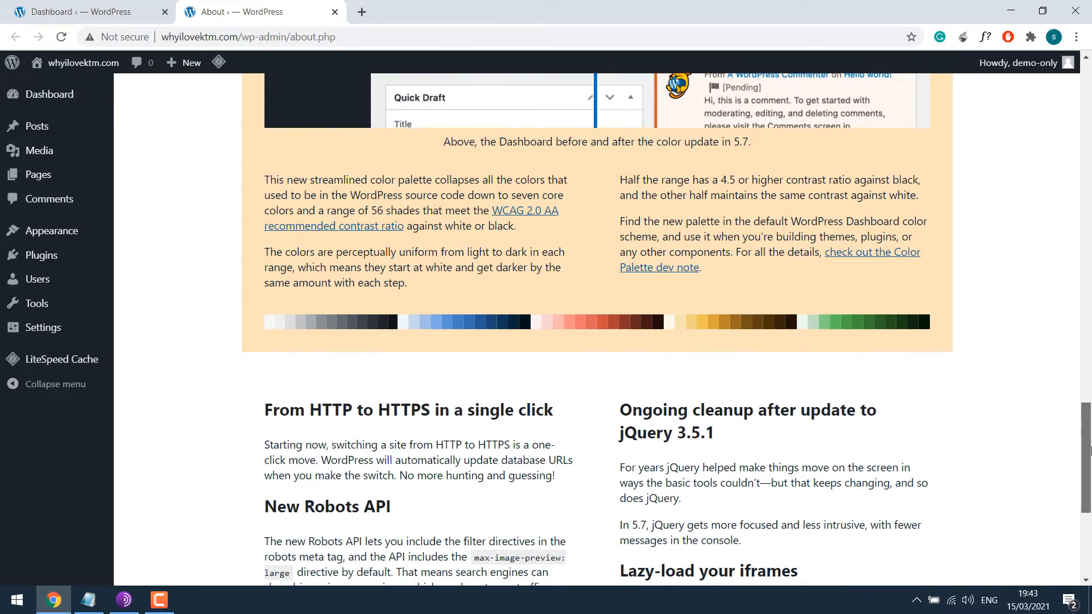
pyautogui.scroll(-3)
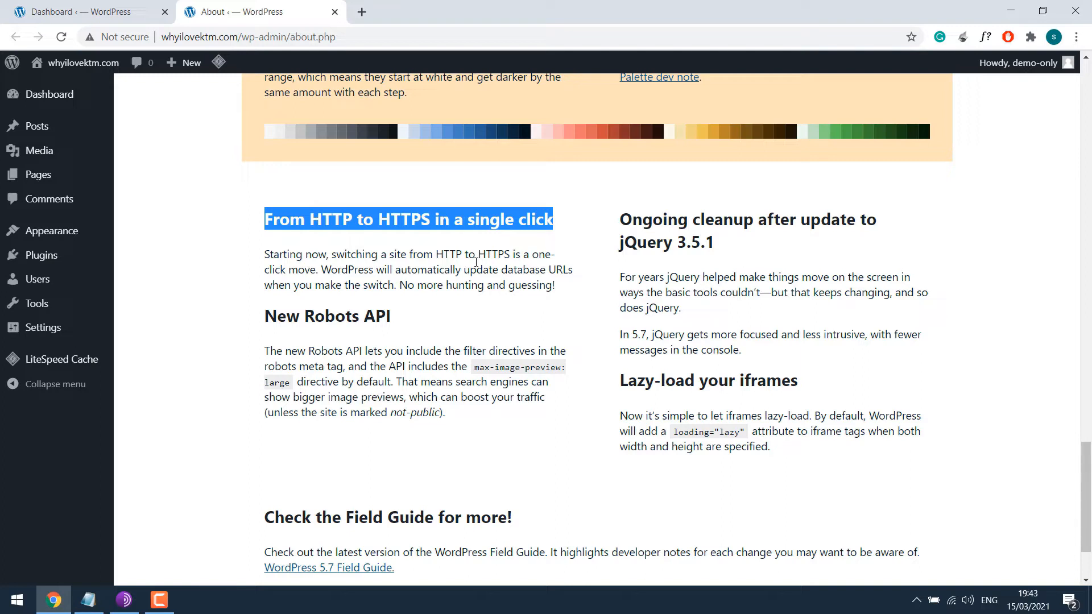
# Go to Tools > Site Health showing the site does not use HTTPS.
pyautogui.click(389, 316)
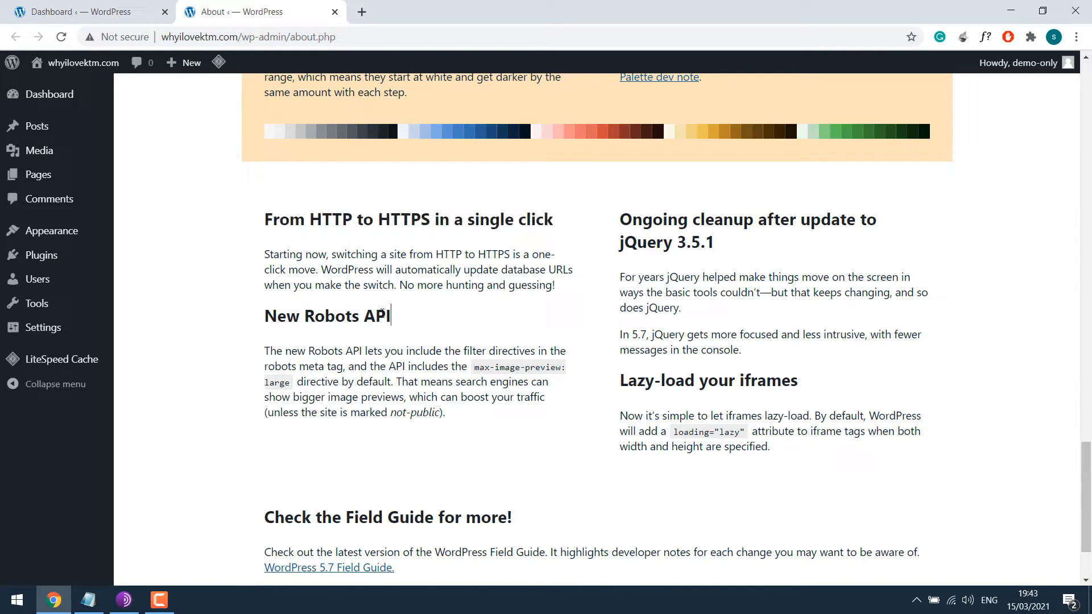
pyautogui.moveTo(36, 303)
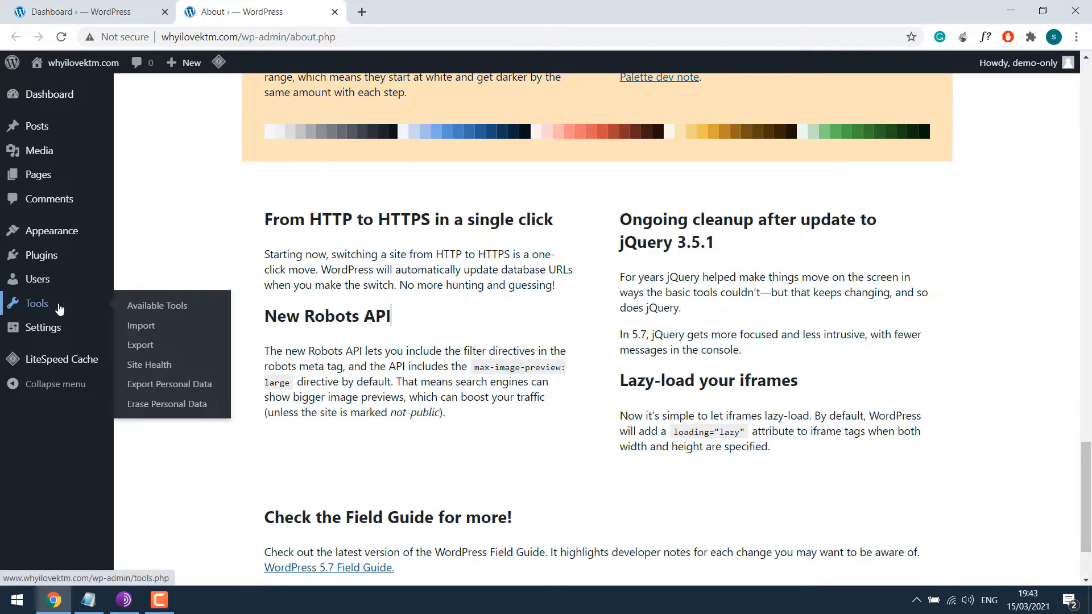
pyautogui.click(149, 364)
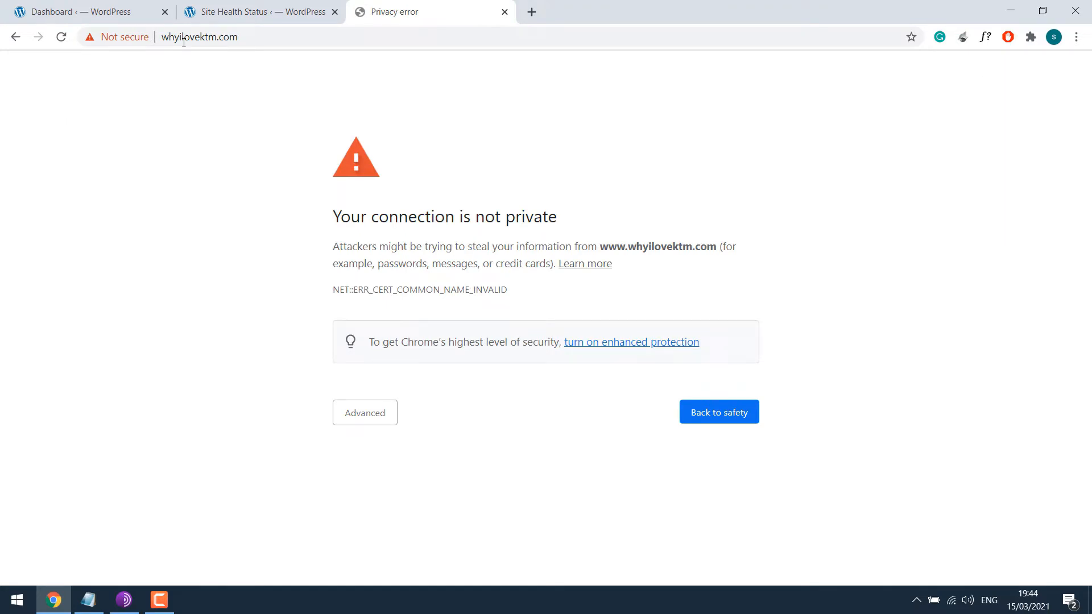
pyautogui.moveTo(518, 18)
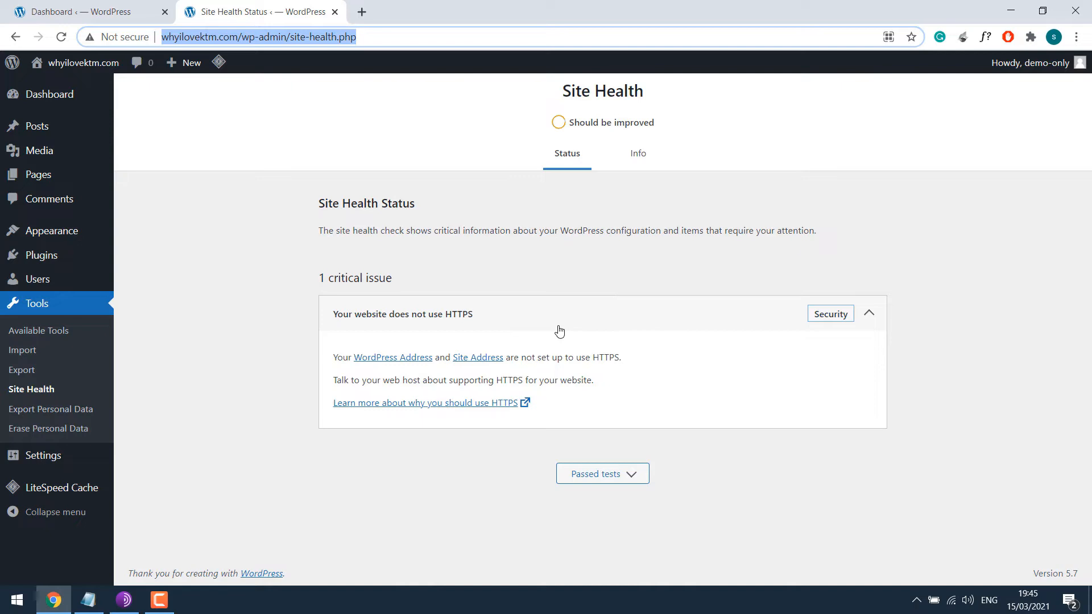
# Register a free SSL For Free account with email and password to reach the ZeroSSL dashboard.
pyautogui.click(364, 12)
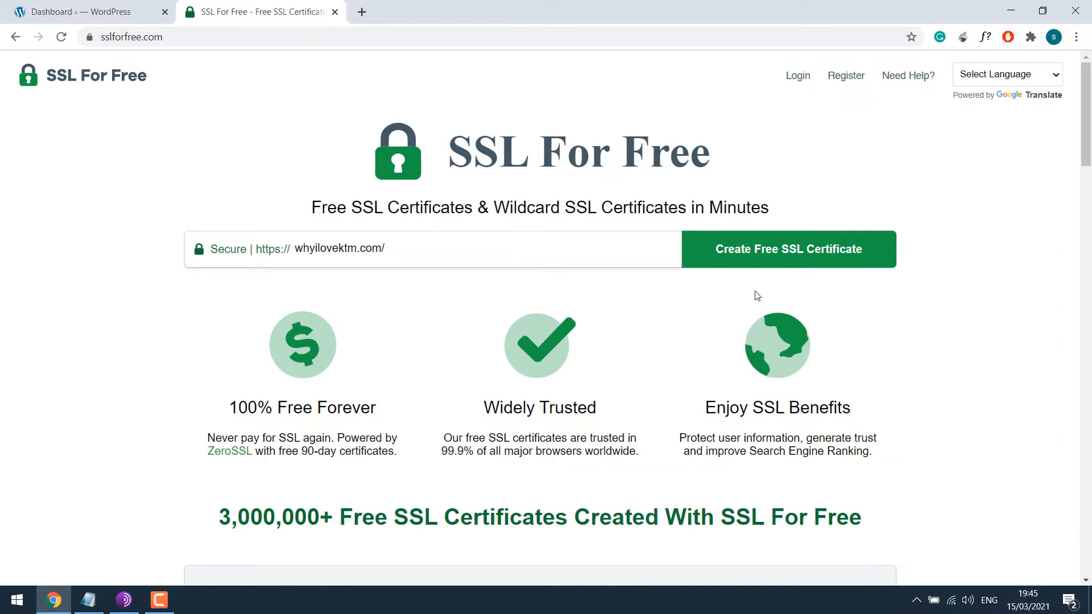
pyautogui.click(755, 249)
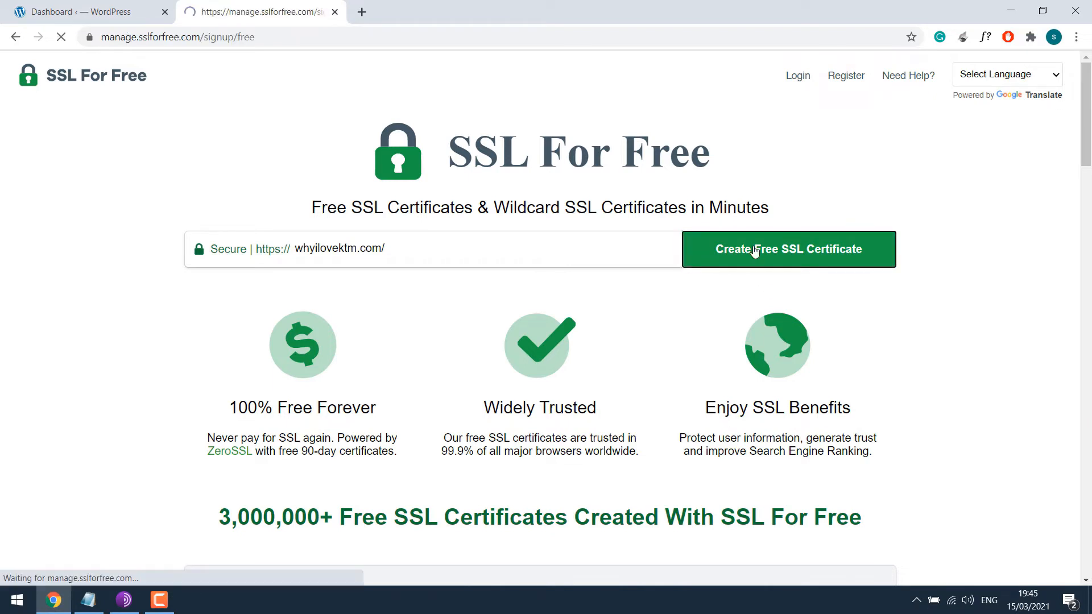
pyautogui.click(755, 249)
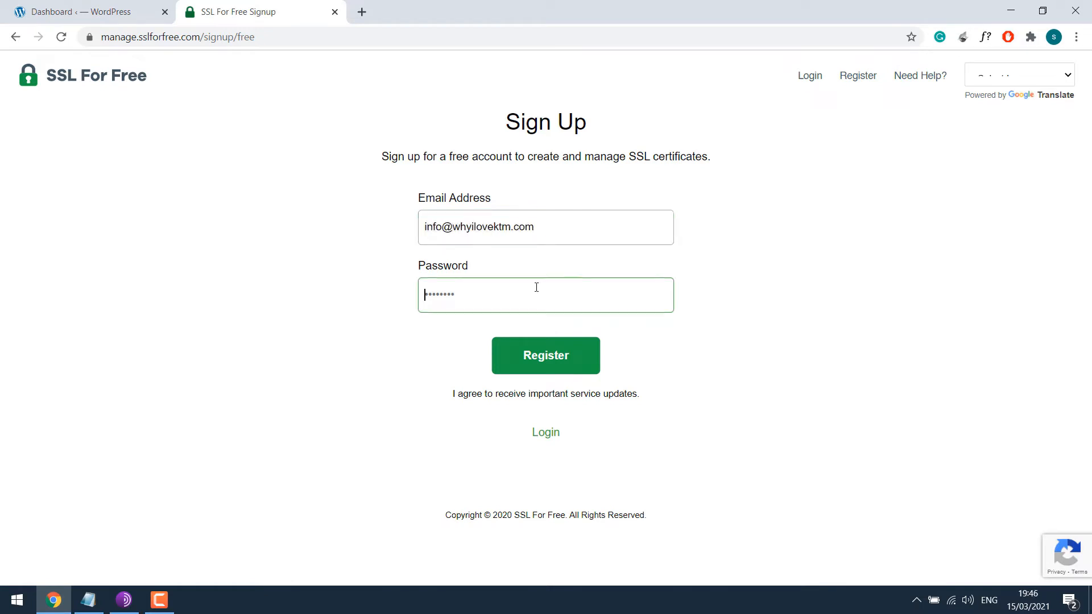
pyautogui.click(545, 355)
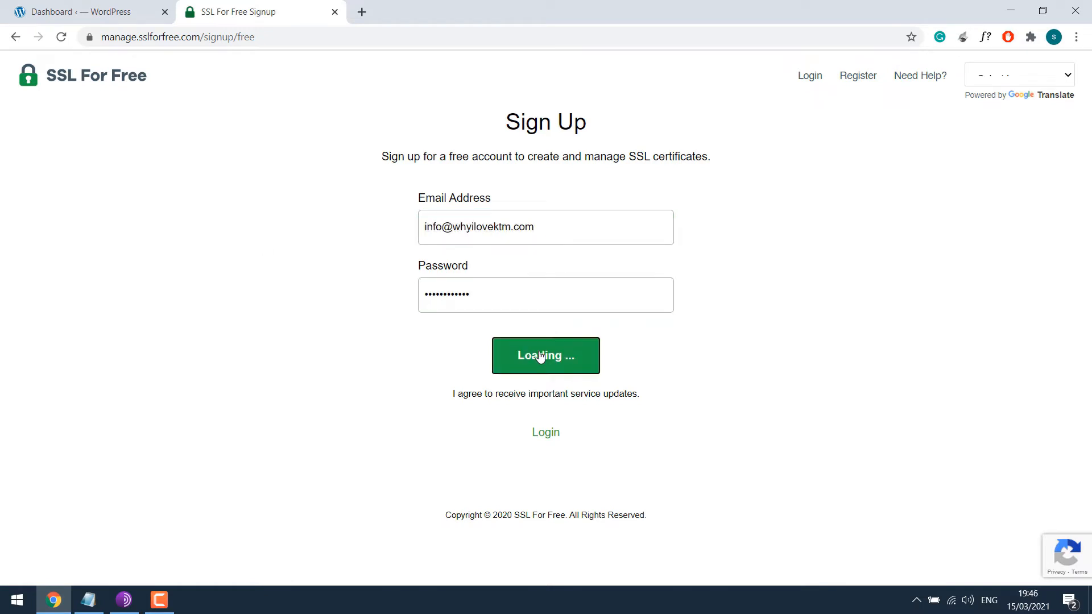
pyautogui.click(546, 355)
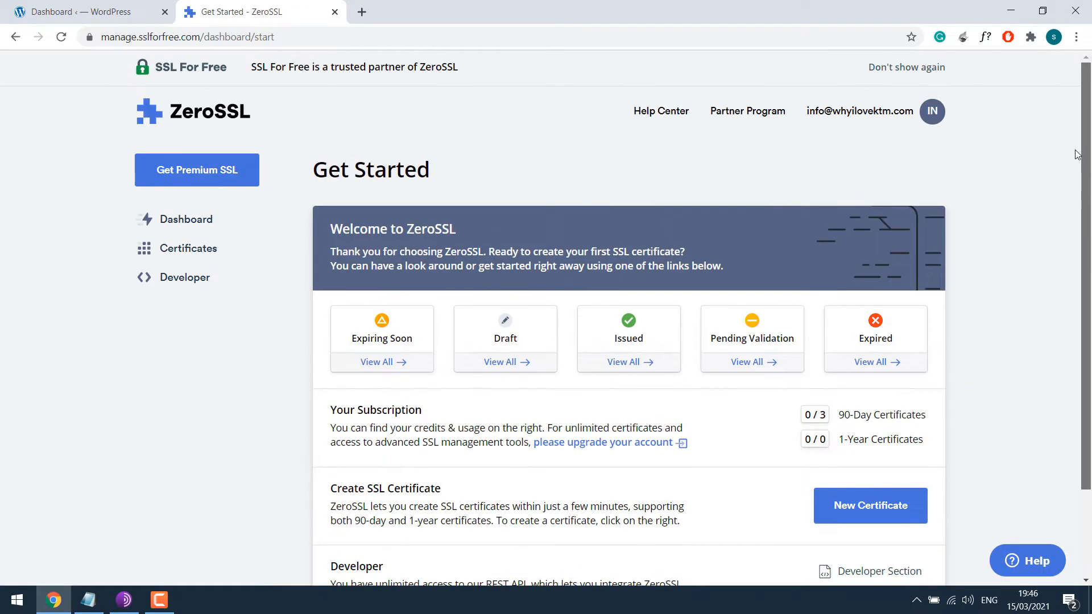
# Start a new ZeroSSL certificate for whyilovektm.com and confirm the domain.
pyautogui.click(188, 248)
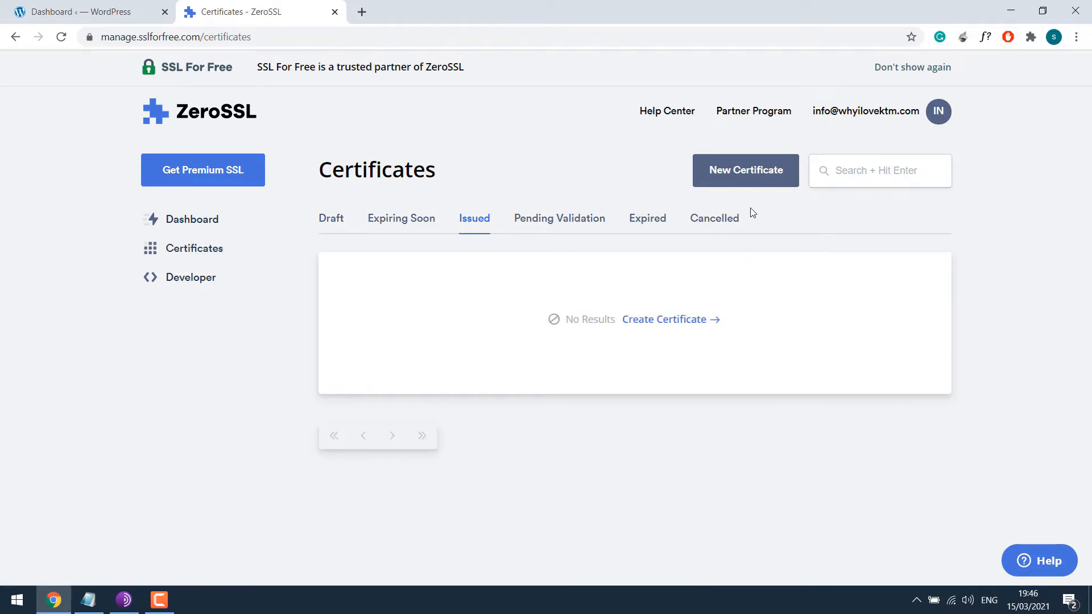
pyautogui.click(745, 171)
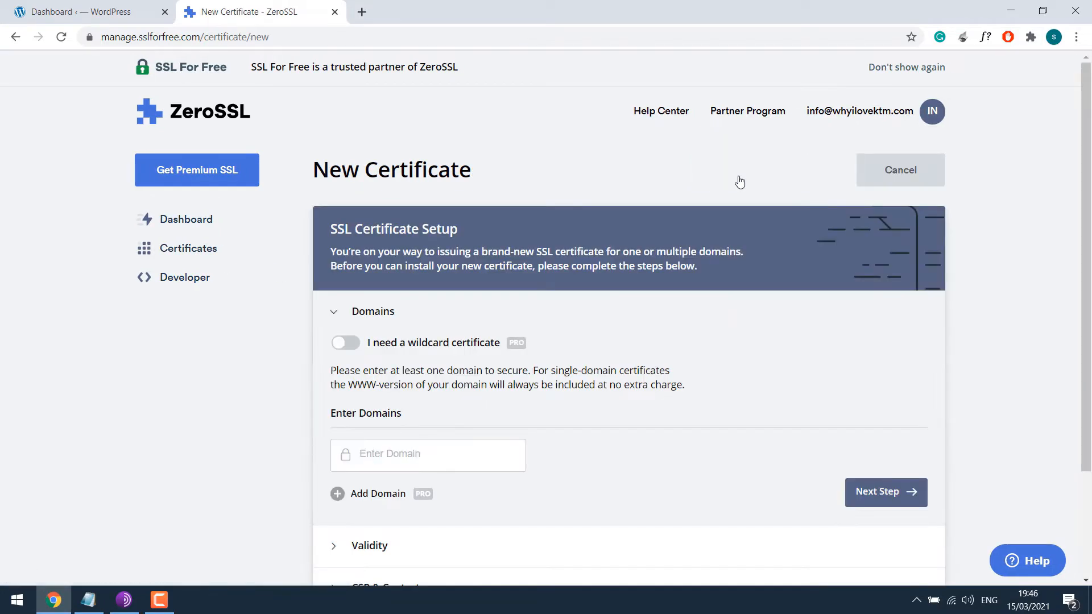
pyautogui.scroll(-3)
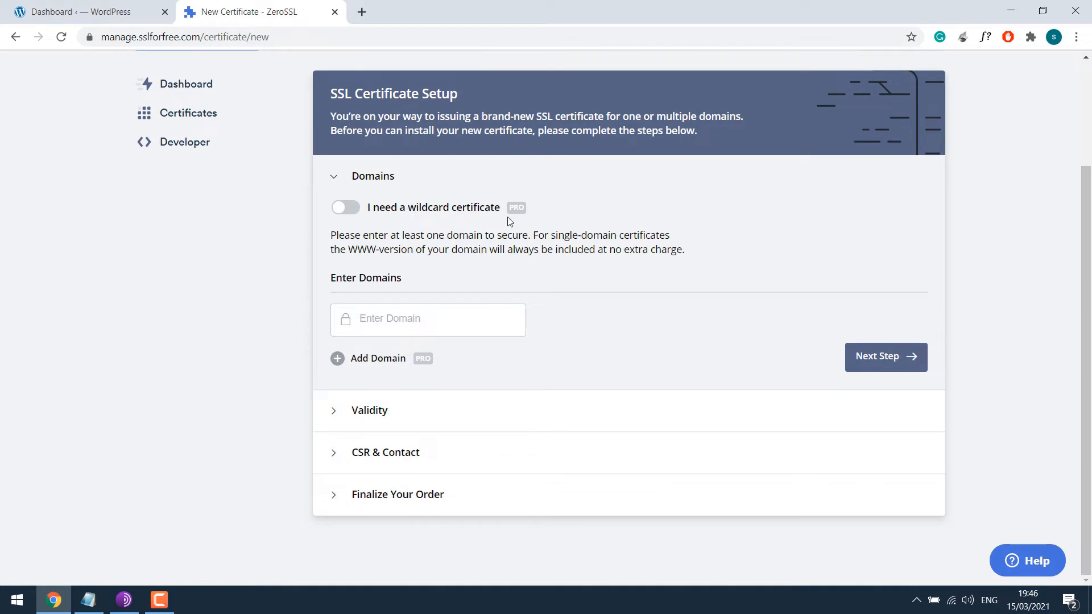
pyautogui.moveTo(489, 242)
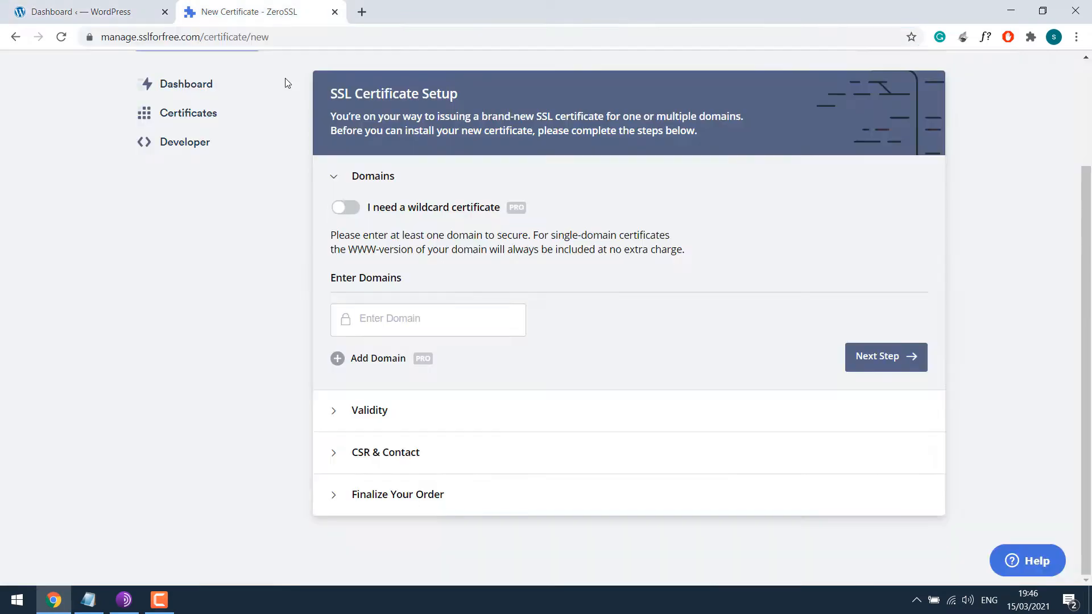
pyautogui.write('whyilovektm.com/wp-admin/')
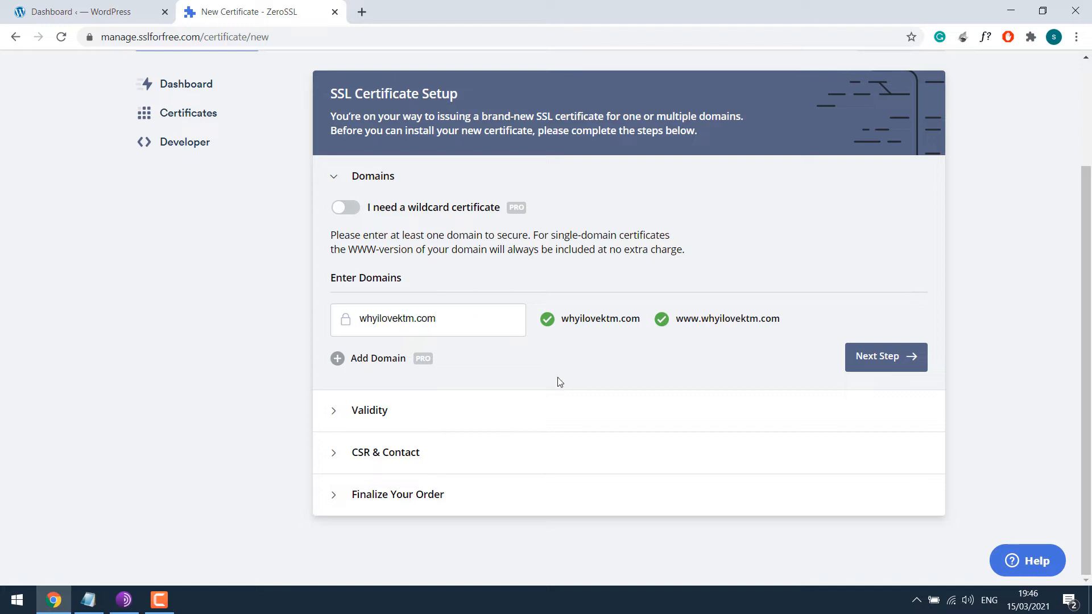
pyautogui.click(886, 356)
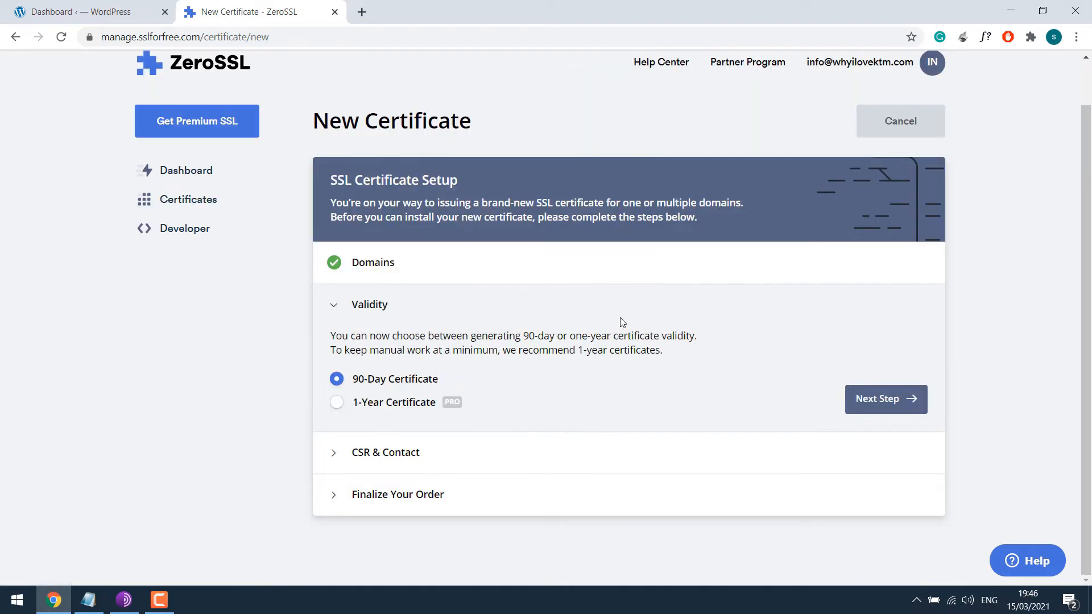
pyautogui.moveTo(386, 417)
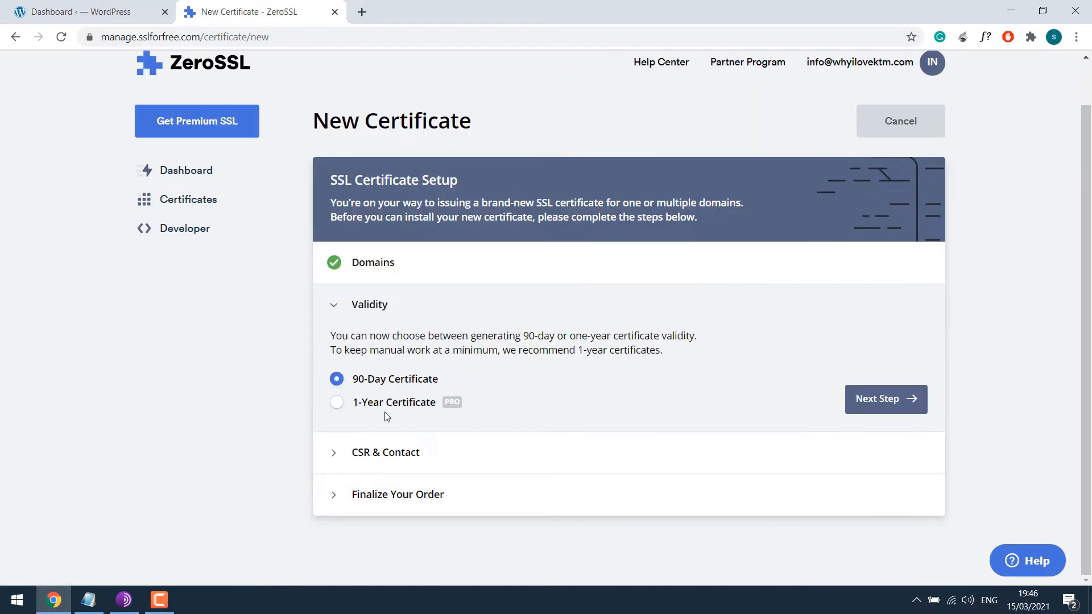
pyautogui.moveTo(396, 388)
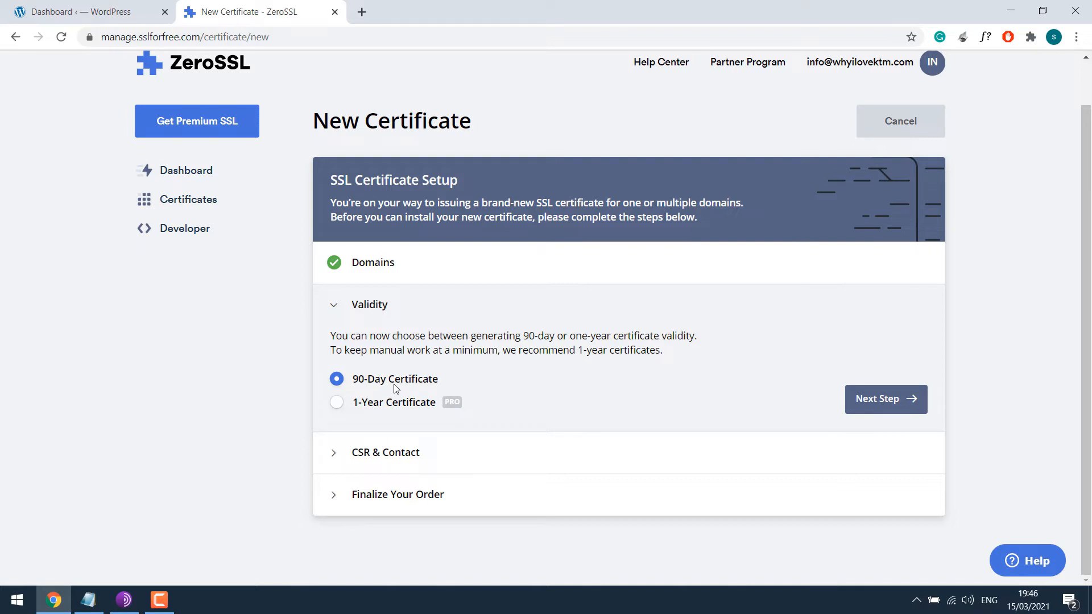
pyautogui.moveTo(404, 387)
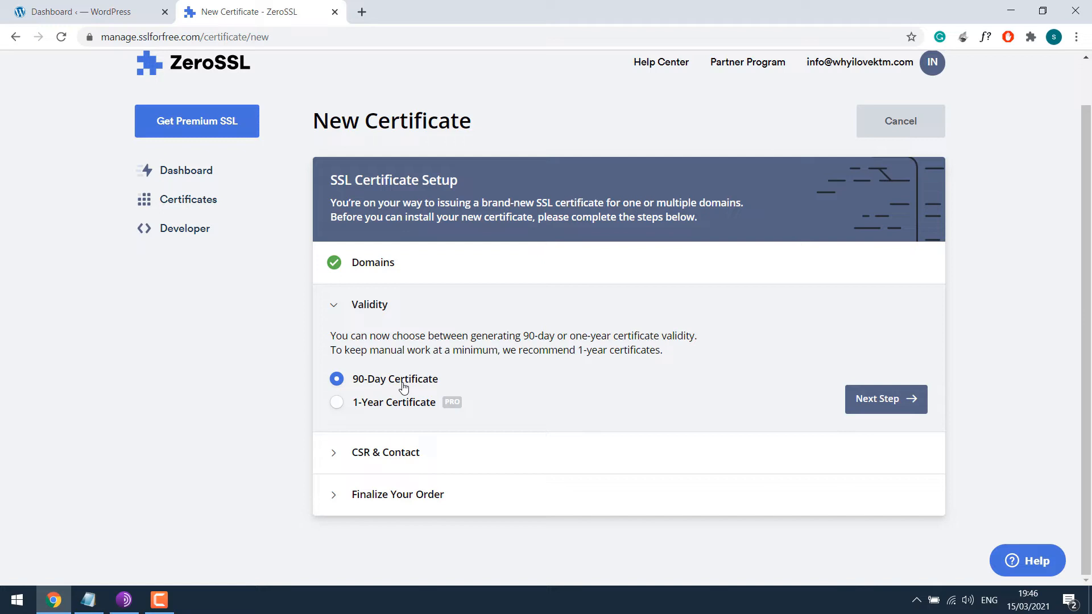
# Keep 90-day validity and auto-generated CSR, then create the certificate on the Free plan.
pyautogui.click(885, 399)
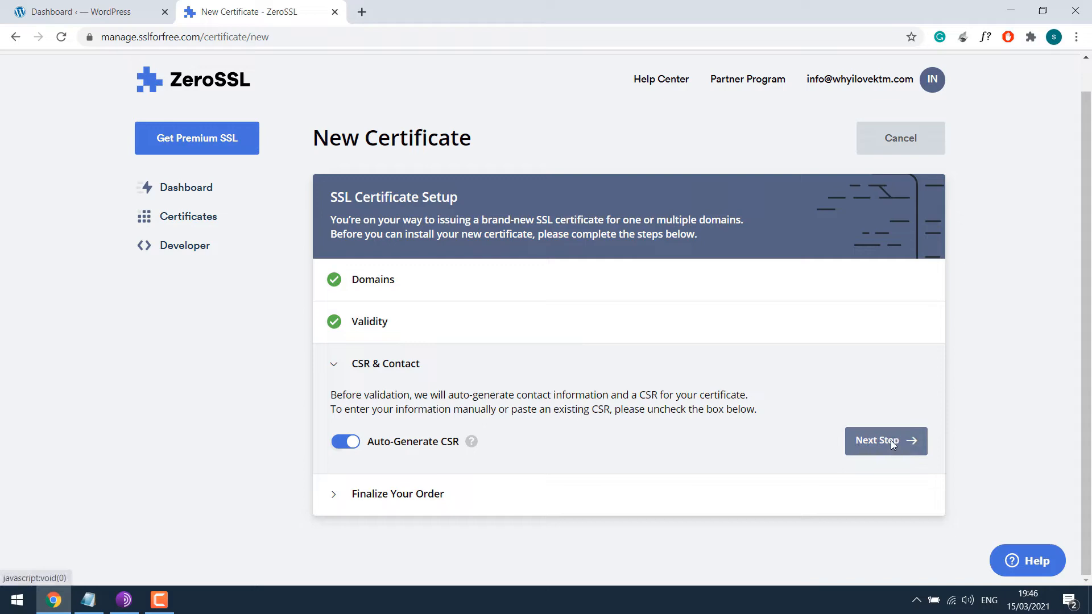
pyautogui.click(886, 441)
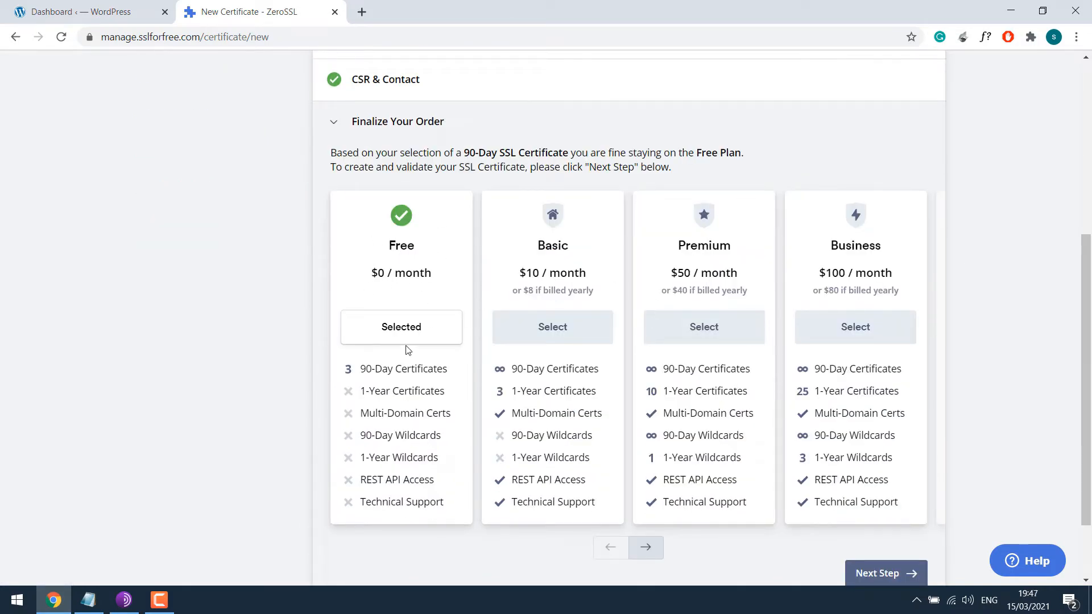
pyautogui.click(885, 572)
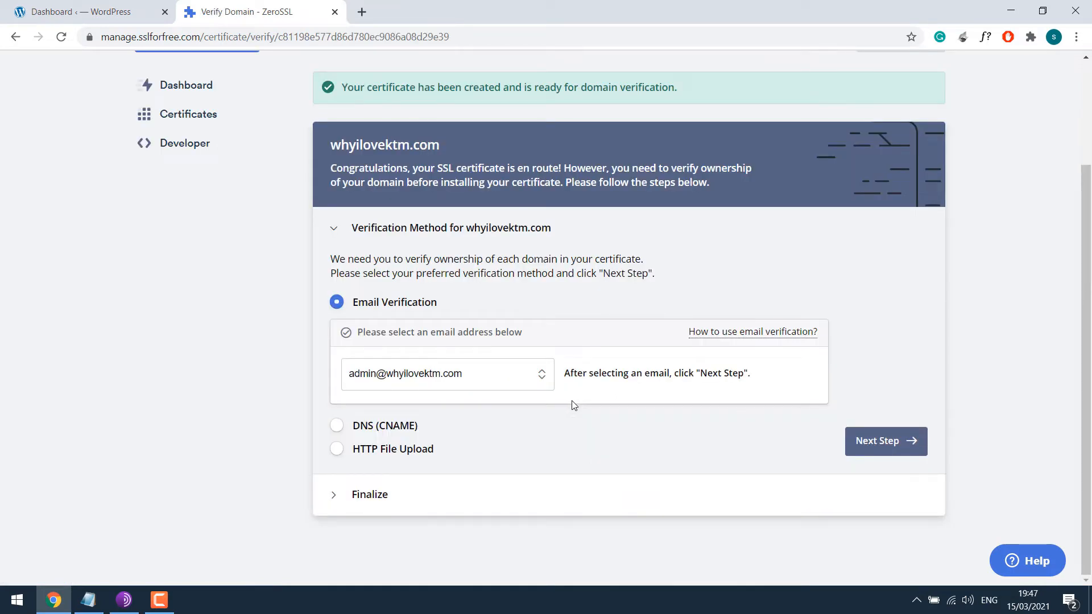
pyautogui.moveTo(462, 384)
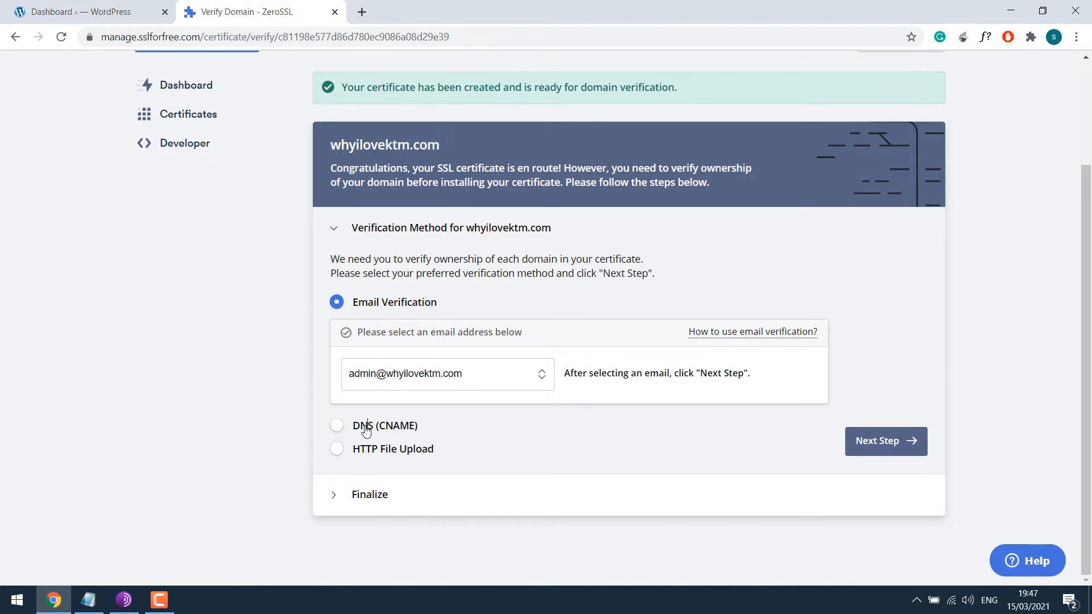
# Choose HTTP File Upload verification and start a new tab for the cPanel address.
pyautogui.click(337, 426)
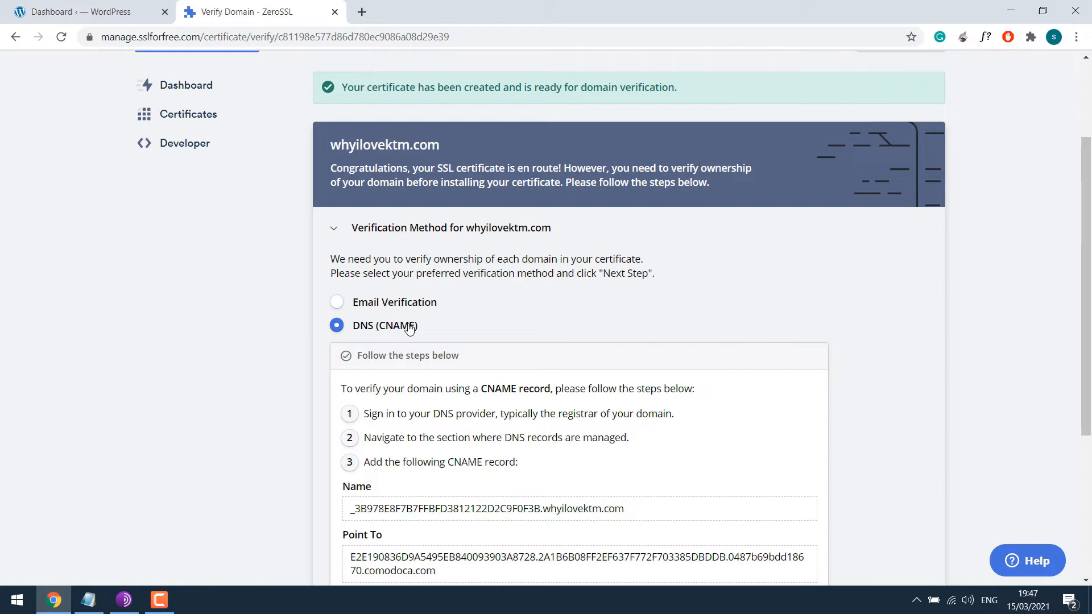
pyautogui.click(336, 255)
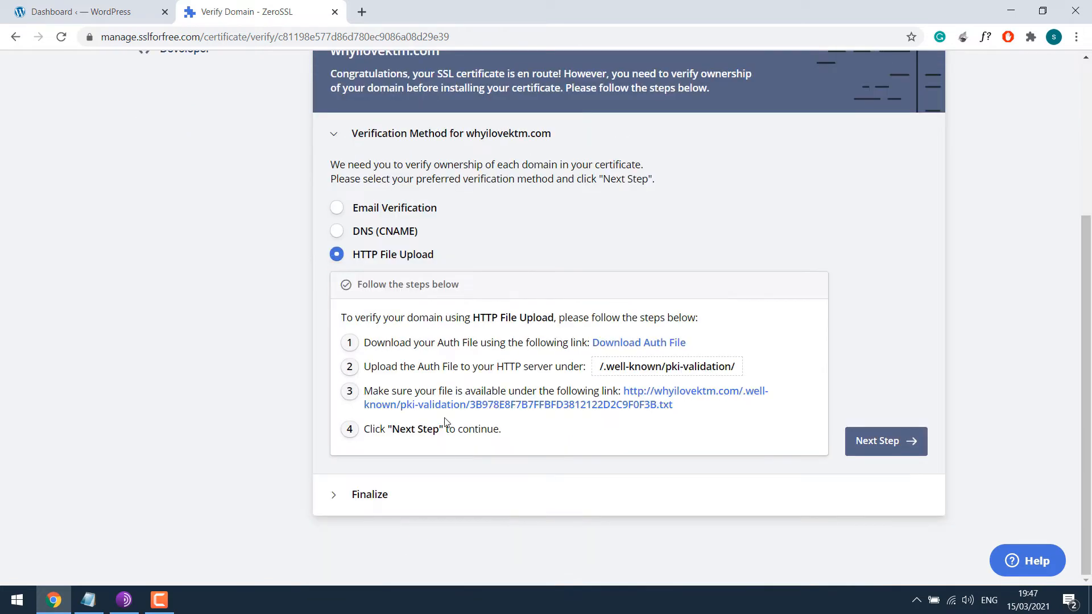
pyautogui.moveTo(480, 405)
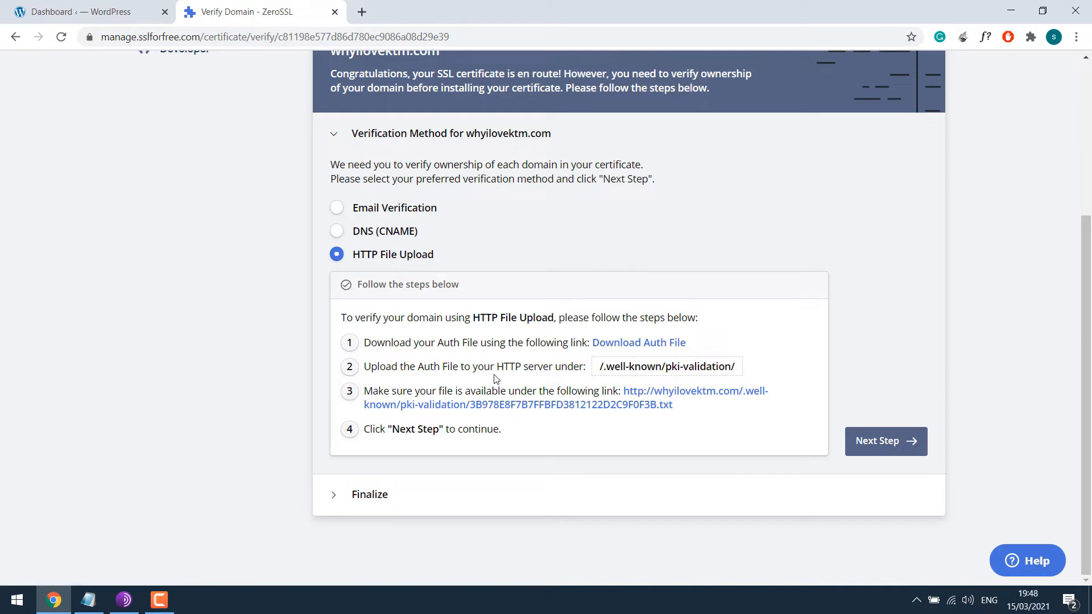
pyautogui.moveTo(489, 375)
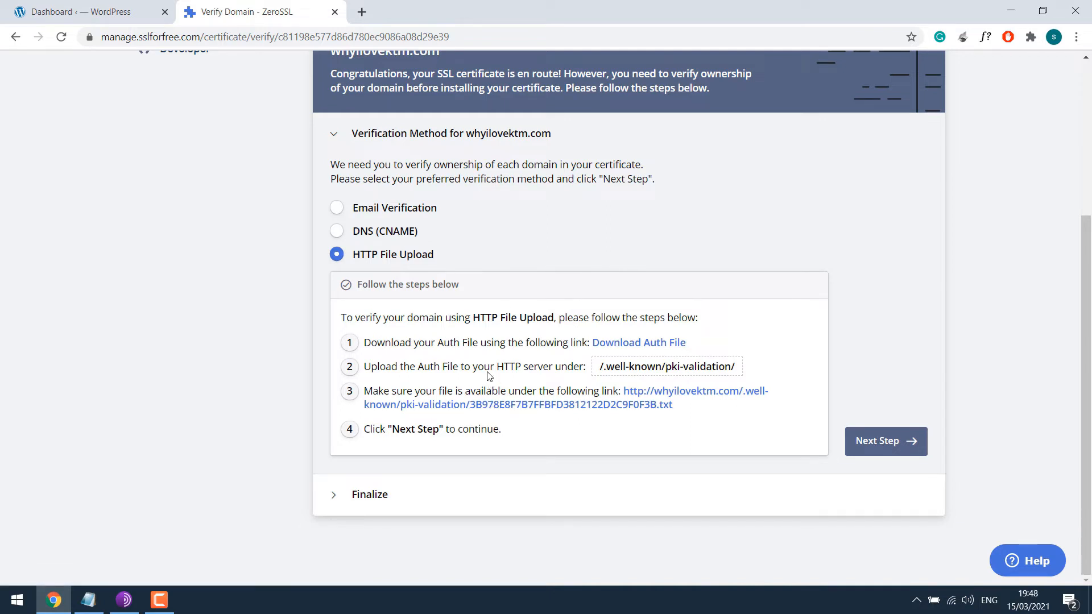
pyautogui.click(357, 12)
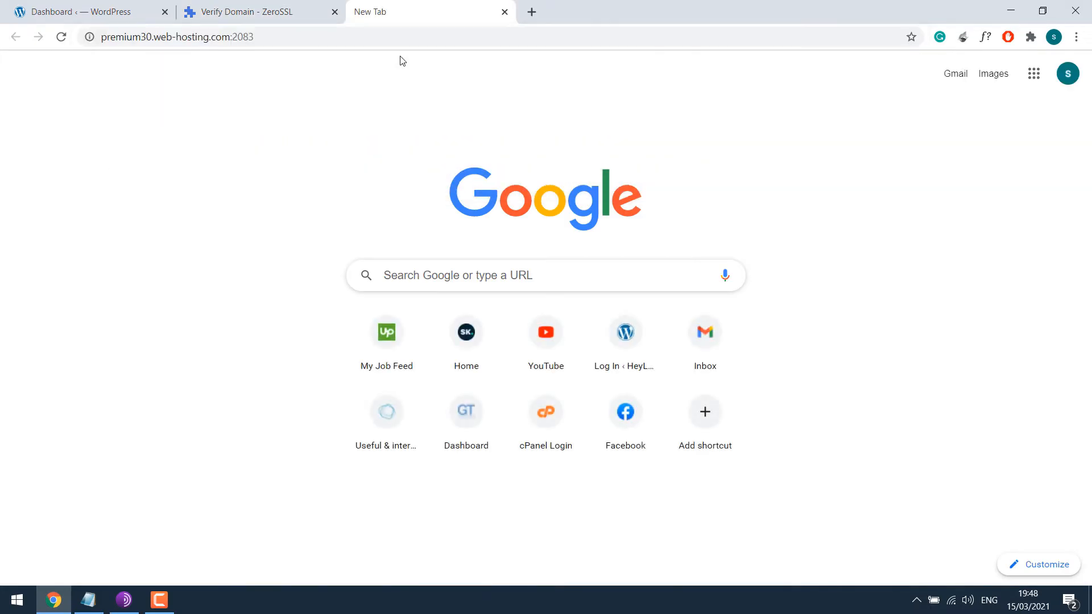
# Sign in to the hosting account's cPanel dashboard.
pyautogui.click(546, 411)
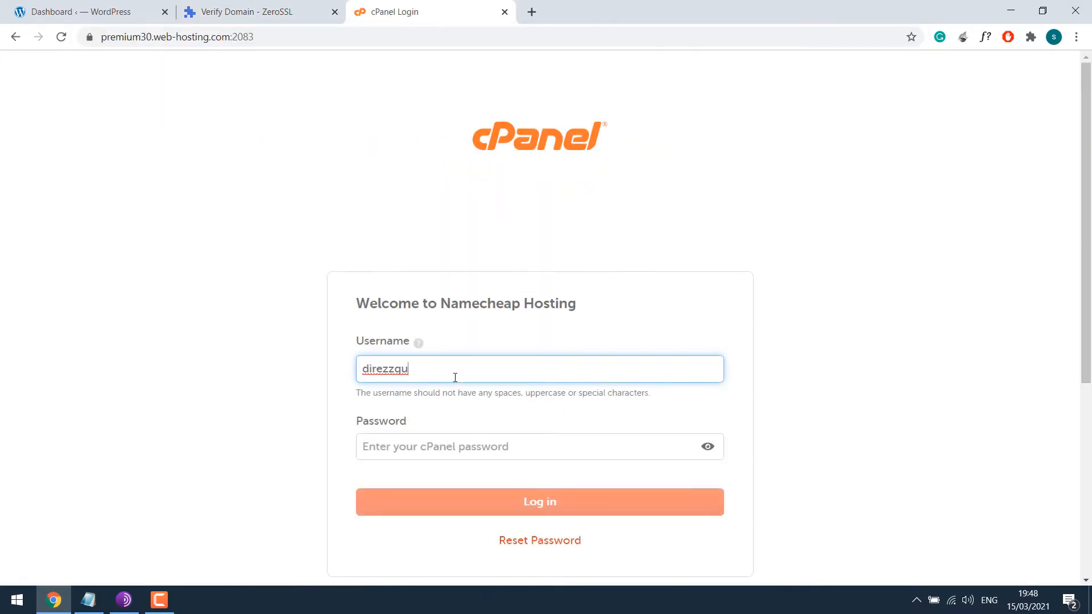
pyautogui.click(539, 502)
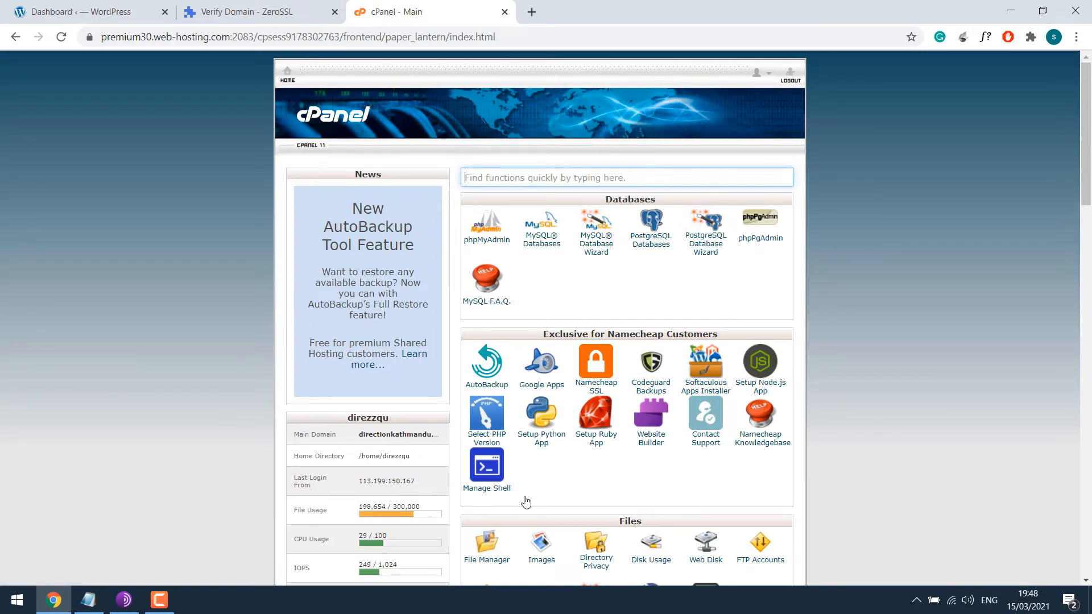
pyautogui.moveTo(509, 425)
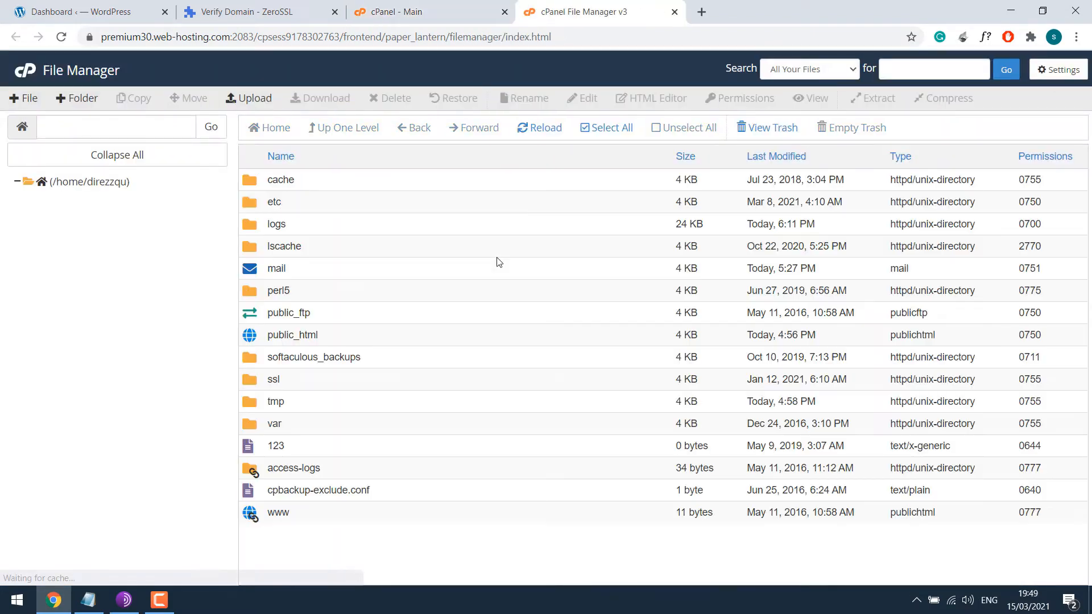
# Navigate to public_html/whyilovektm.com and check ZeroSSL's .well-known validation path.
pyautogui.click(17, 181)
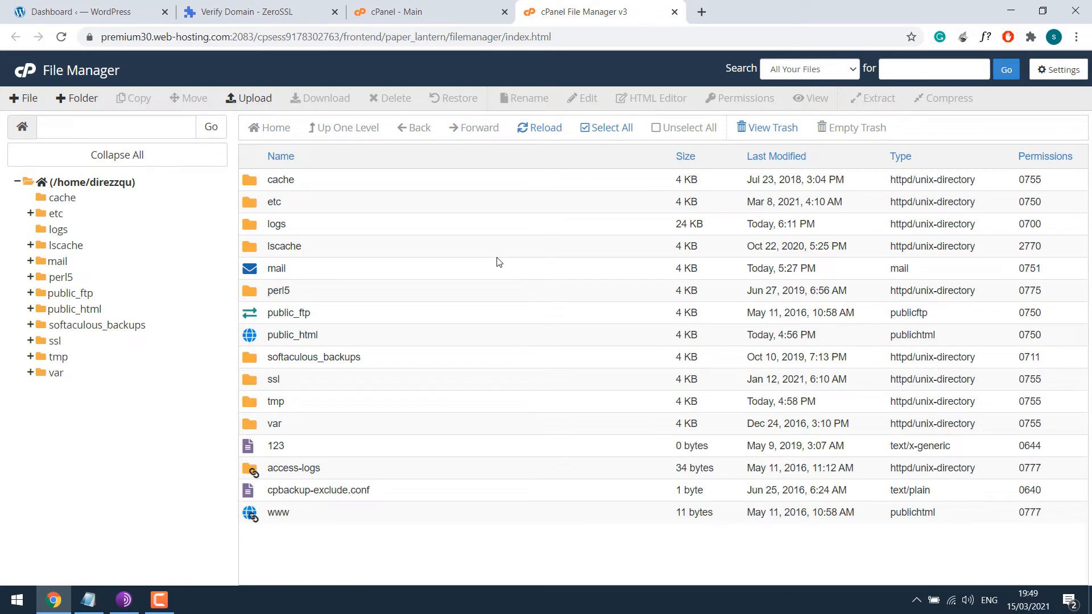
pyautogui.moveTo(259, 338)
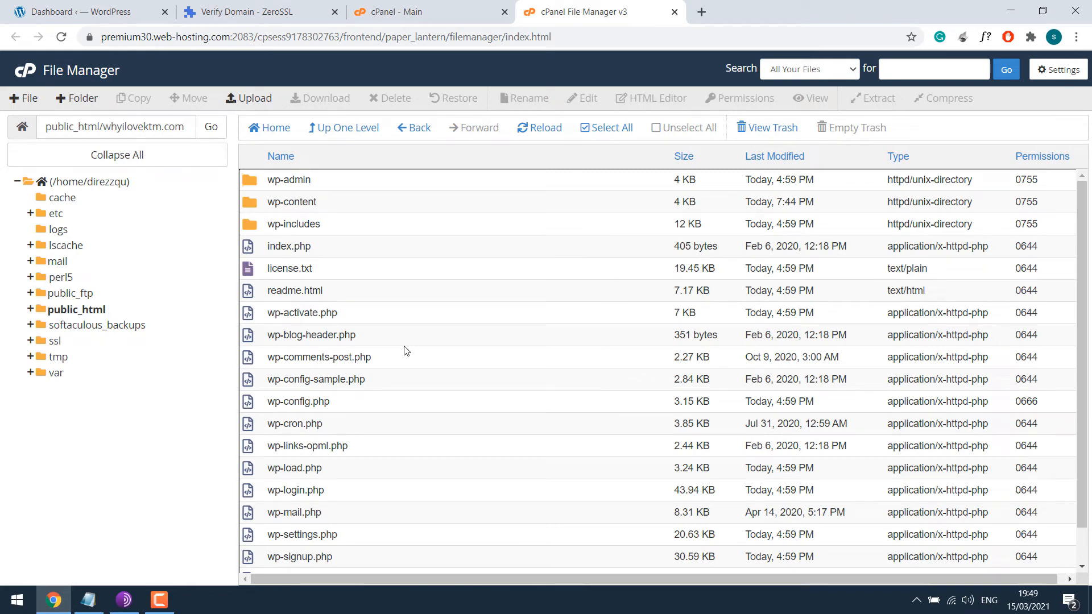
pyautogui.click(257, 10)
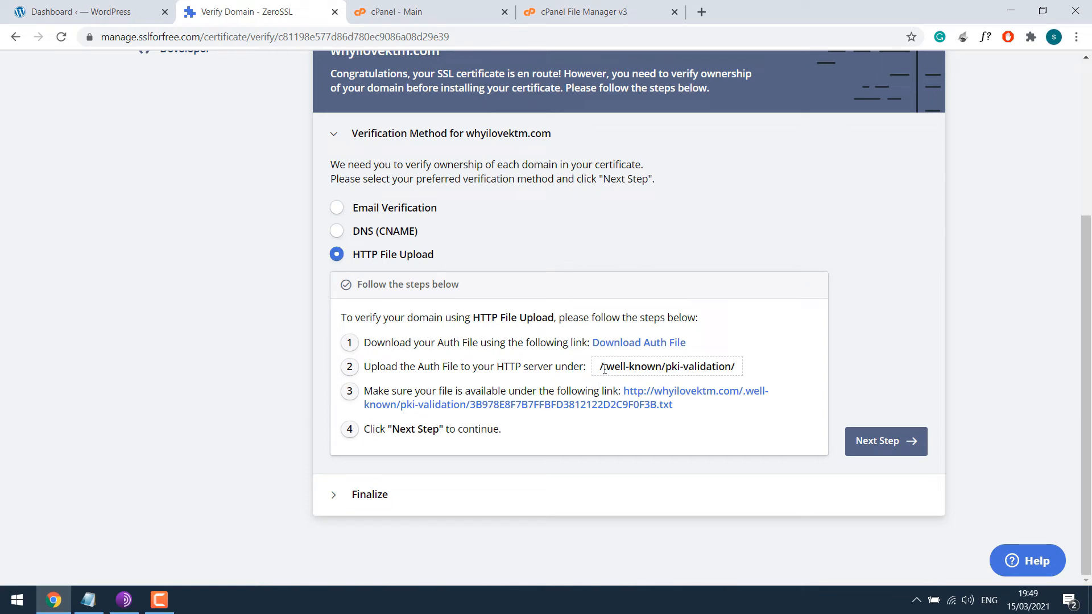
pyautogui.doubleClick(629, 367)
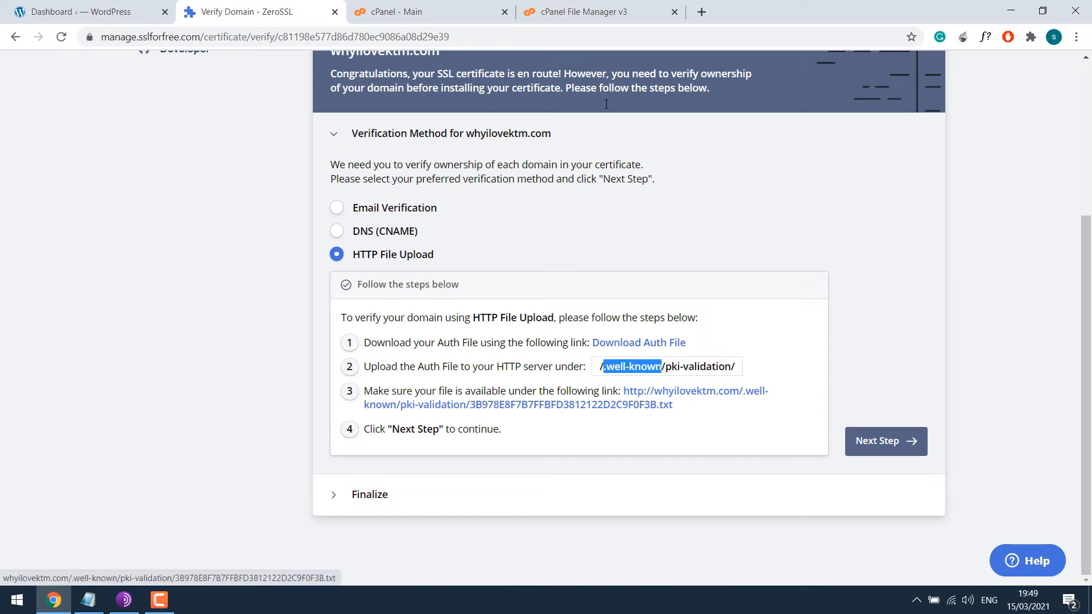
pyautogui.click(601, 12)
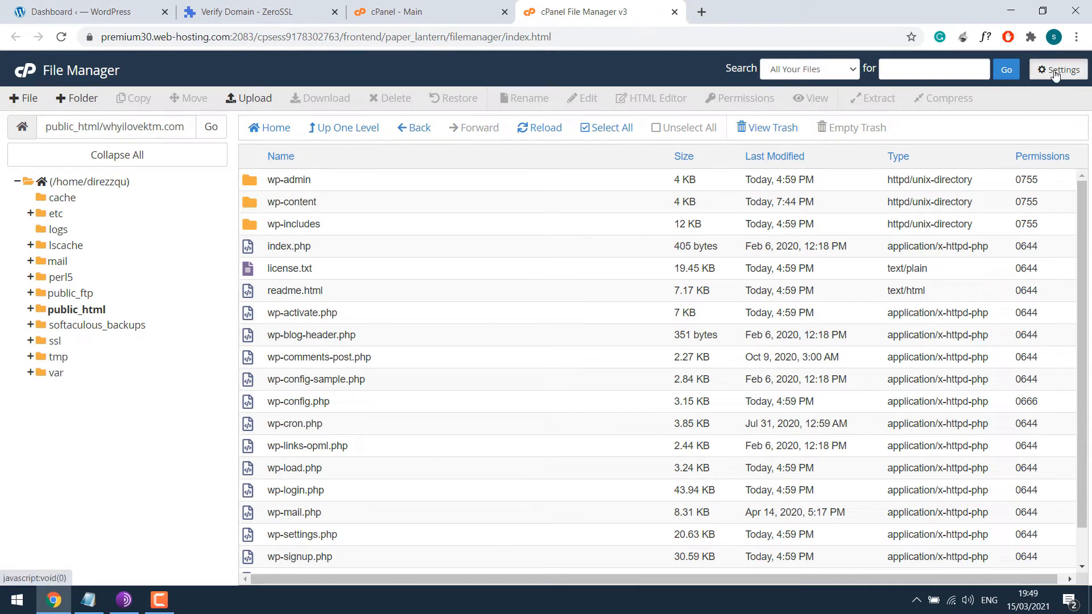
# Show hidden files and create a .well-known folder in the site directory.
pyautogui.click(1058, 69)
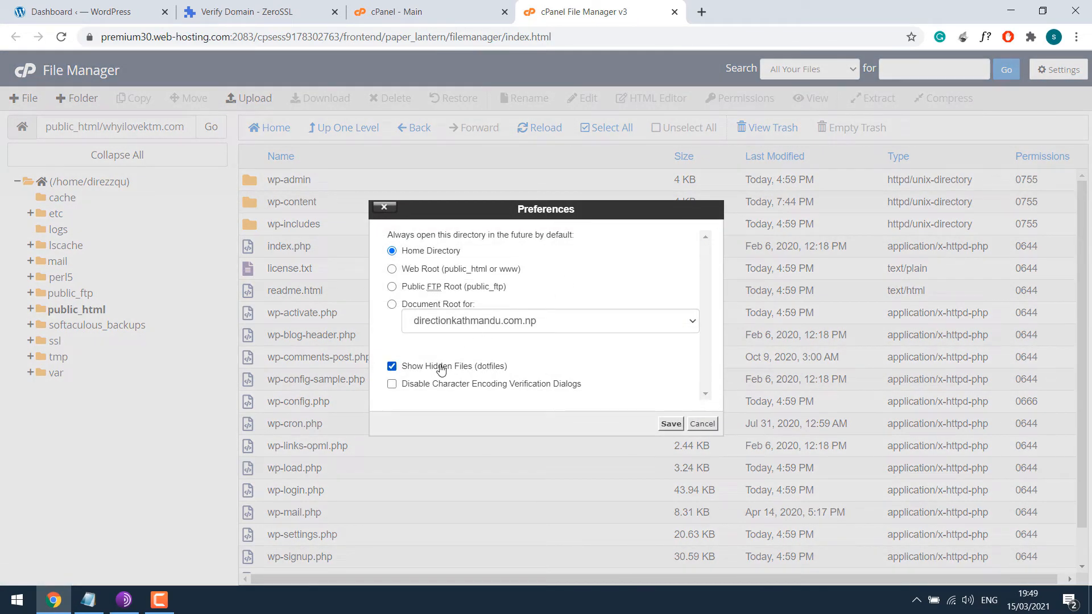
pyautogui.click(671, 423)
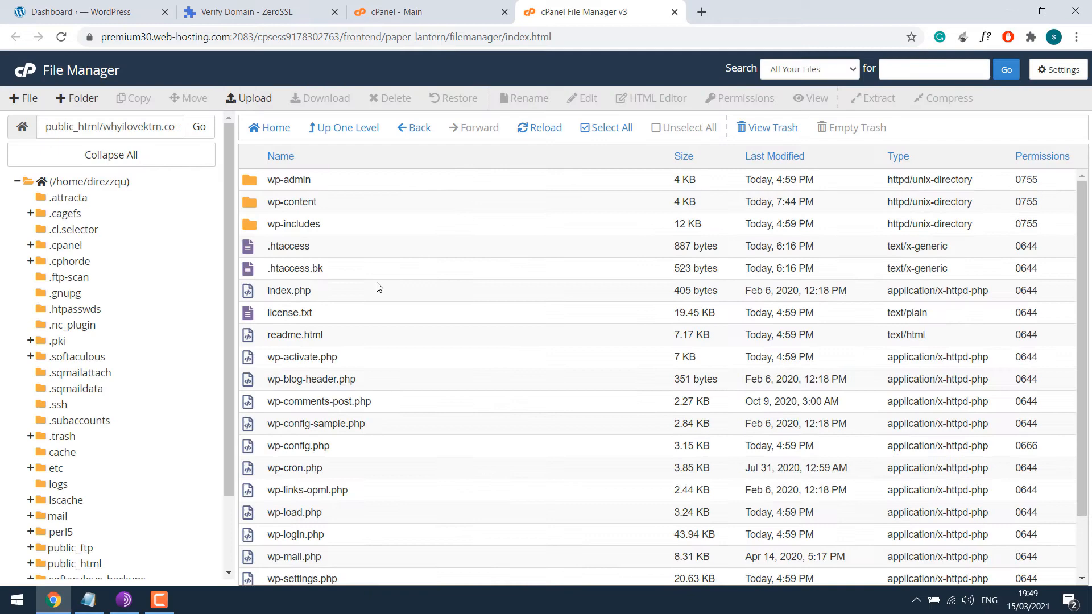
pyautogui.click(77, 98)
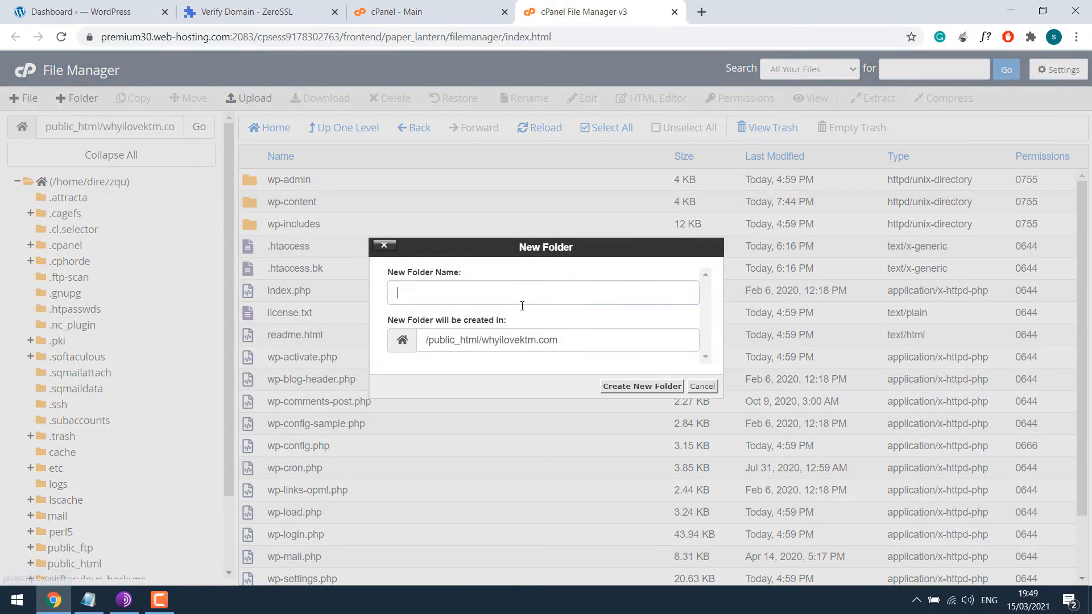
pyautogui.write('.well-known')
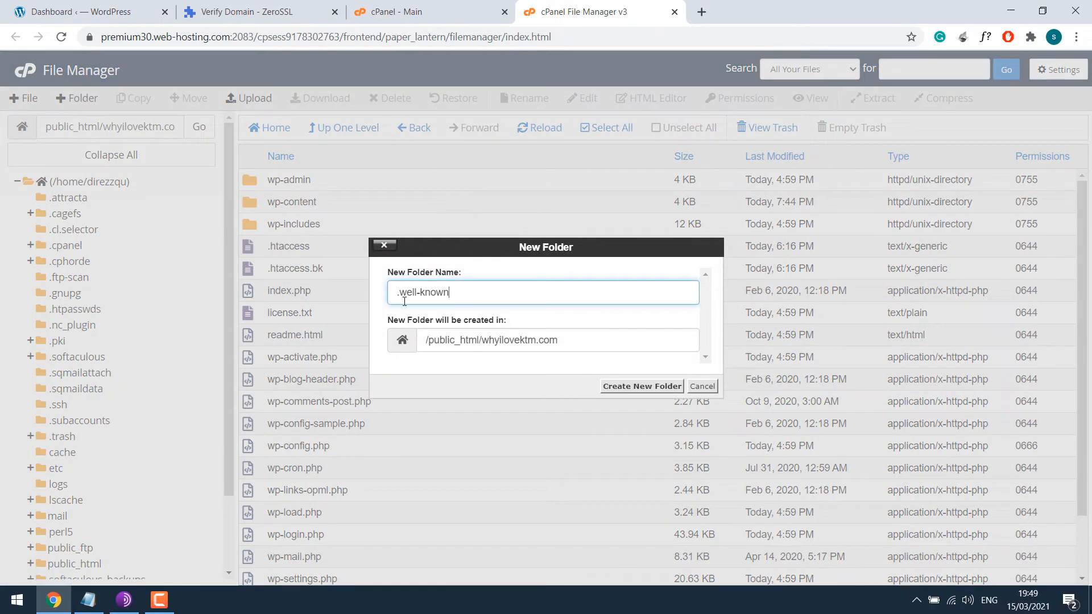
pyautogui.click(642, 387)
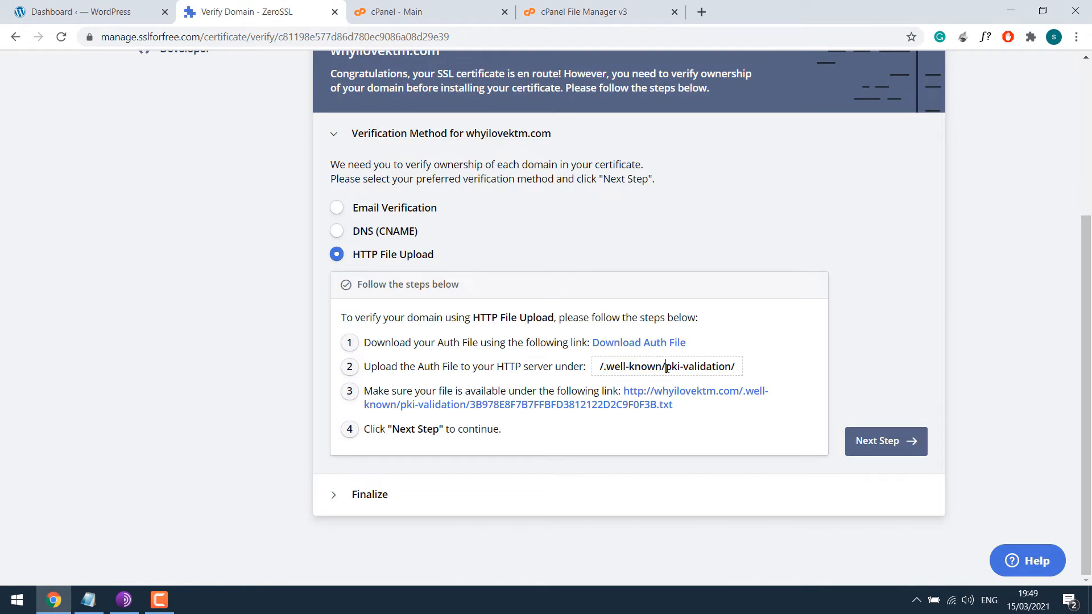
# Create a pki-validation folder inside .well-known and return to ZeroSSL's upload path.
pyautogui.doubleClick(699, 367)
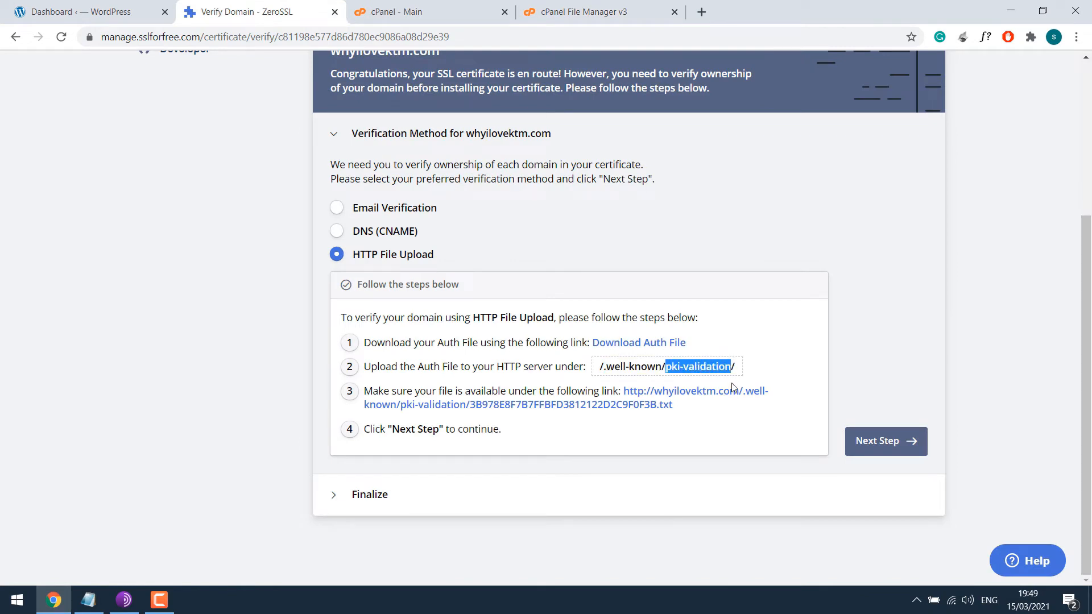
pyautogui.click(581, 12)
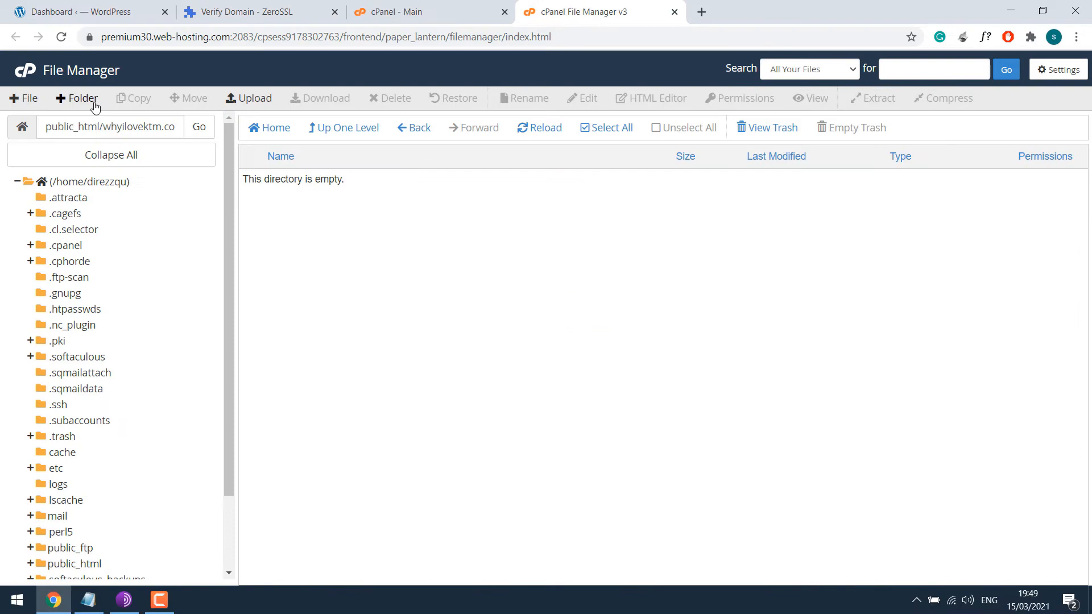
pyautogui.click(82, 98)
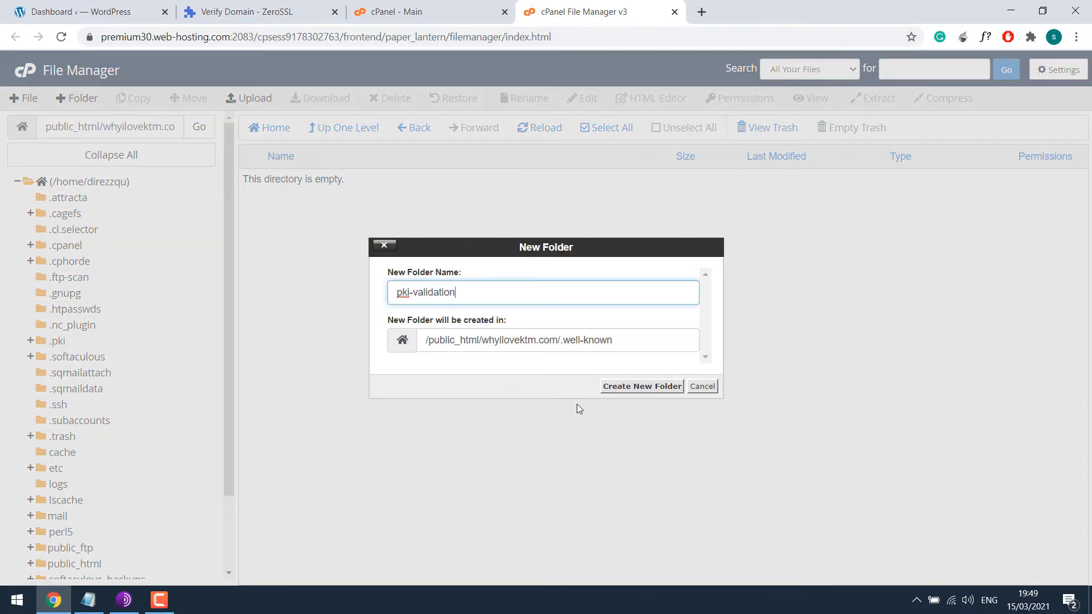
pyautogui.click(642, 386)
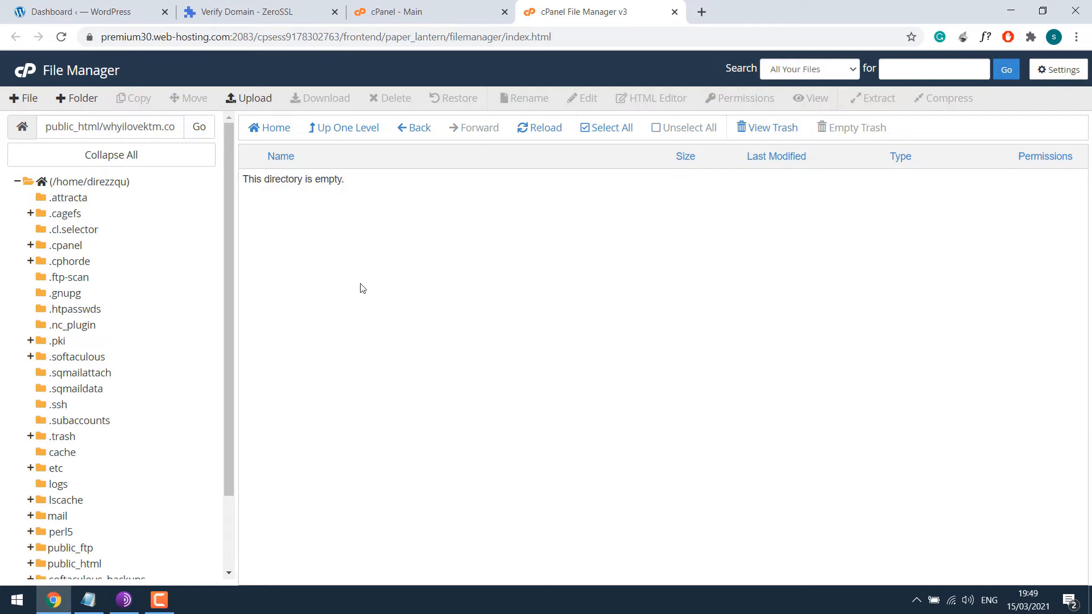
pyautogui.click(259, 11)
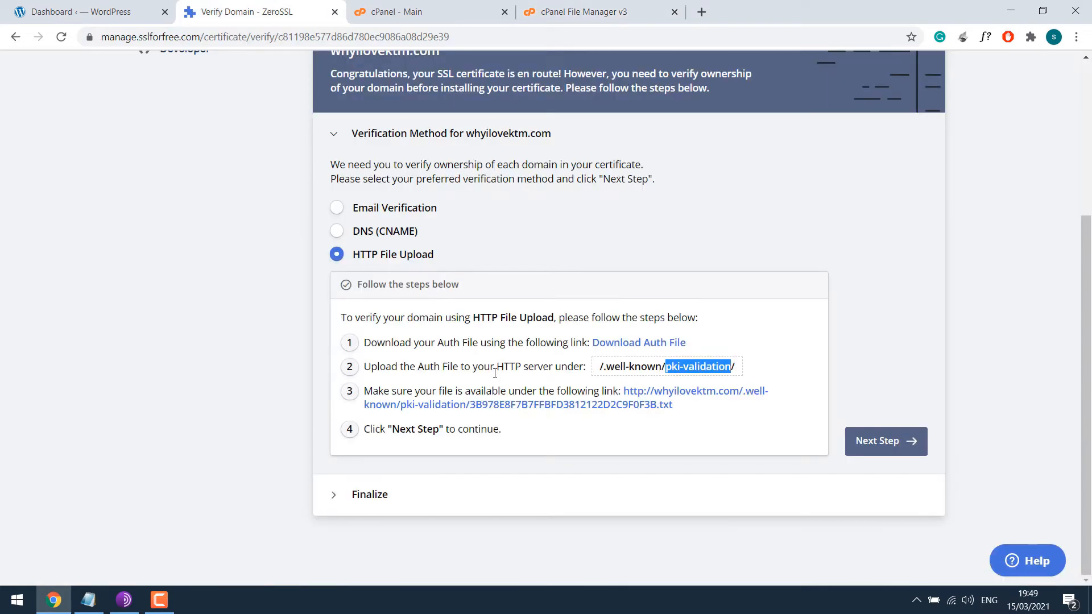
pyautogui.moveTo(611, 346)
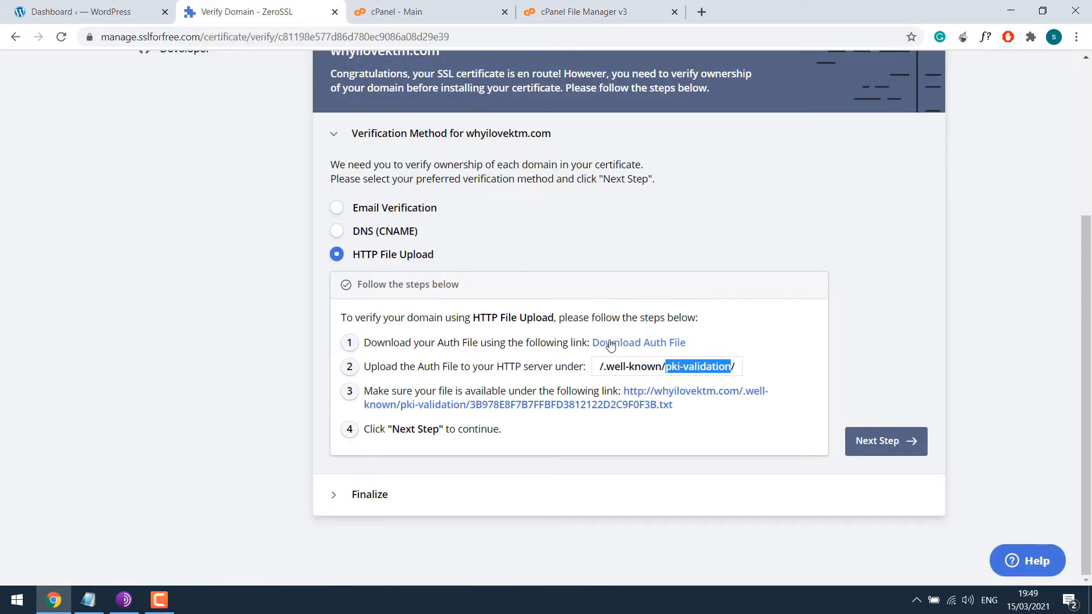
# Download the ZeroSSL auth .txt file and return to the empty folder in File Manager.
pyautogui.click(639, 342)
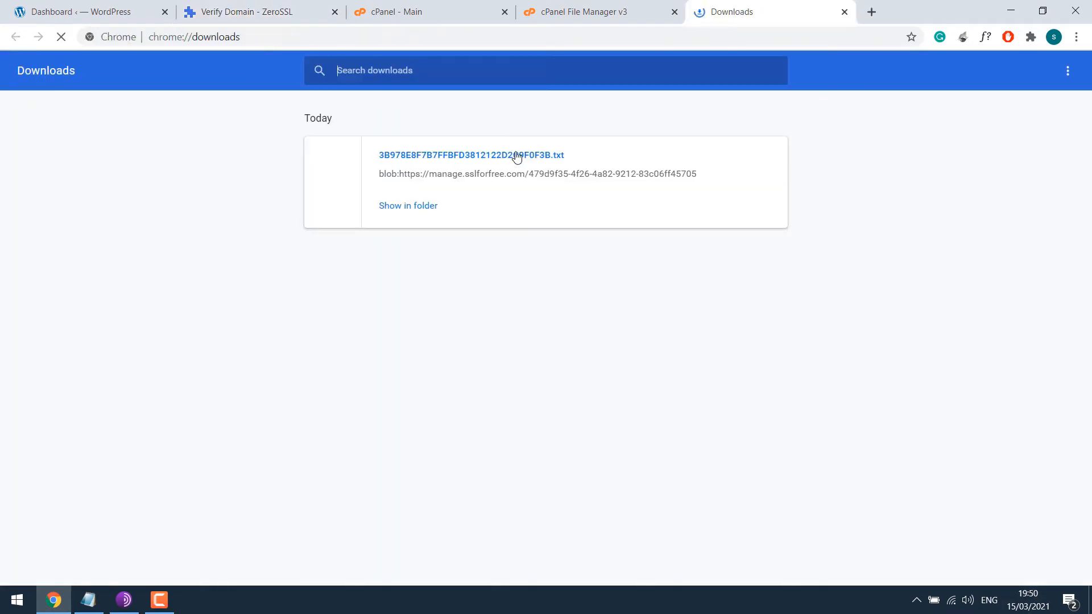
pyautogui.click(407, 205)
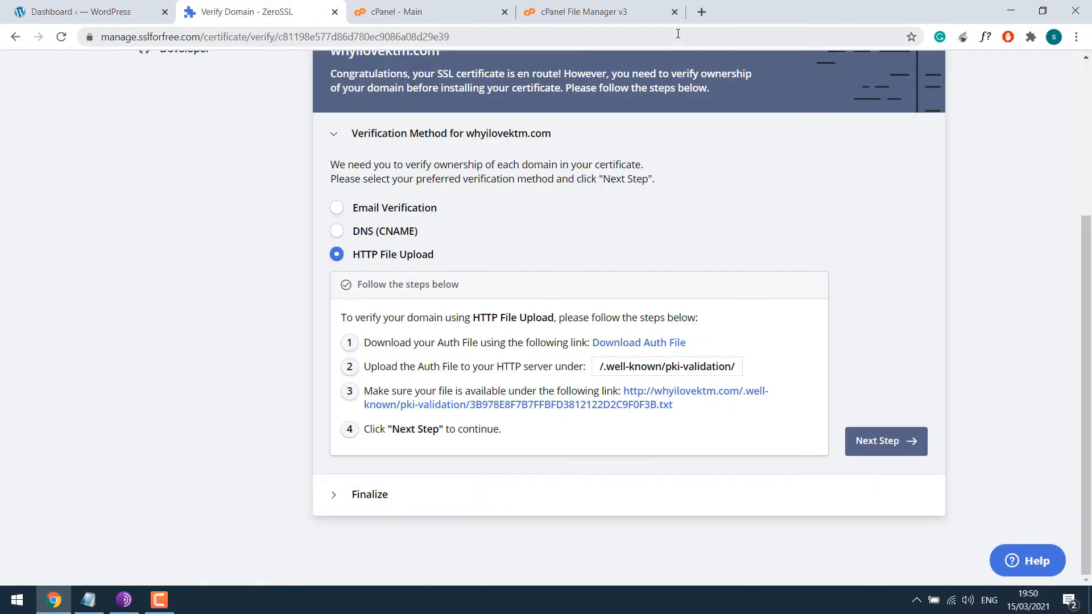
pyautogui.click(595, 11)
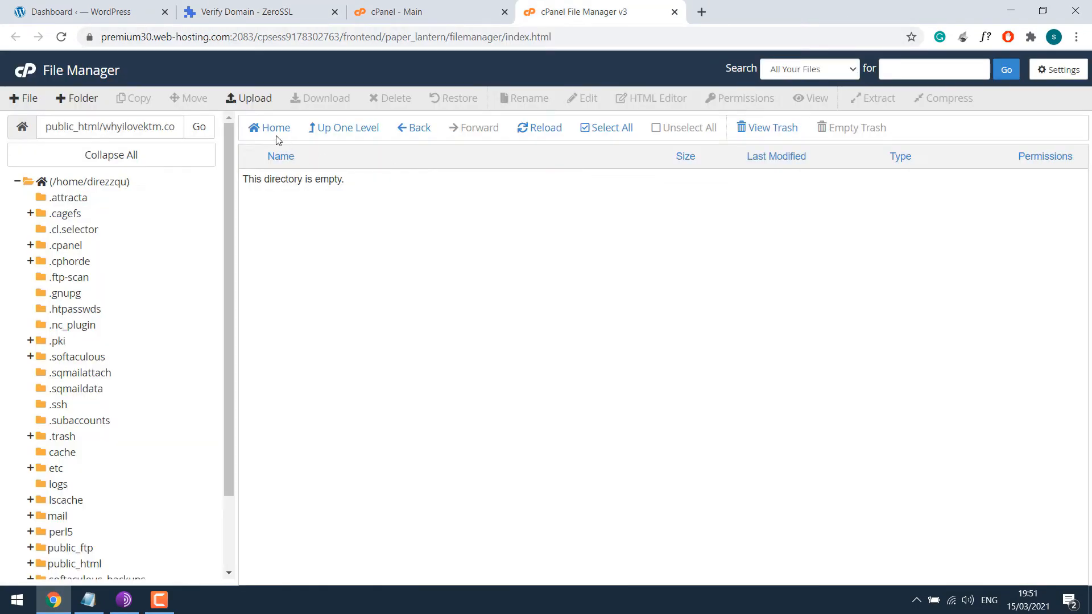
# Upload the auth .txt file into the pki-validation folder and return to ZeroSSL's verification page.
pyautogui.click(249, 98)
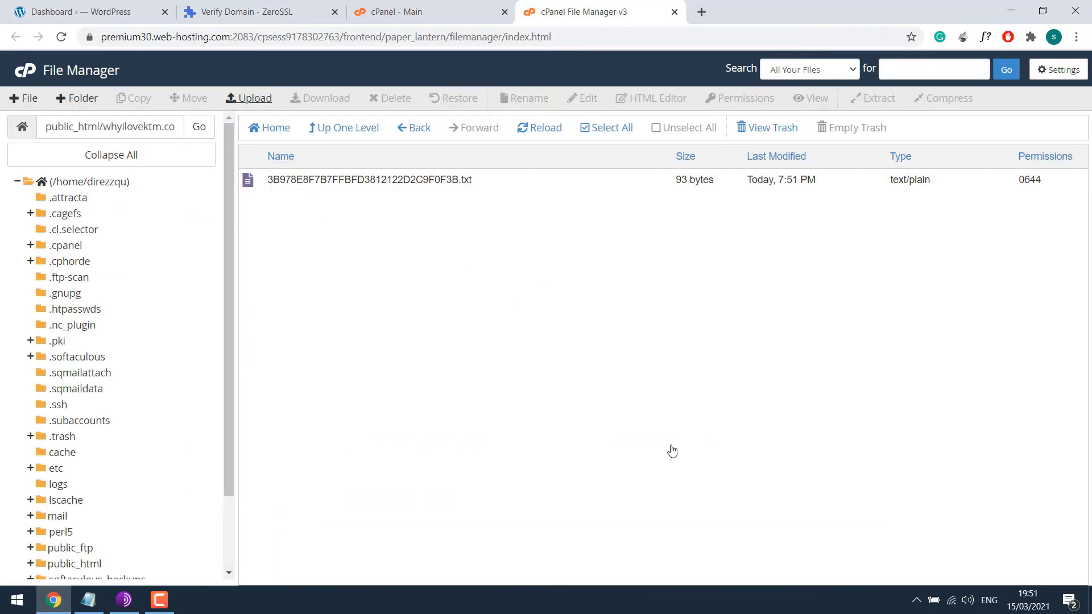
pyautogui.click(257, 11)
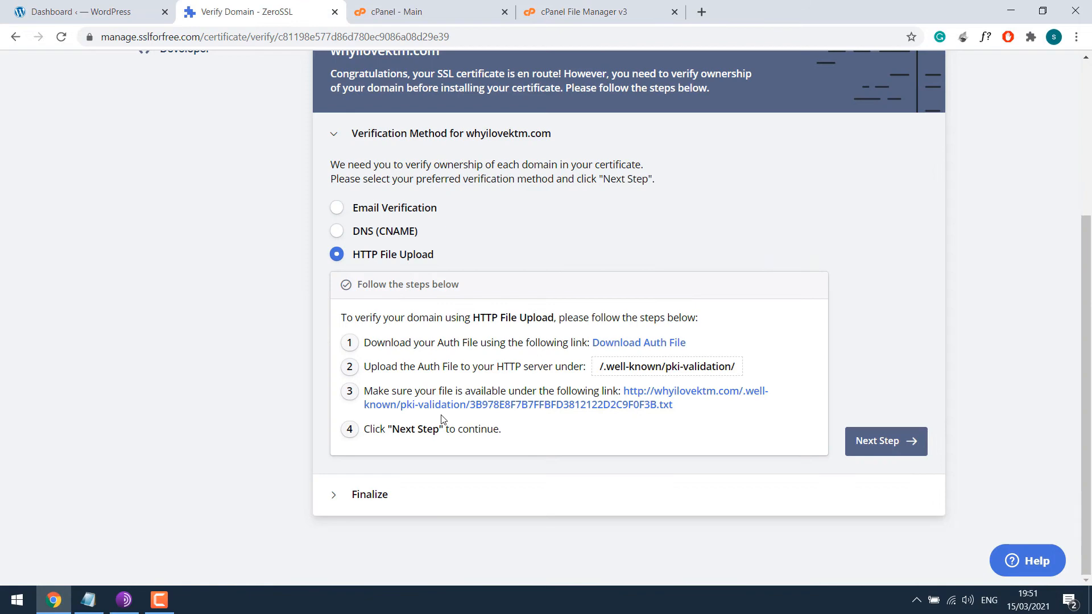
pyautogui.moveTo(426, 332)
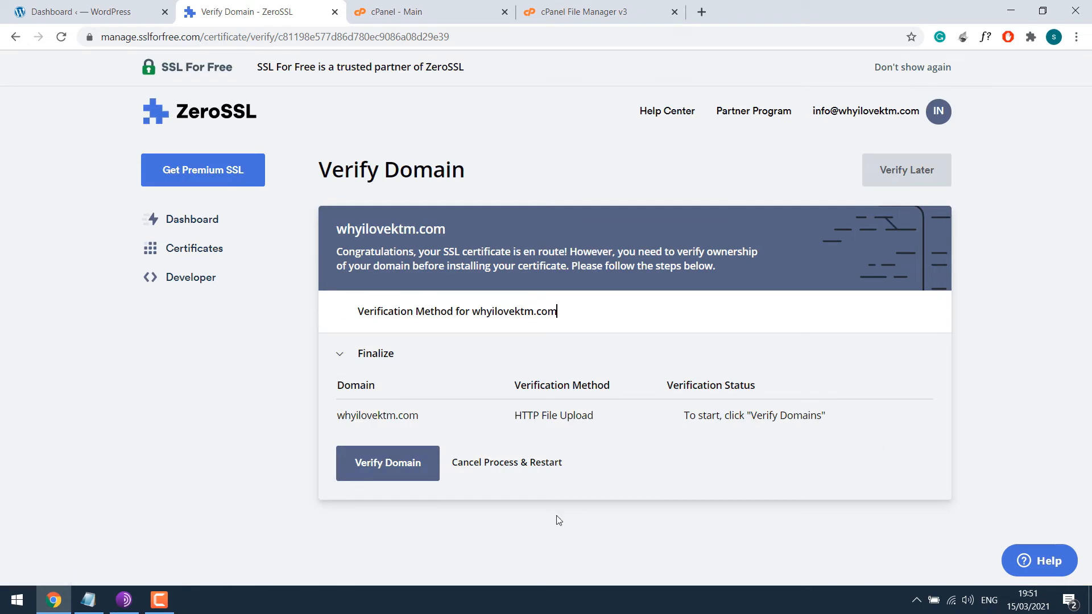
# Verify whyilovektm.com in ZeroSSL and download the issued certificate as whyilovektm.com.zip.
pyautogui.click(388, 464)
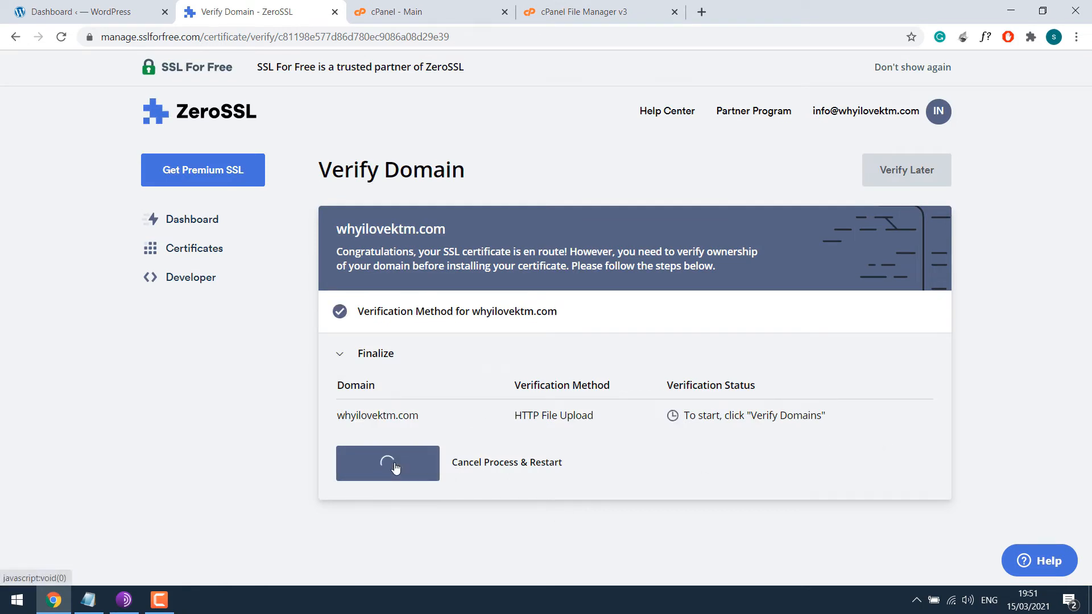
pyautogui.click(387, 463)
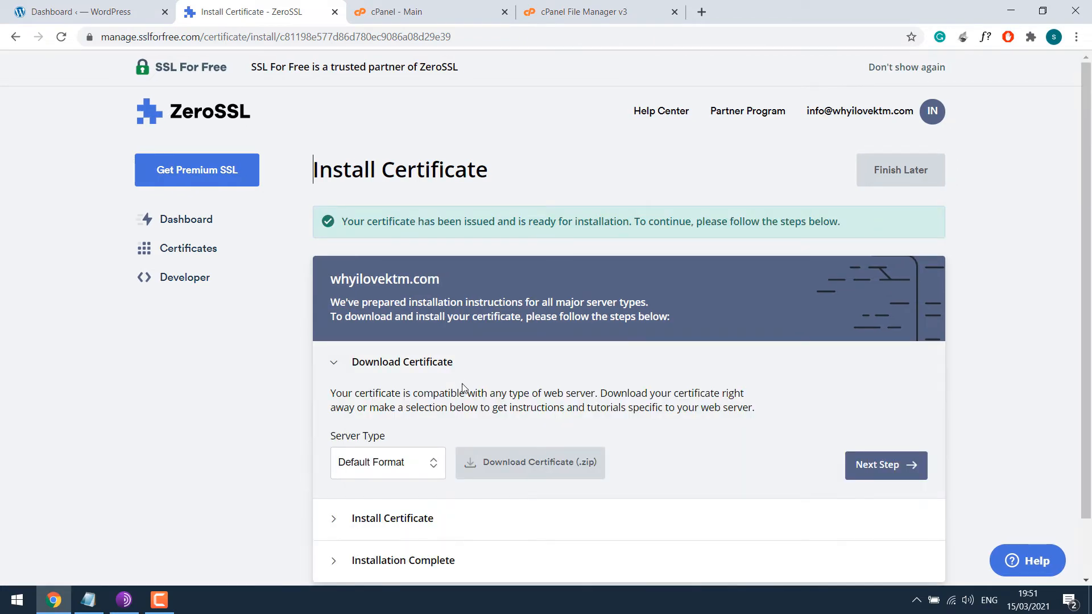
pyautogui.scroll(-3)
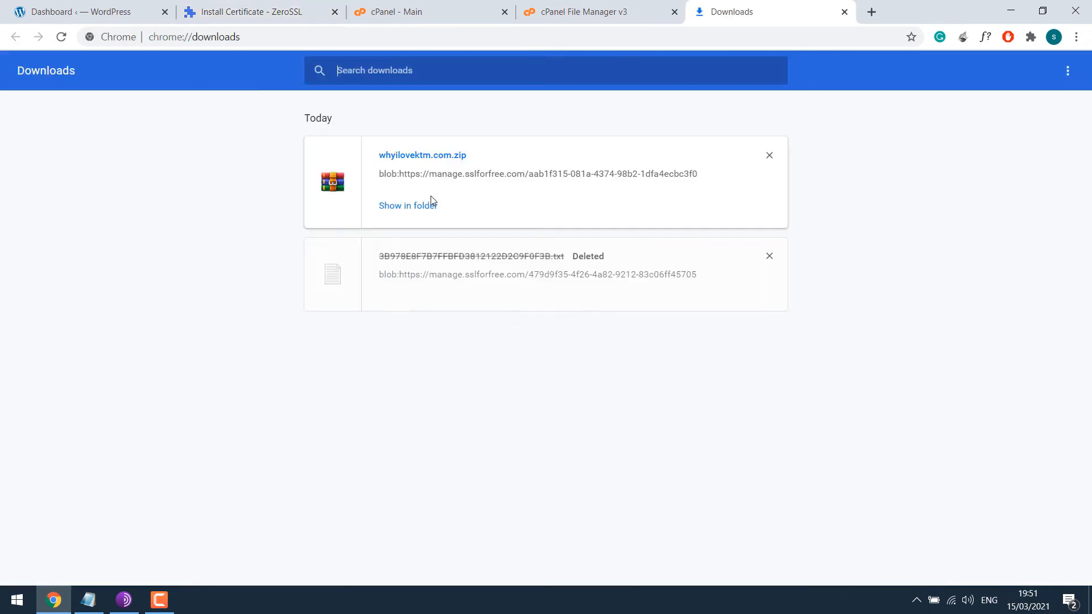
# Extract ca_bundle, certificate and private.key from whyilovektm.com.zip onto the desktop via WinRAR.
pyautogui.click(407, 205)
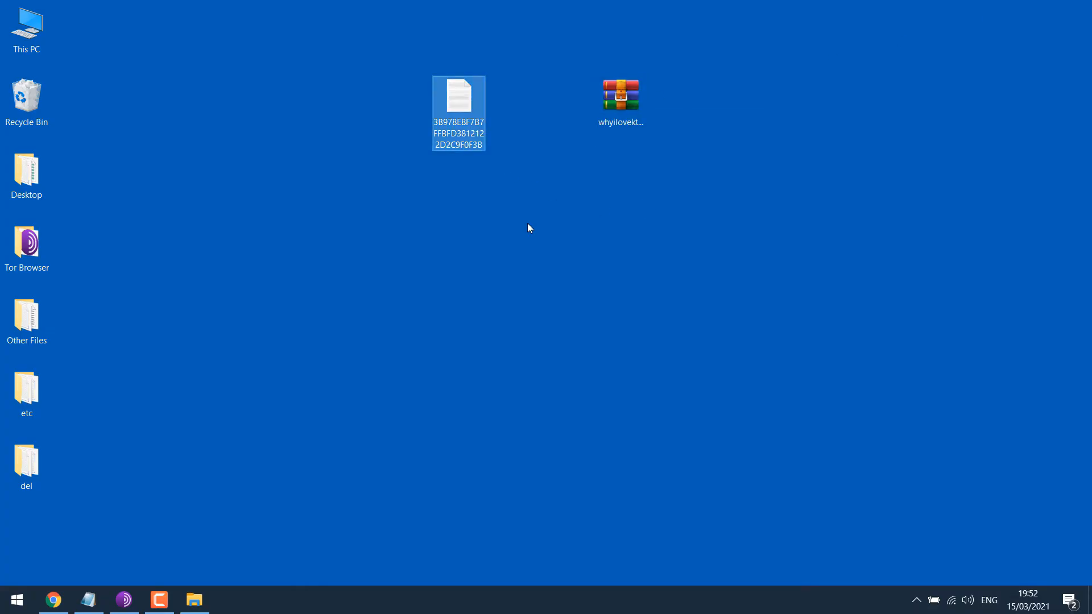
pyautogui.doubleClick(620, 93)
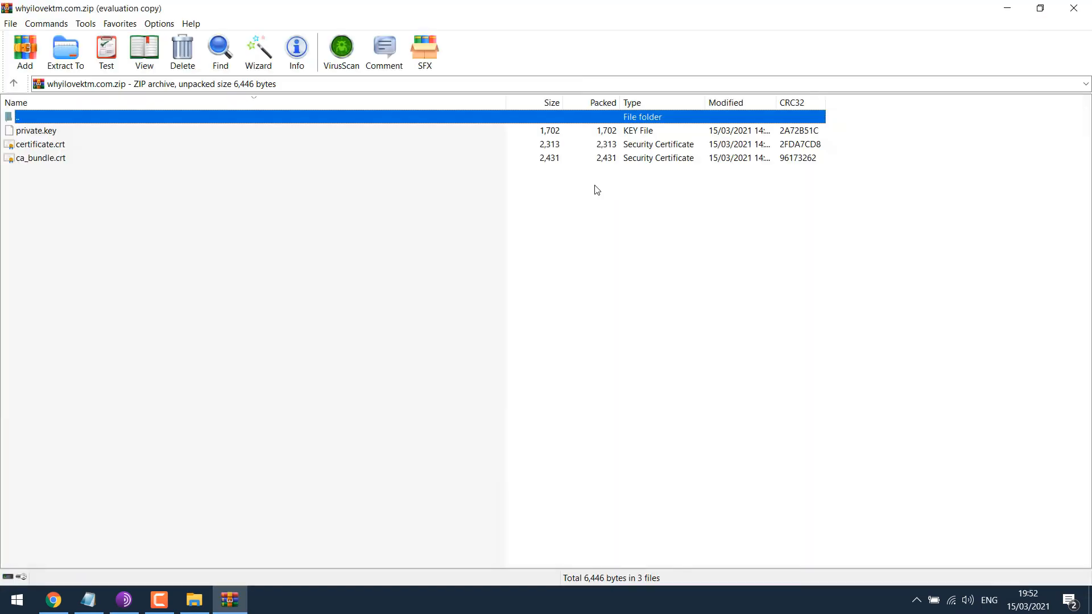
pyautogui.click(1040, 8)
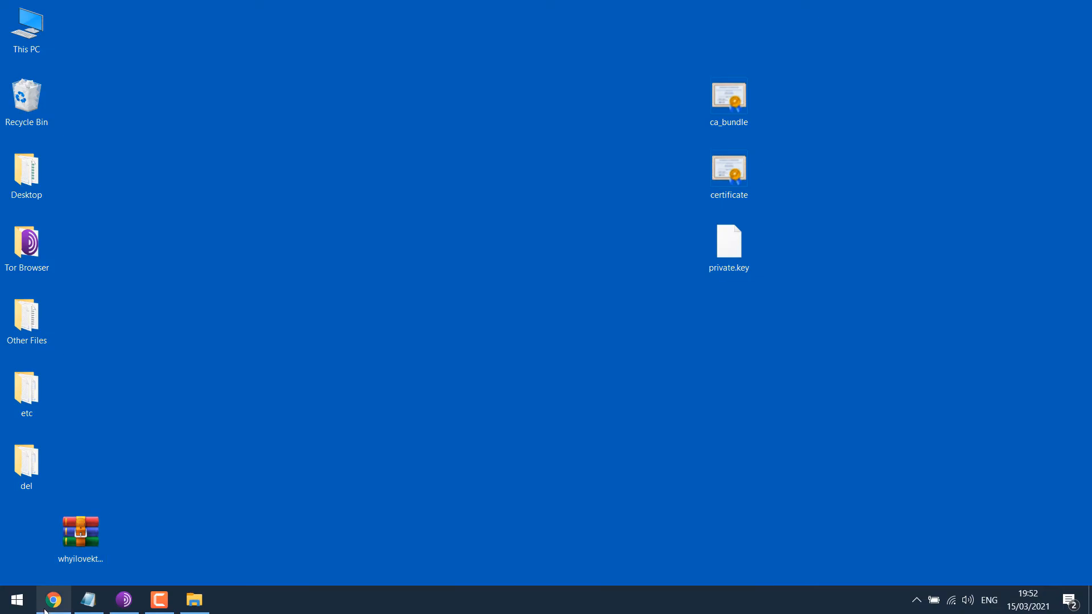
pyautogui.click(52, 599)
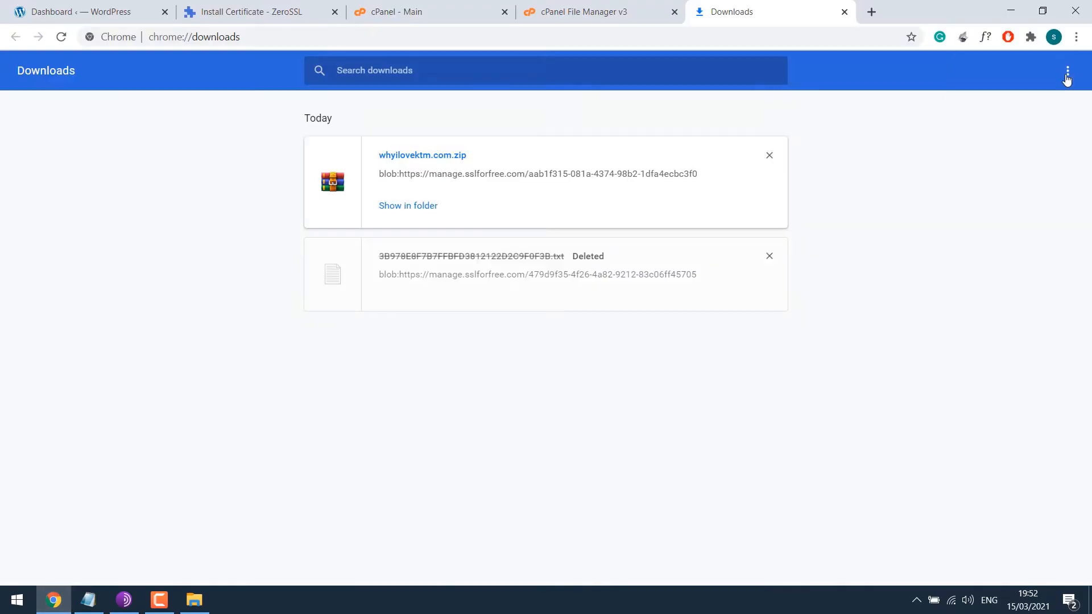
# Find 'ssl' on cPanel's main page and go to the SSL/TLS manager.
pyautogui.click(580, 11)
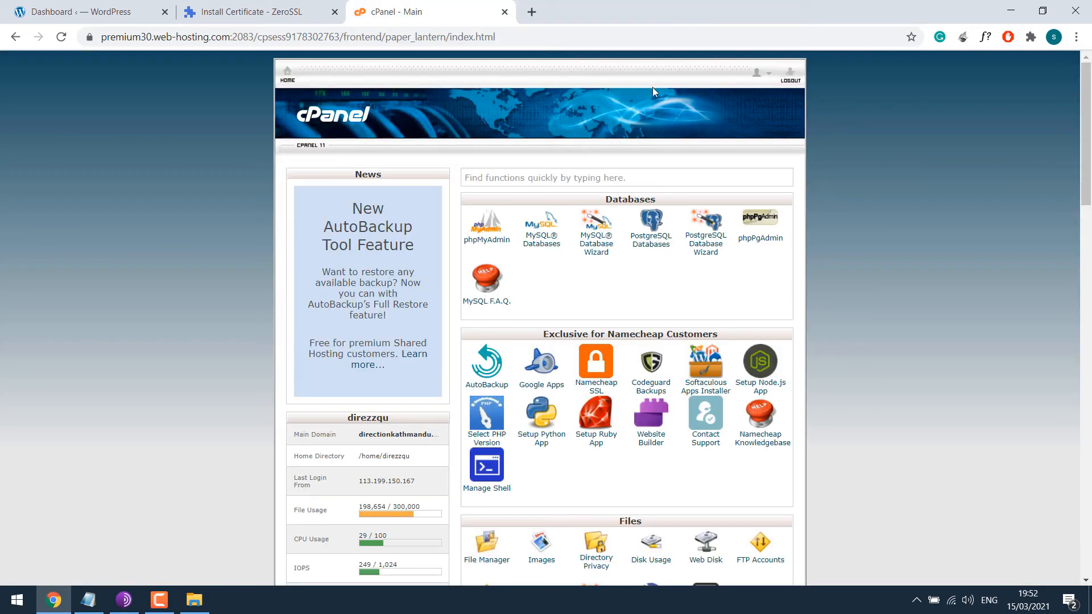
pyautogui.press('ctrl+f')
pyautogui.write('ssl')
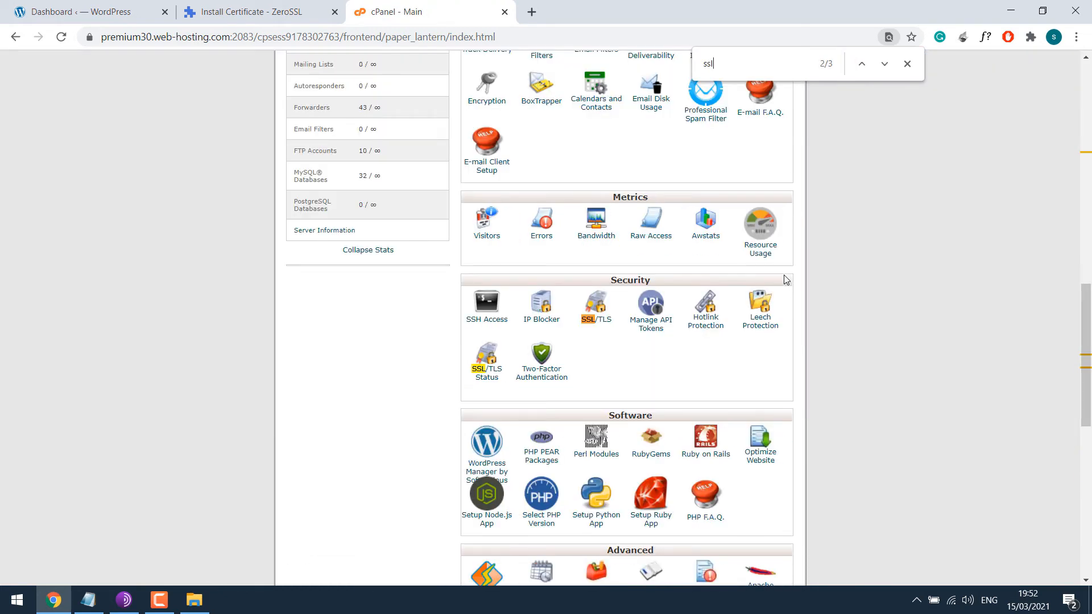
pyautogui.moveTo(596, 303)
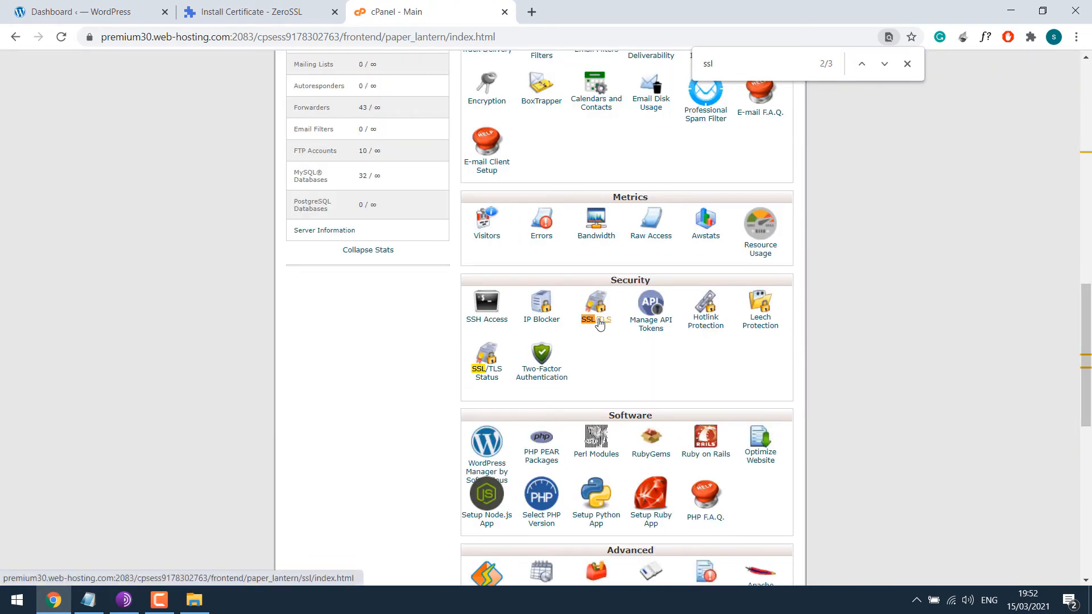
pyautogui.click(596, 303)
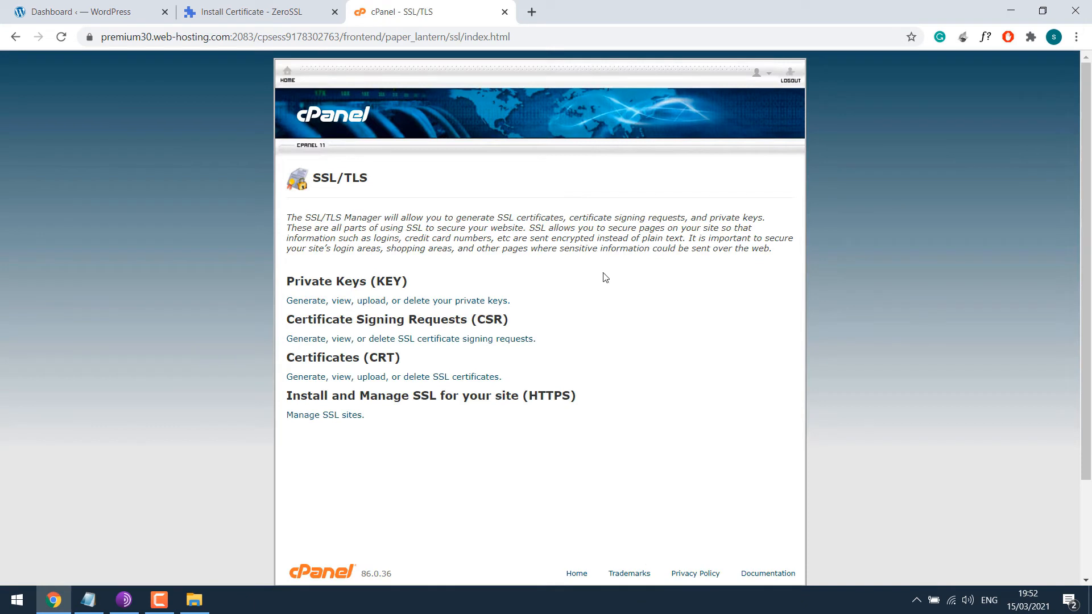
pyautogui.moveTo(460, 414)
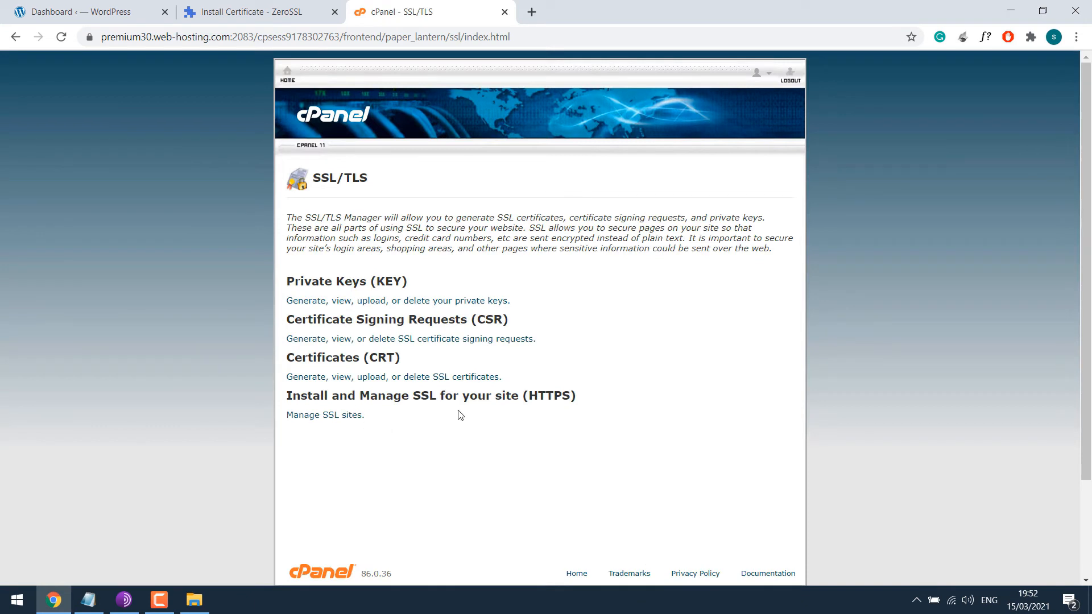
# Reach the Manage SSL sites form and choose the domain to install the certificate for.
pyautogui.click(324, 414)
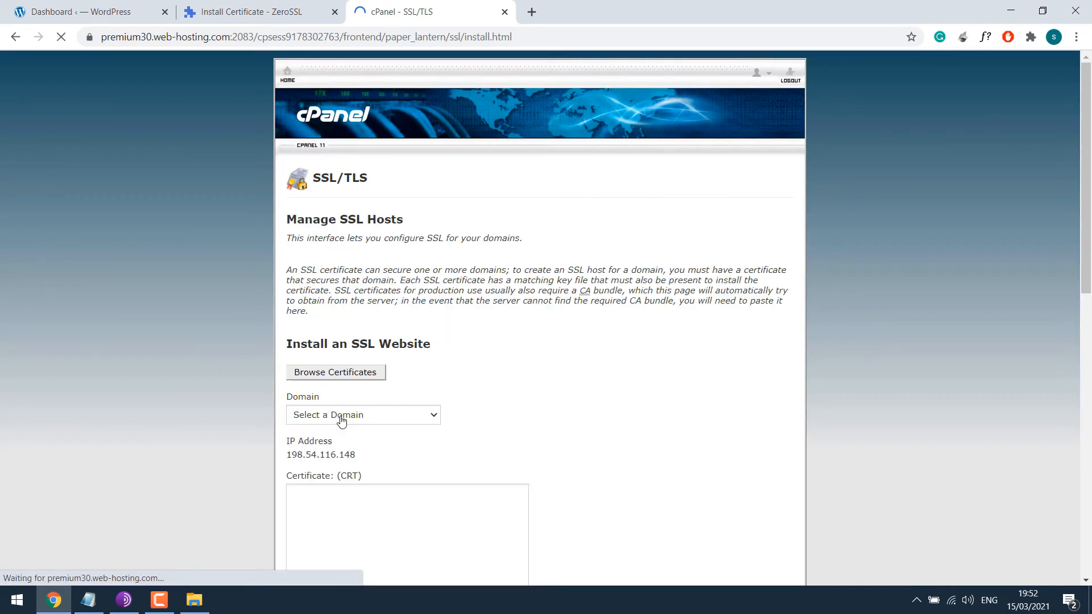
pyautogui.scroll(-3)
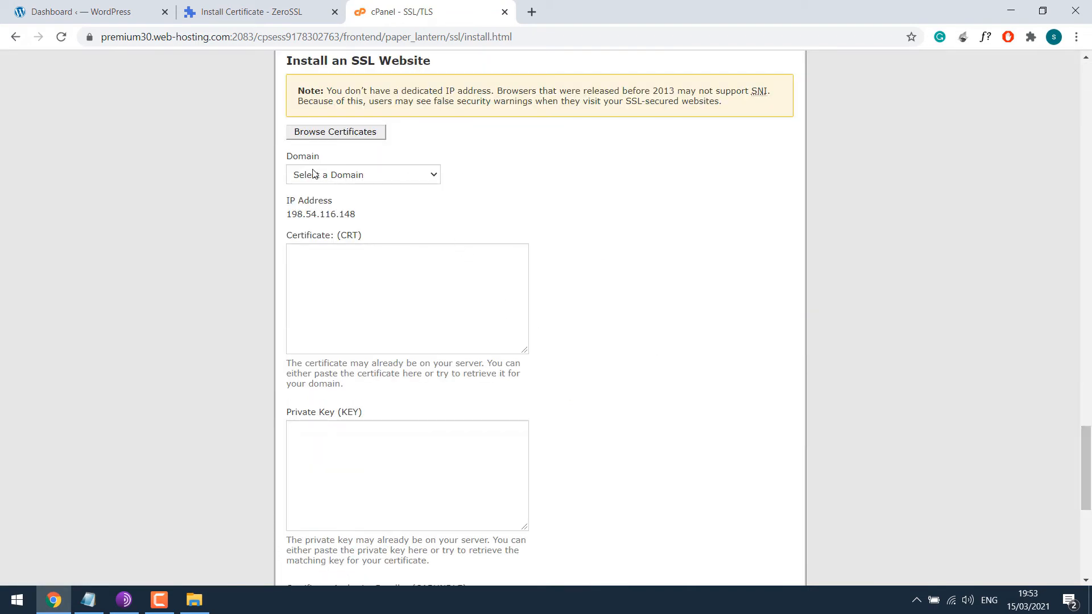
pyautogui.click(362, 176)
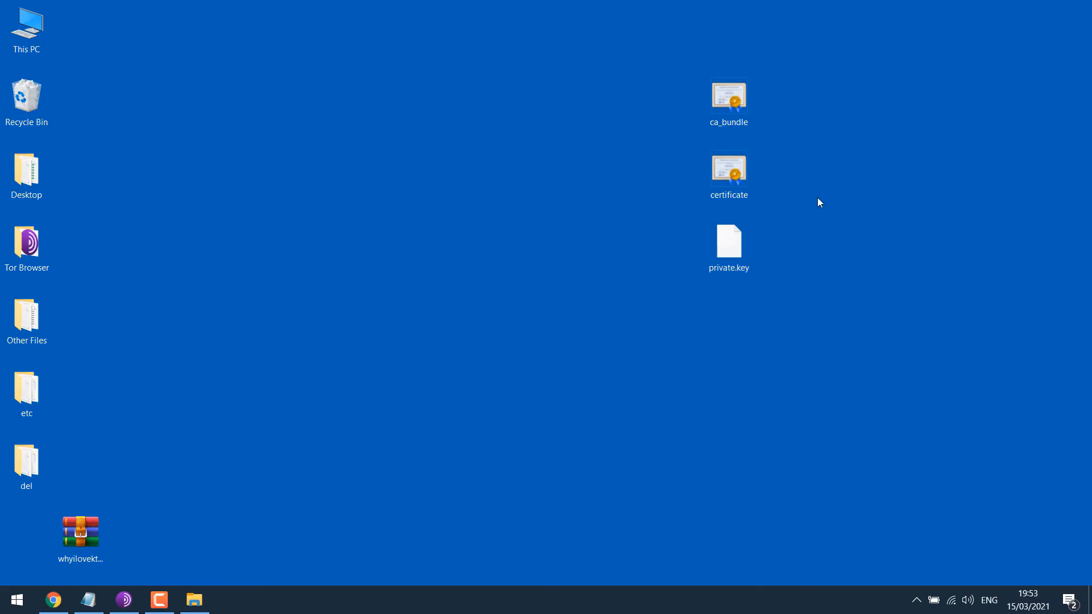
# Copy certificate.crt's full text from Notepad++ into cPanel's Certificate (CRT) field.
pyautogui.rightClick(728, 168)
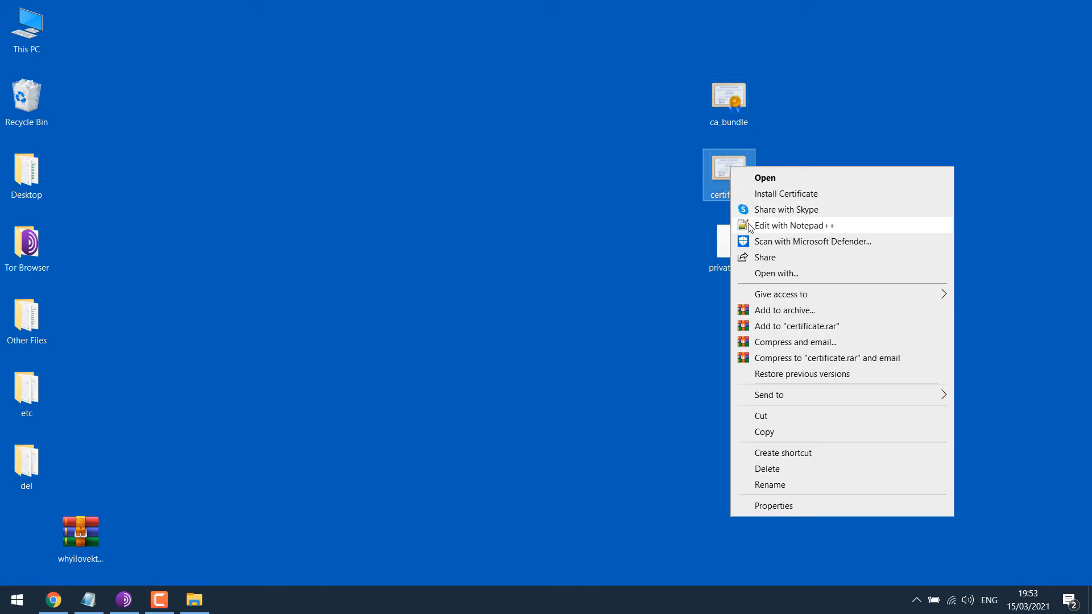
pyautogui.click(794, 225)
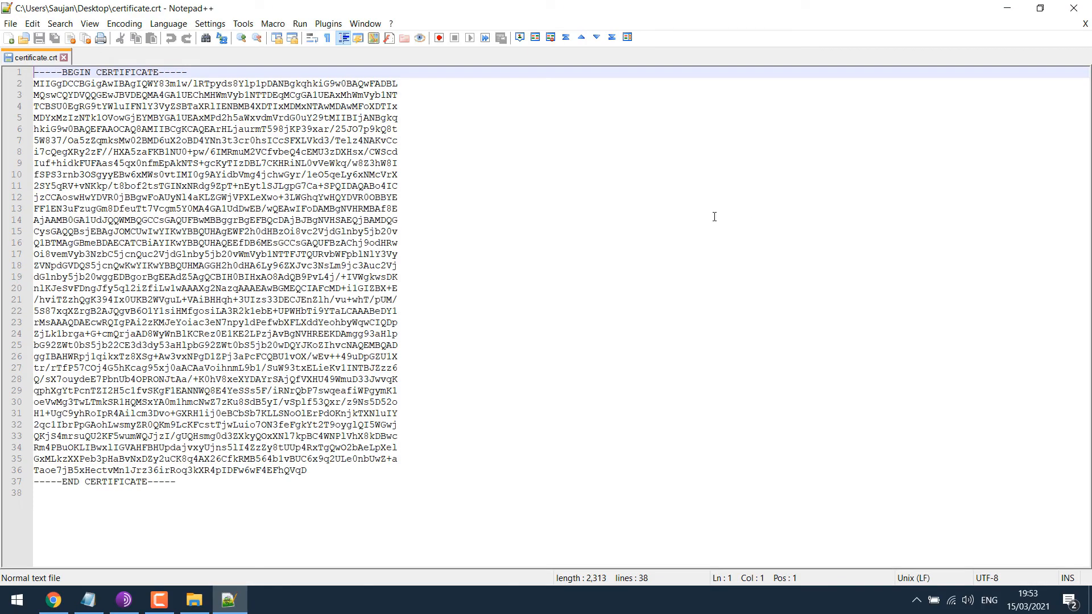
pyautogui.press('ctrl+a')
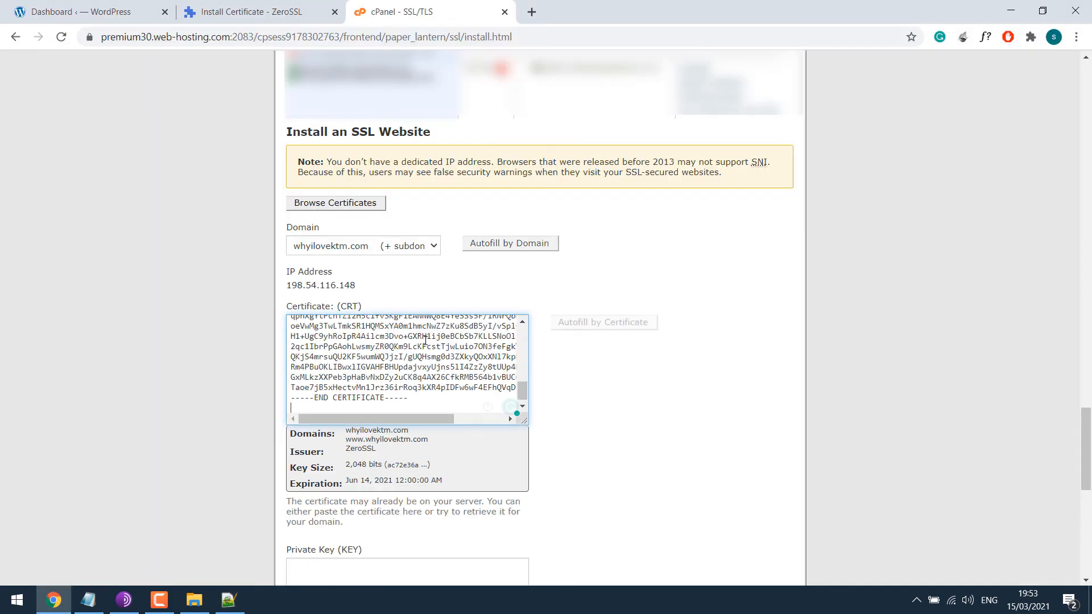
pyautogui.scroll(-3)
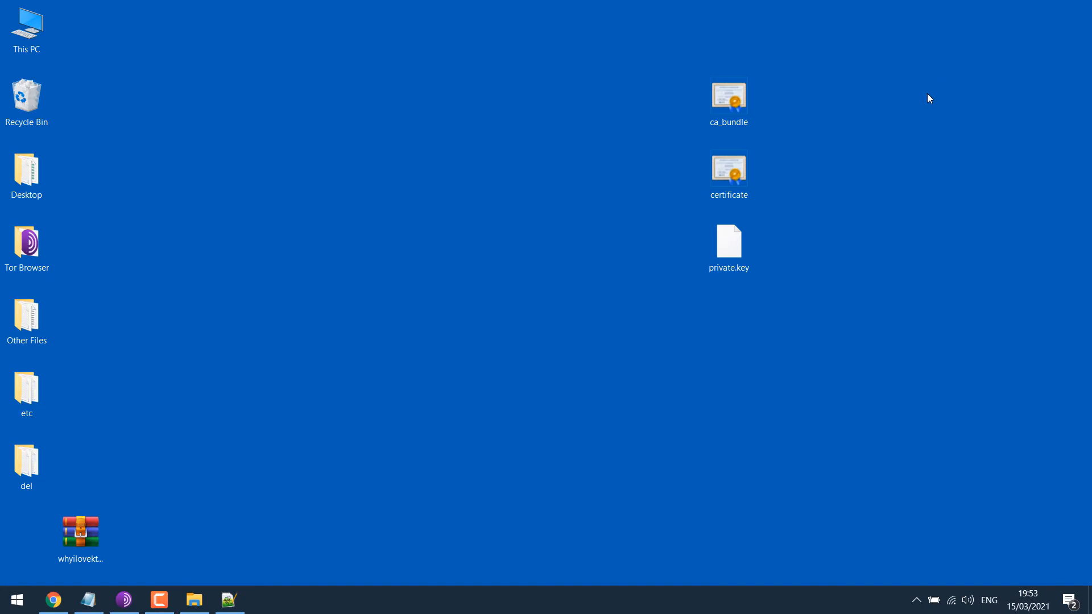
# Copy the private key and ca_bundle texts from Notepad into cPanel's key and CABUNDLE fields.
pyautogui.doubleClick(728, 241)
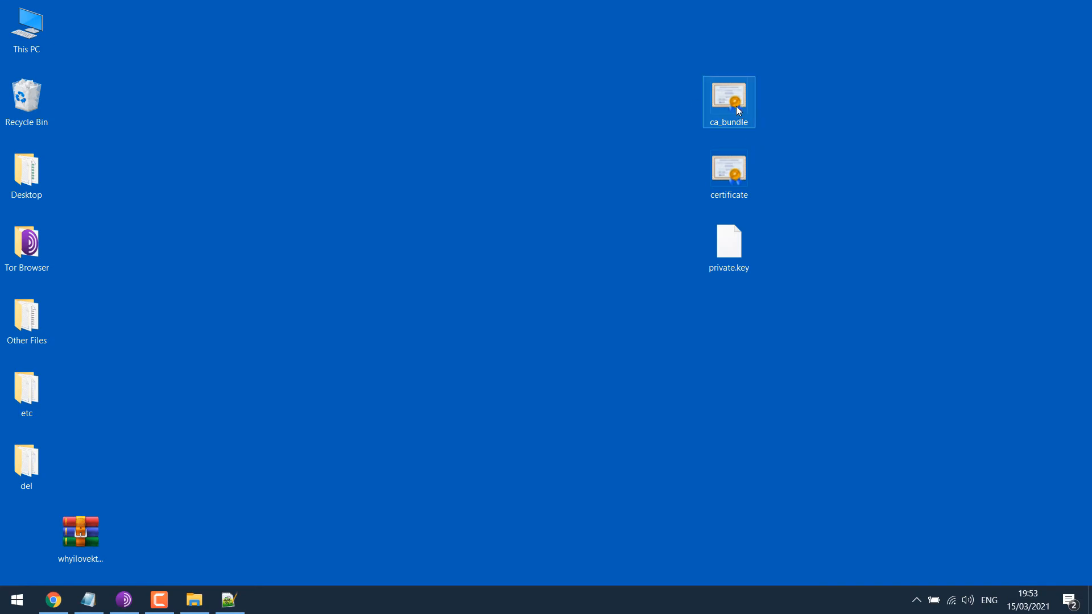
pyautogui.rightClick(737, 103)
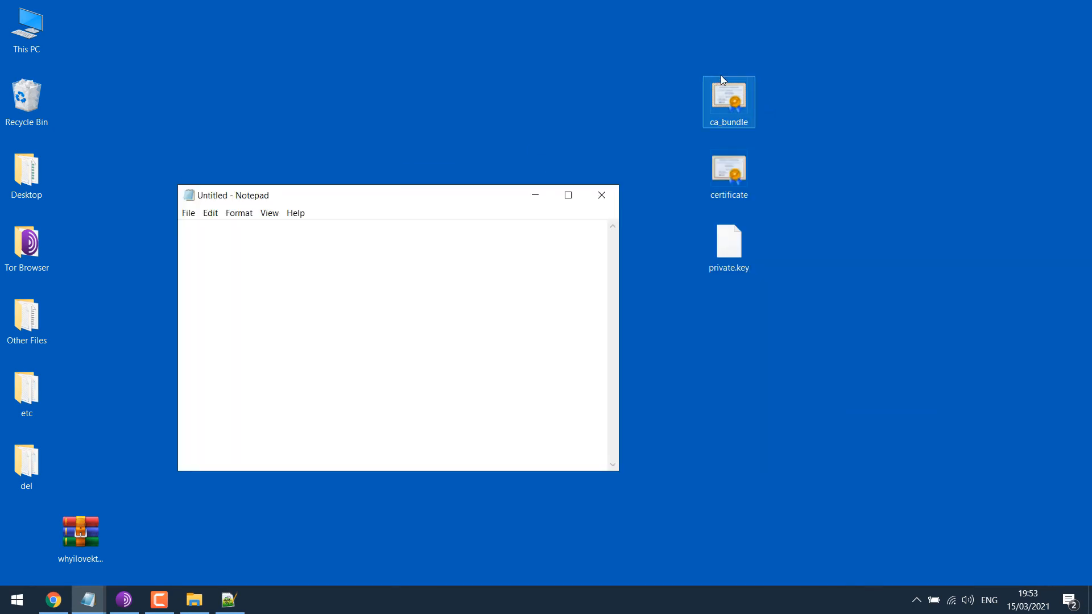
pyautogui.doubleClick(728, 101)
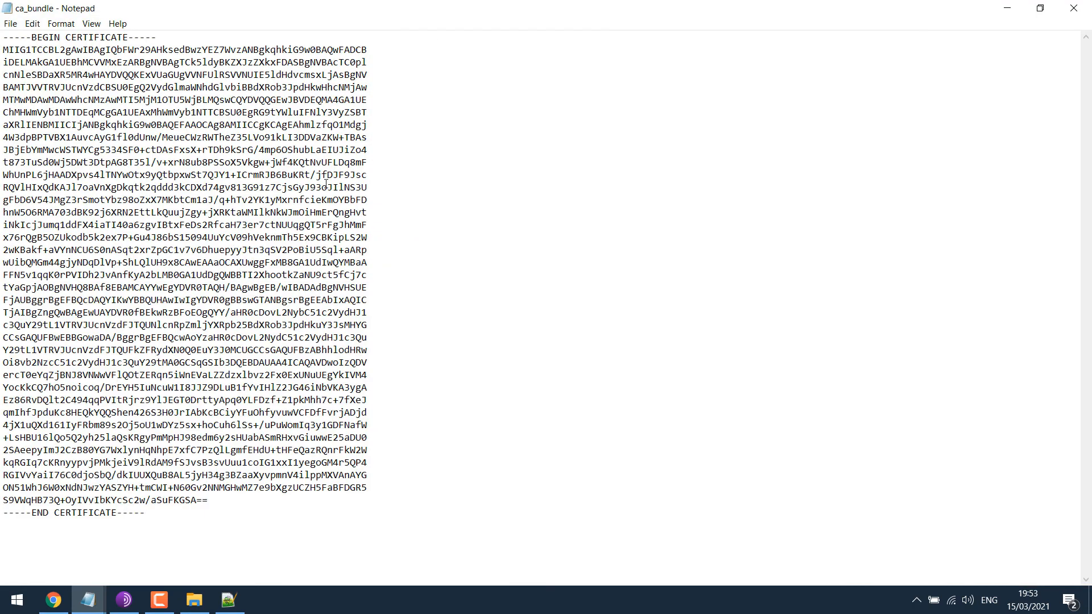
pyautogui.press('ctrl+a')
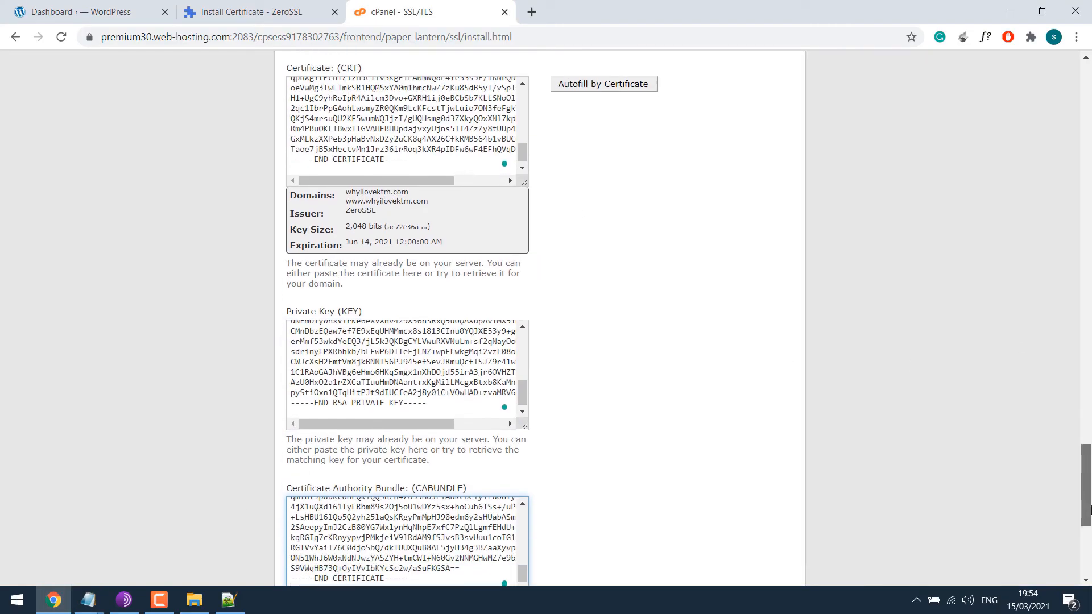
# Install the pasted ZeroSSL certificate for whyilovektm.com and acknowledge the success dialog.
pyautogui.scroll(-3)
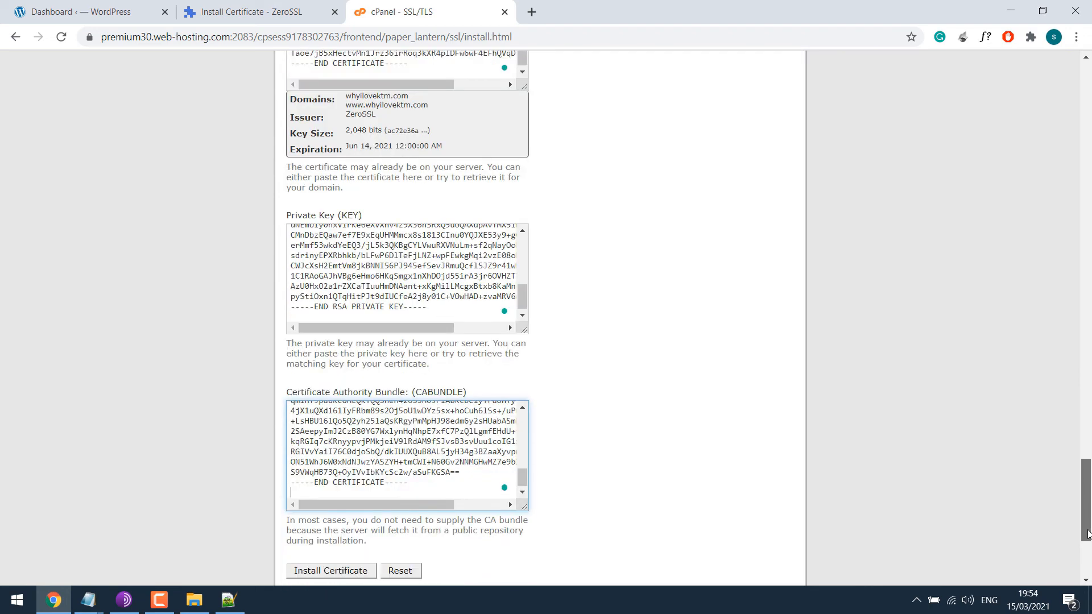
pyautogui.scroll(-3)
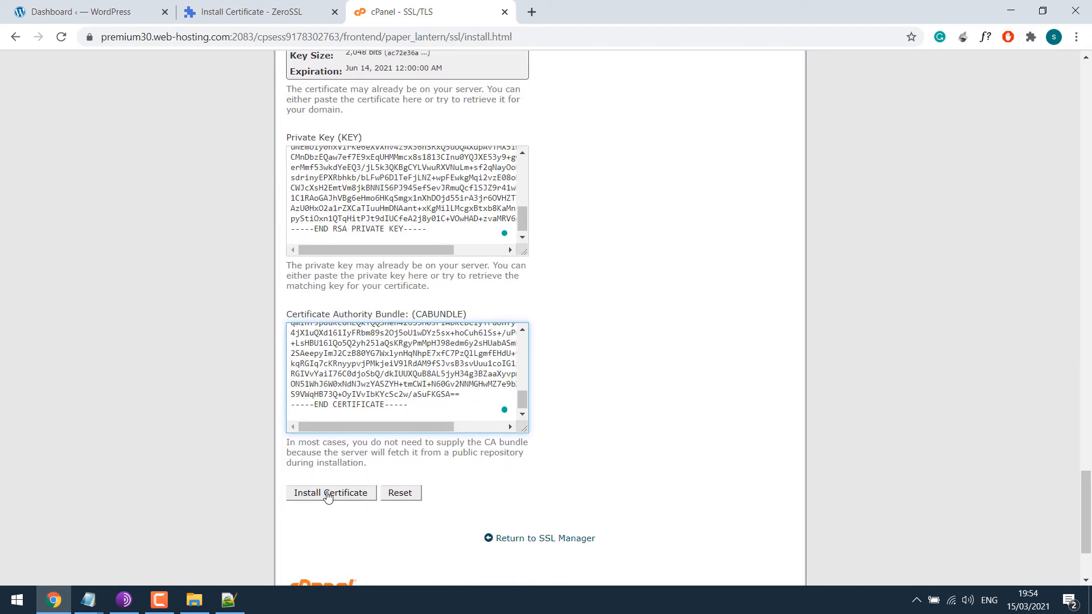
pyautogui.click(329, 493)
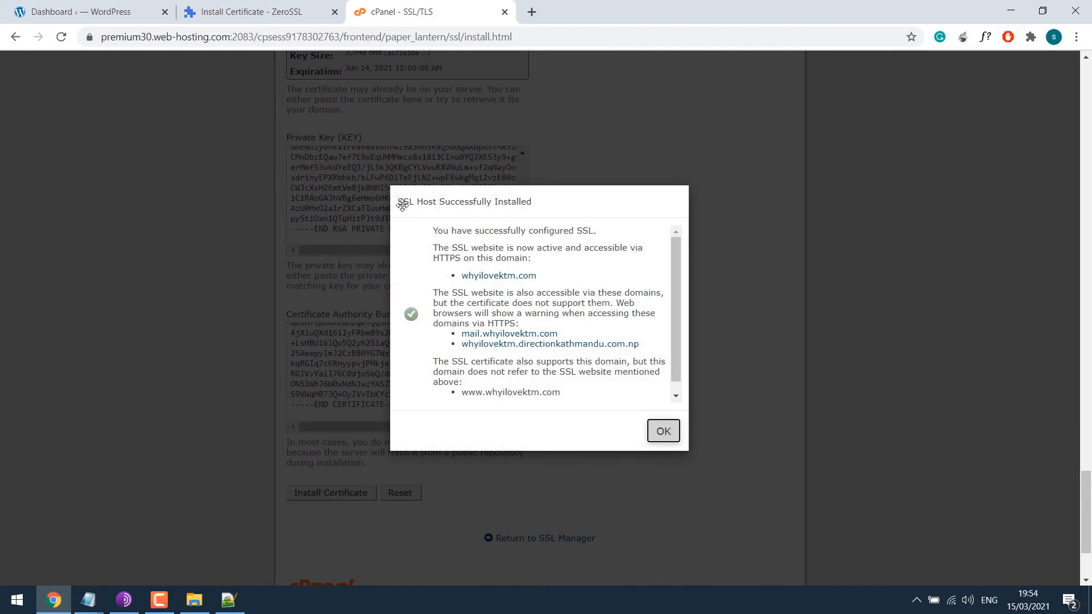
pyautogui.scroll(-3)
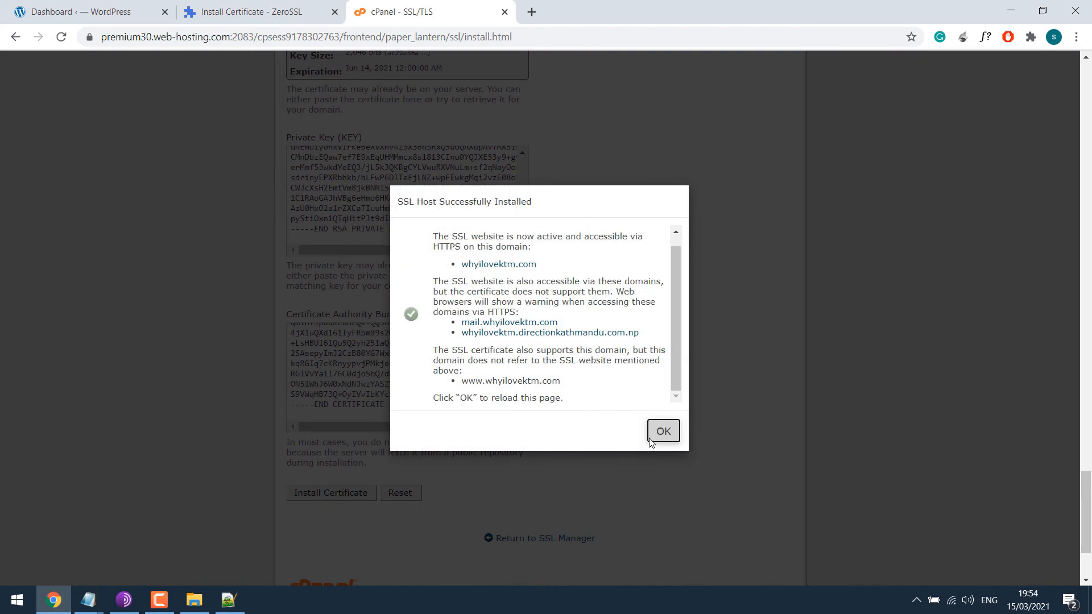
pyautogui.click(663, 430)
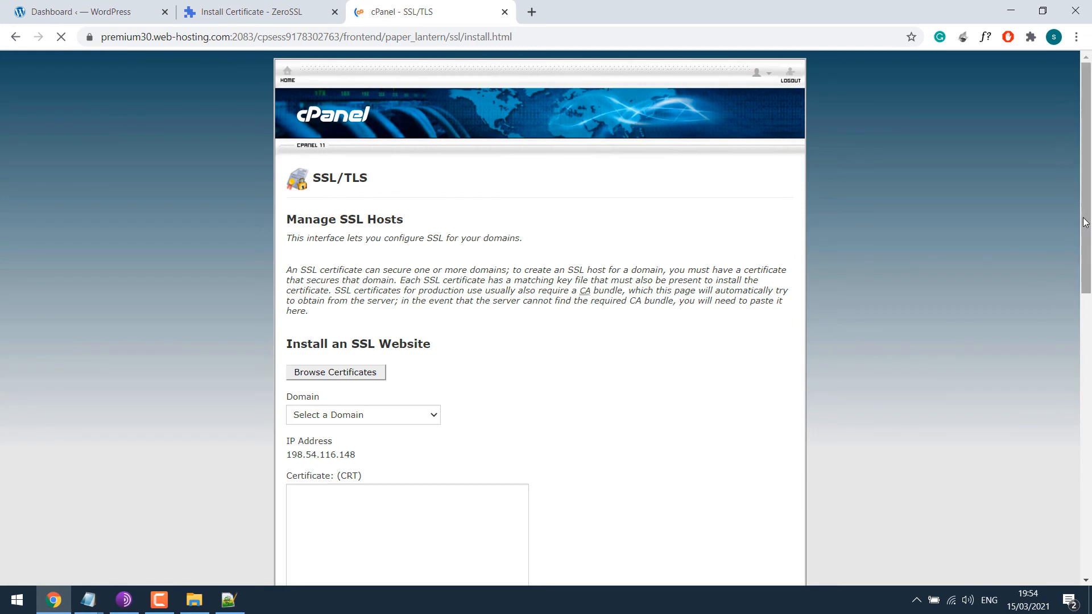
pyautogui.click(62, 36)
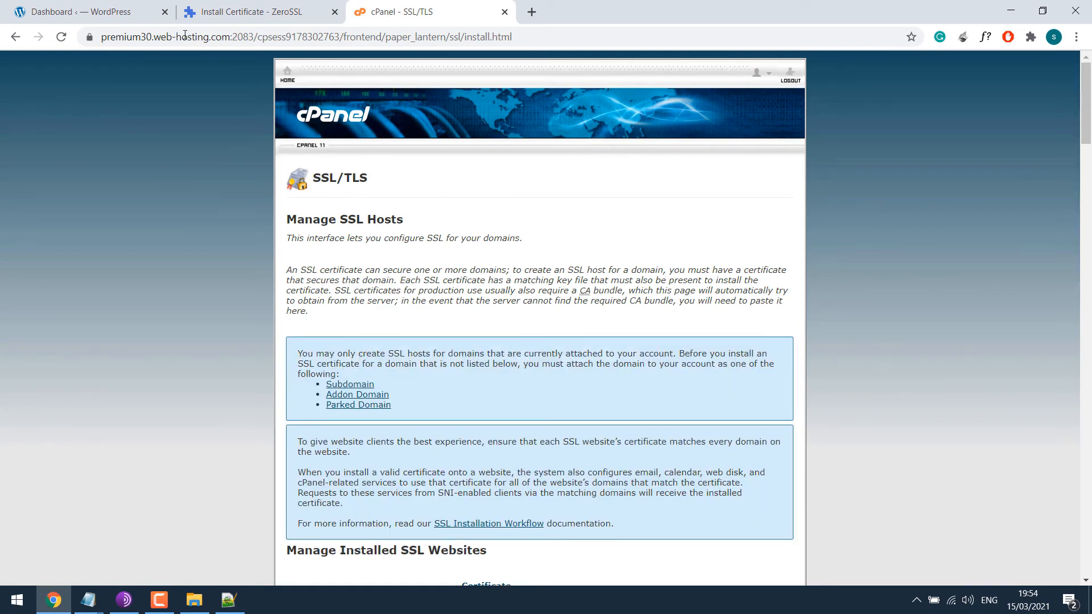
pyautogui.click(79, 12)
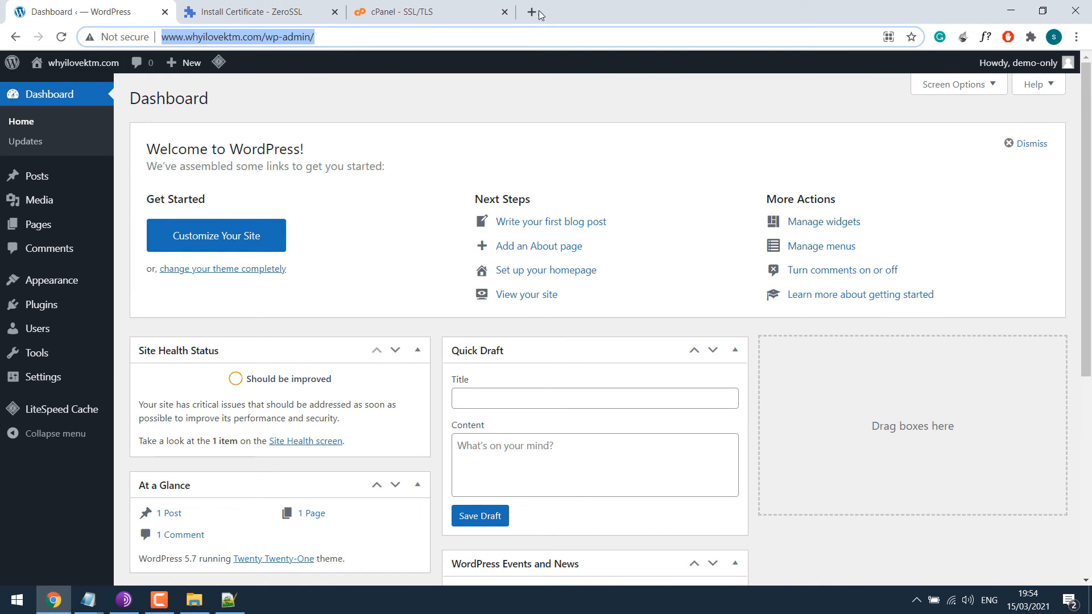
pyautogui.click(530, 11)
pyautogui.write('whyilovektm.com')
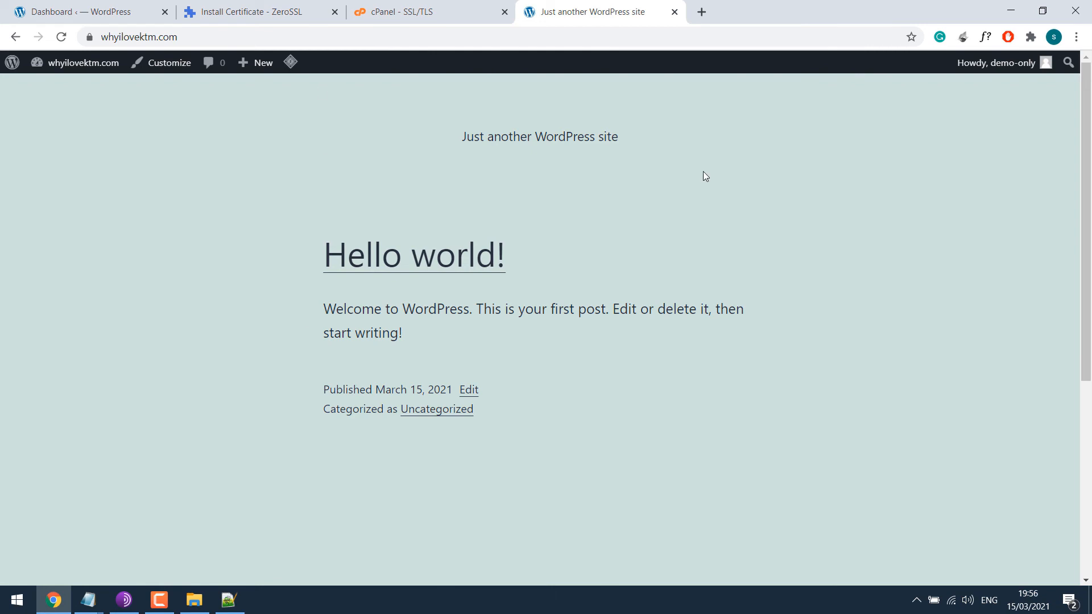
pyautogui.click(91, 37)
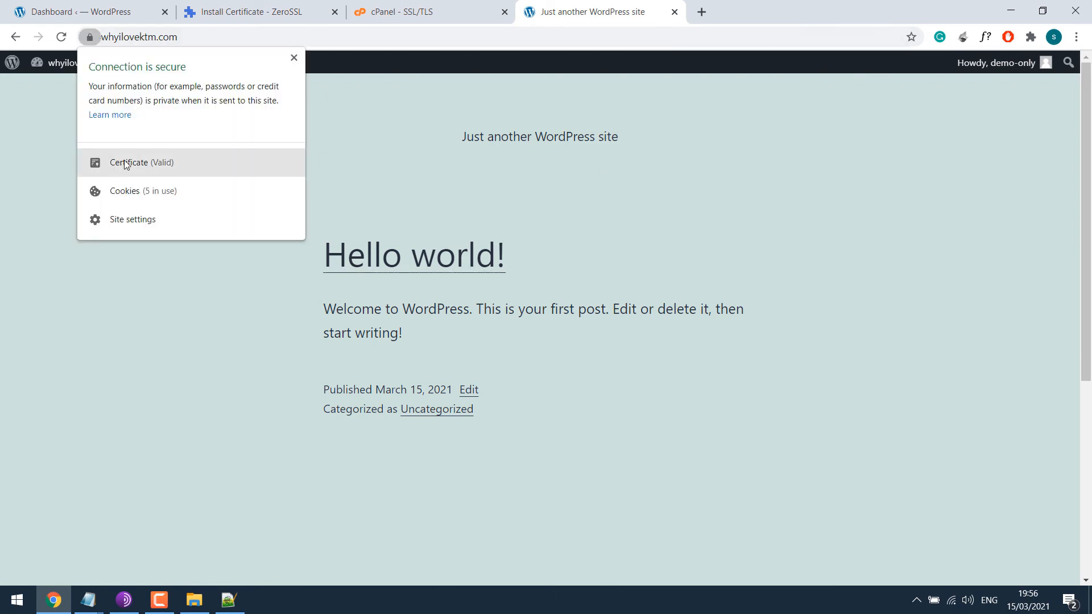
pyautogui.click(130, 162)
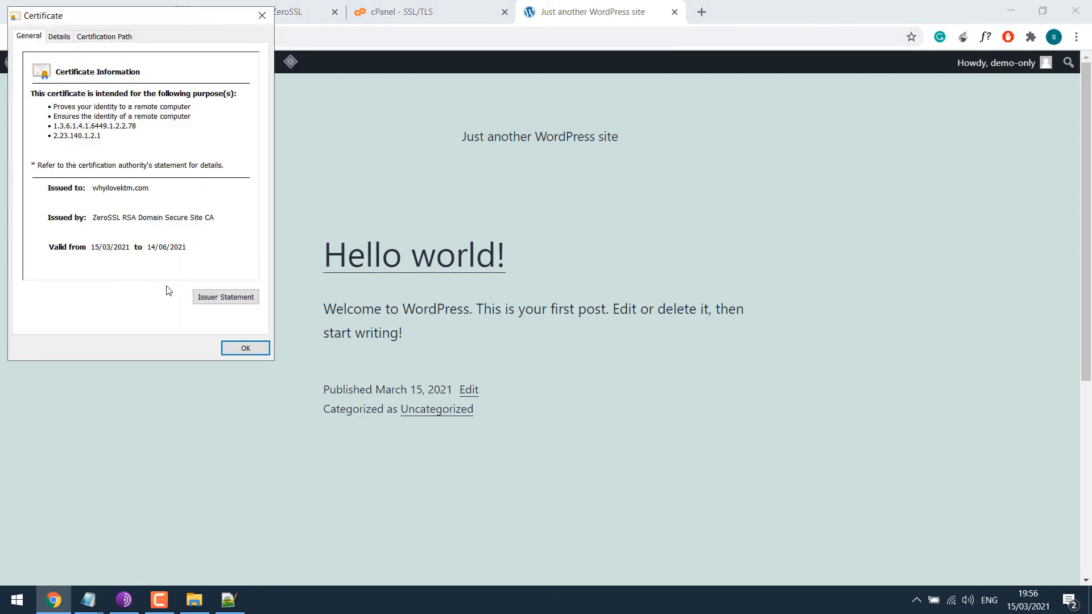
pyautogui.click(246, 348)
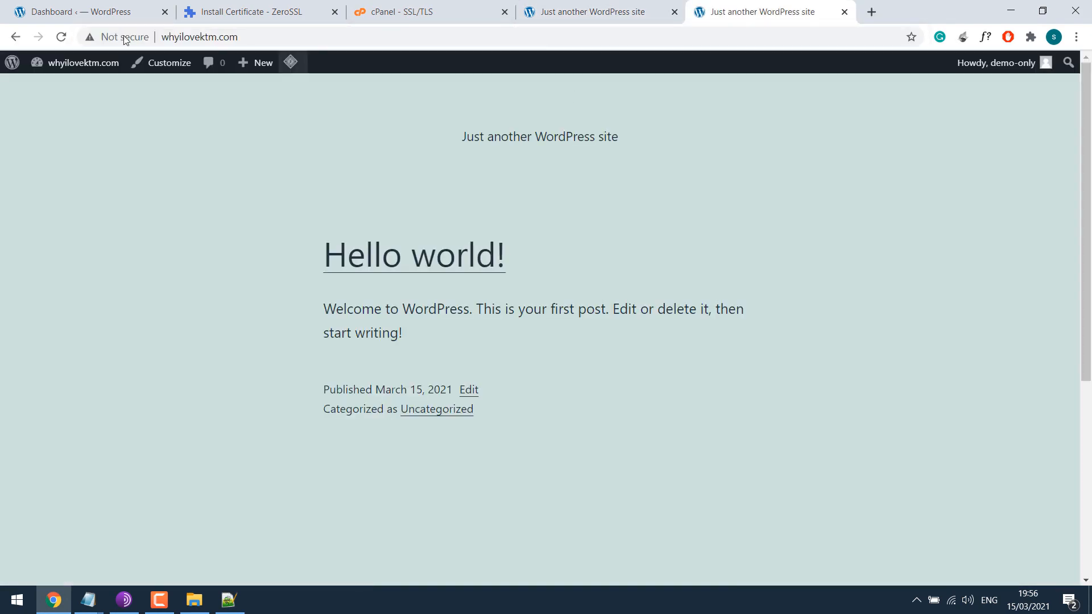
pyautogui.moveTo(126, 37)
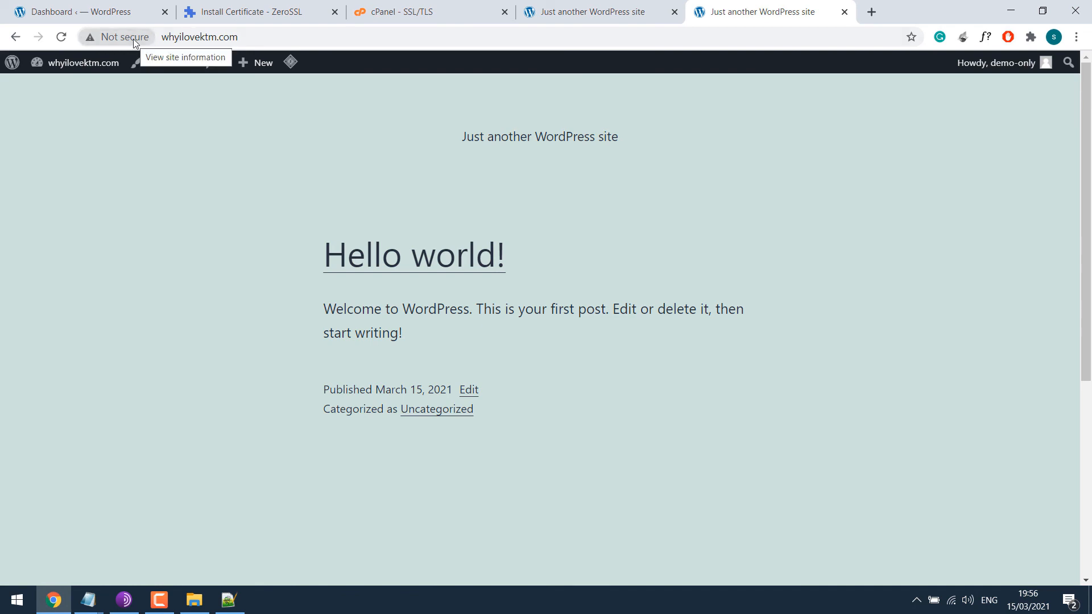
pyautogui.click(232, 37)
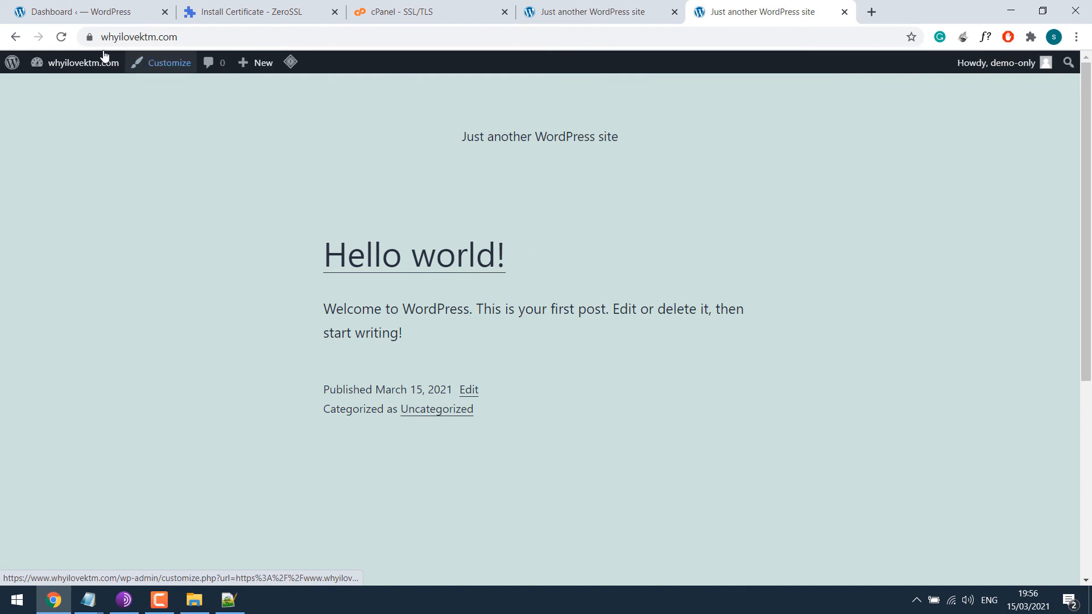
pyautogui.moveTo(321, 136)
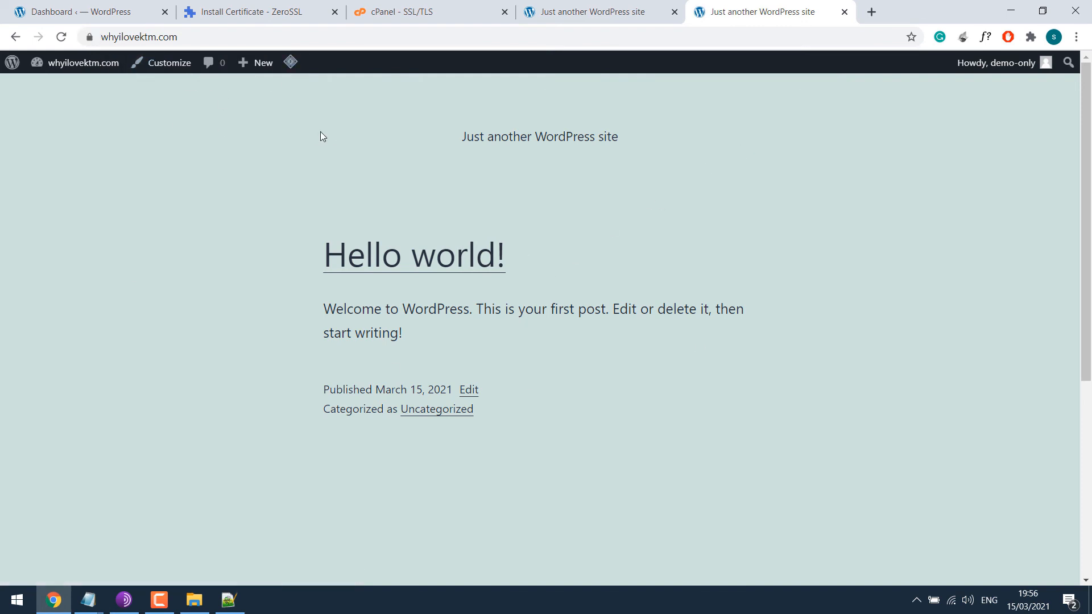
# Go to Tools > Site Health in the WordPress dashboard, which flags the missing-HTTPS issue.
pyautogui.click(85, 9)
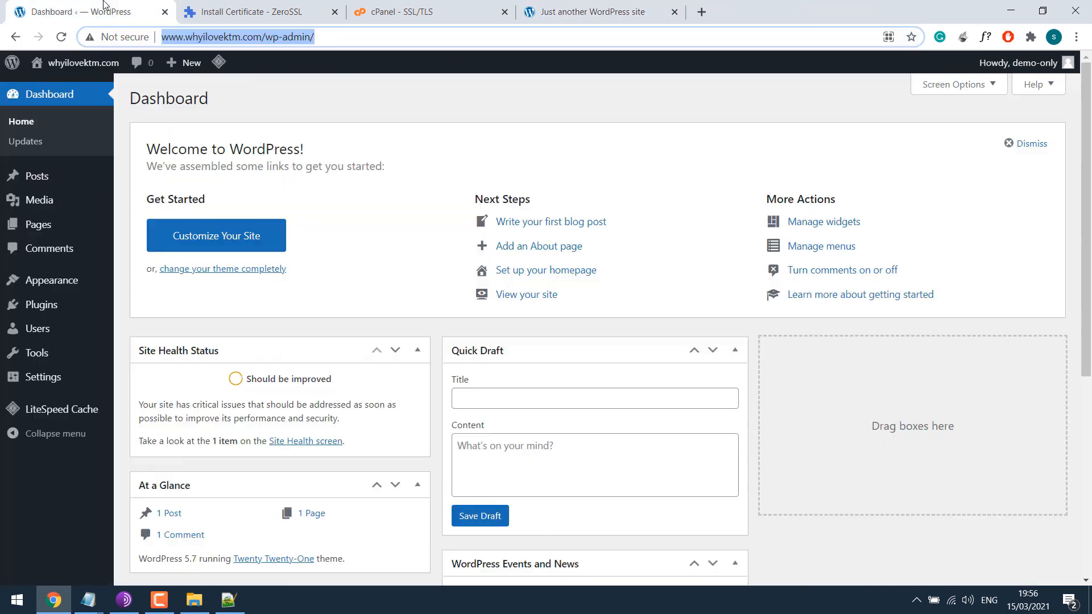
pyautogui.moveTo(455, 257)
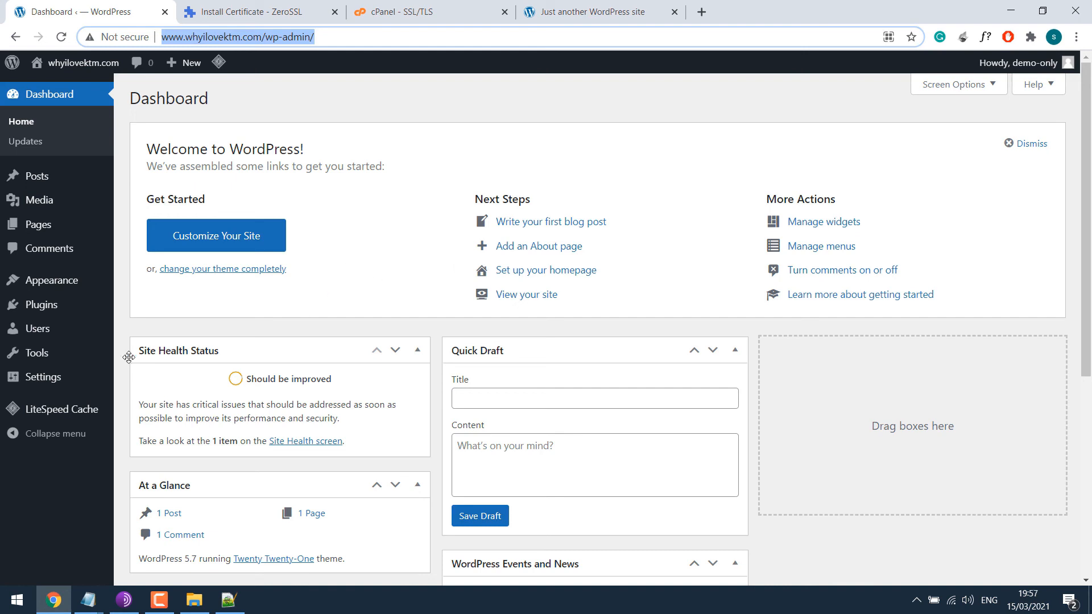
pyautogui.click(149, 414)
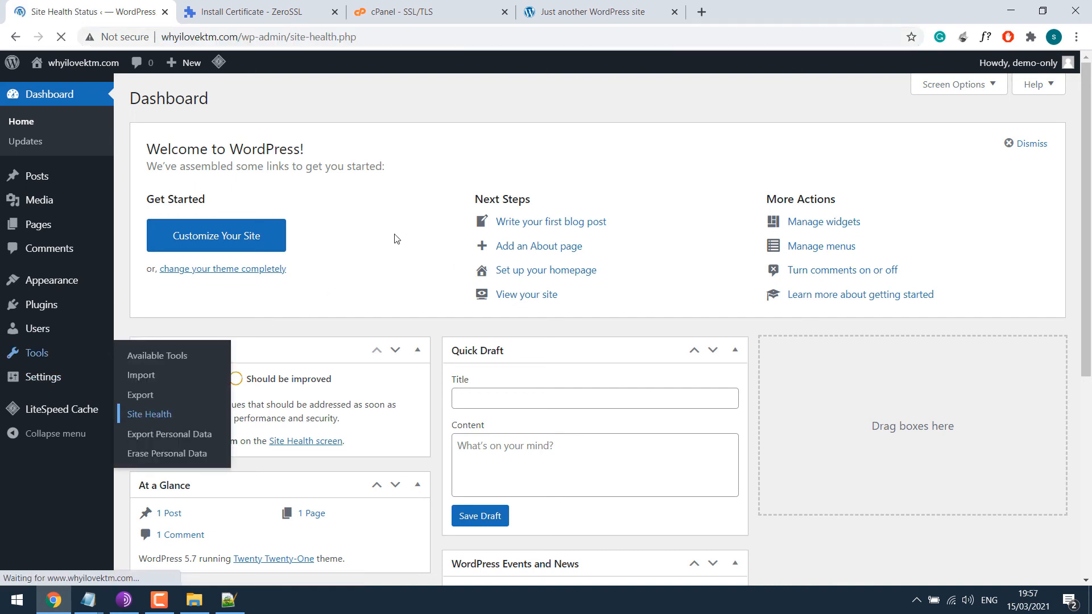
pyautogui.click(149, 414)
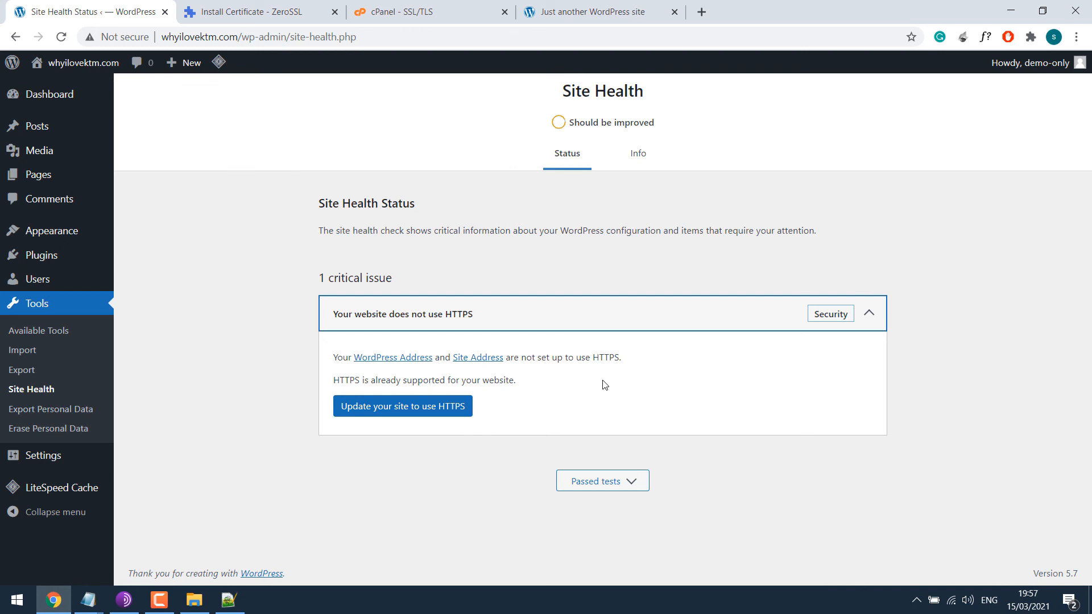
pyautogui.moveTo(364, 421)
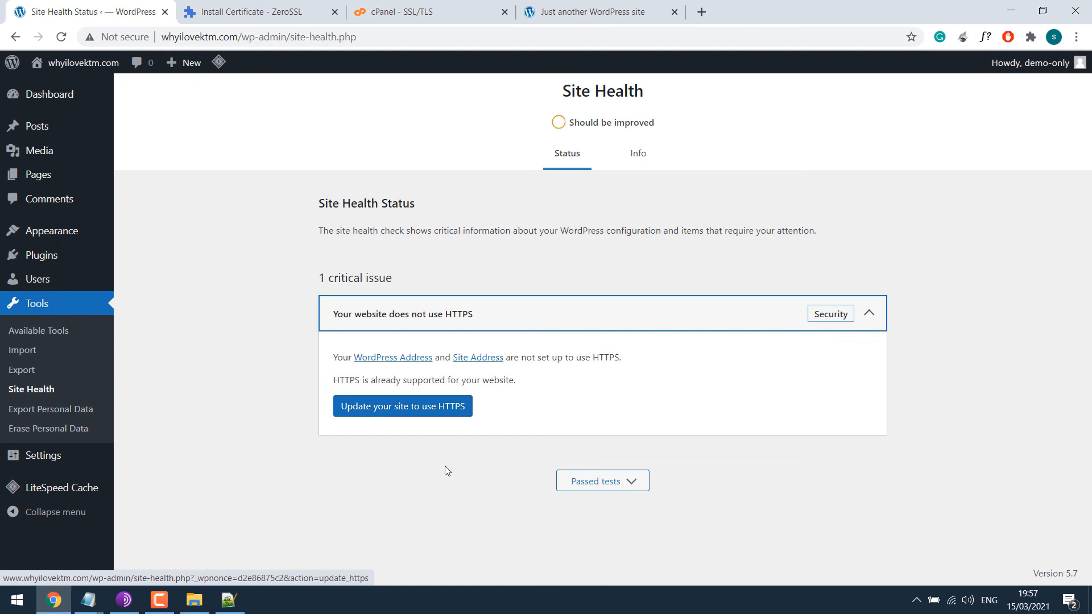
pyautogui.moveTo(409, 407)
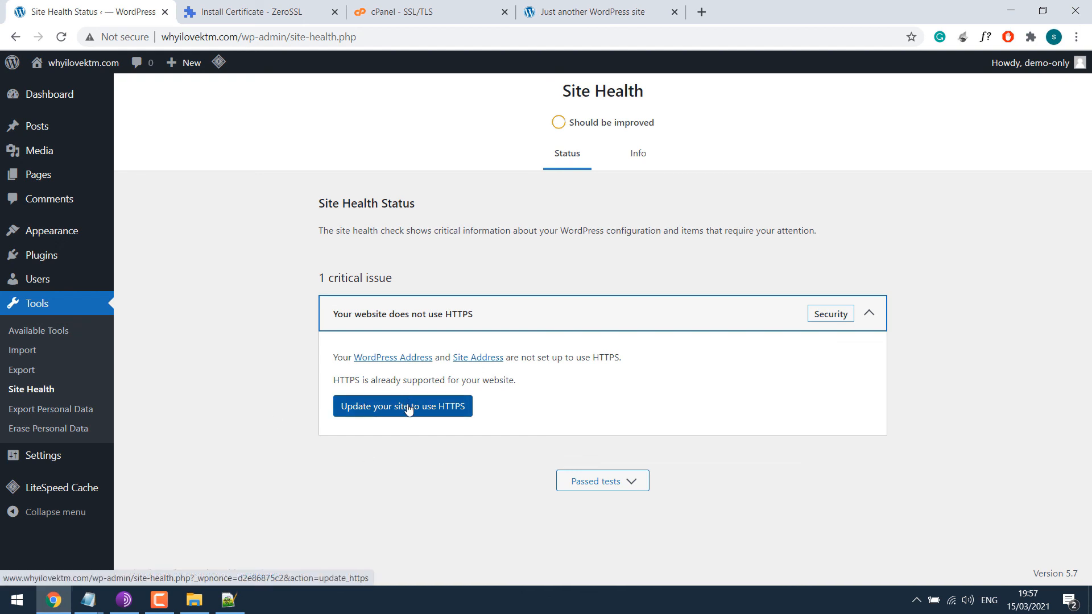
# Update the site to use HTTPS and log back in so Site Health reports Good.
pyautogui.click(402, 406)
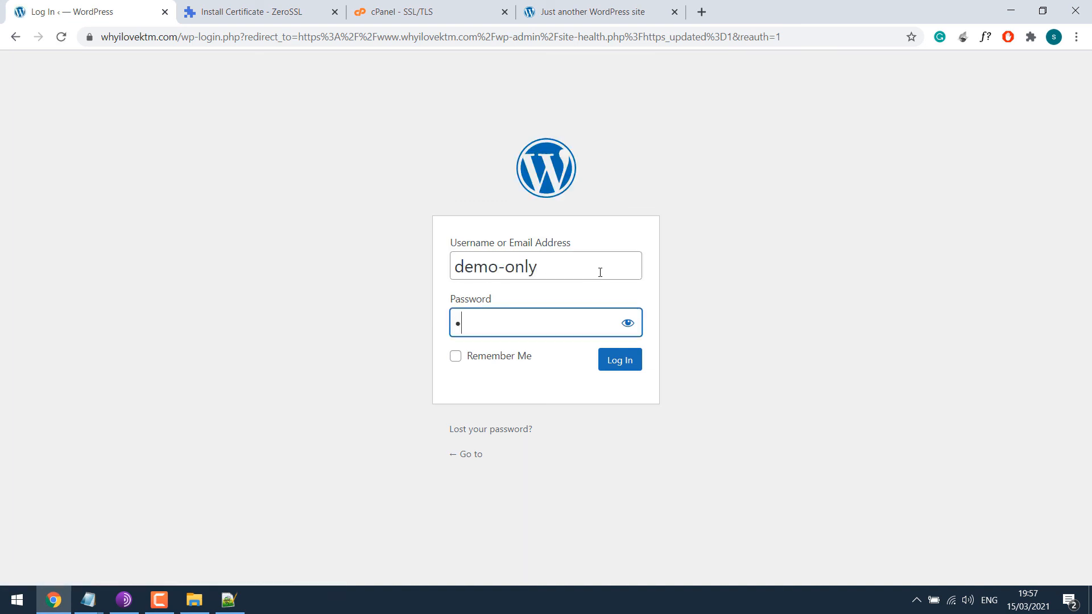
pyautogui.click(620, 359)
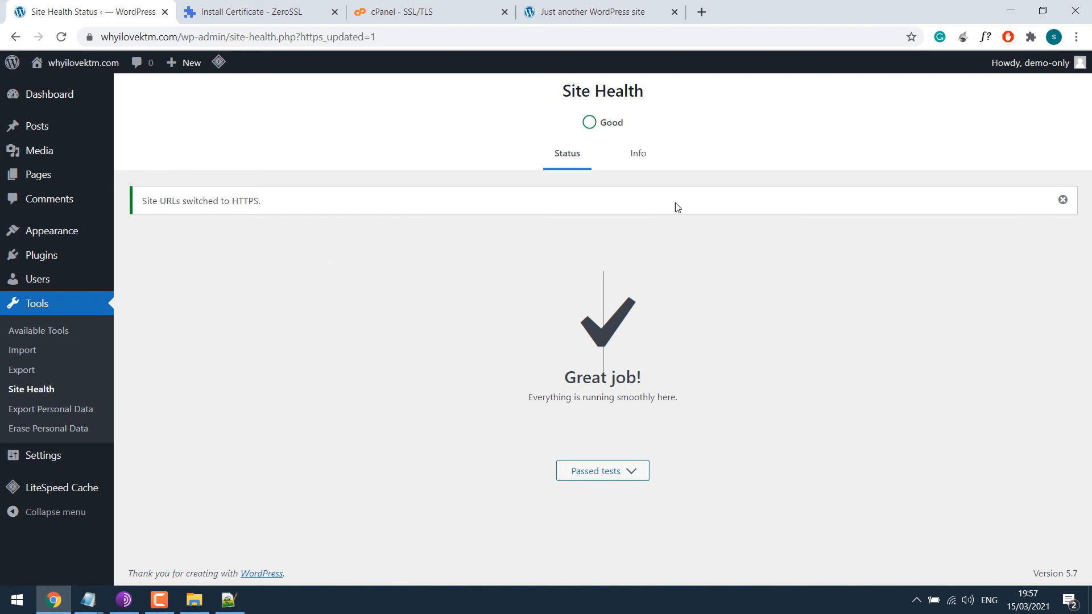
pyautogui.moveTo(522, 303)
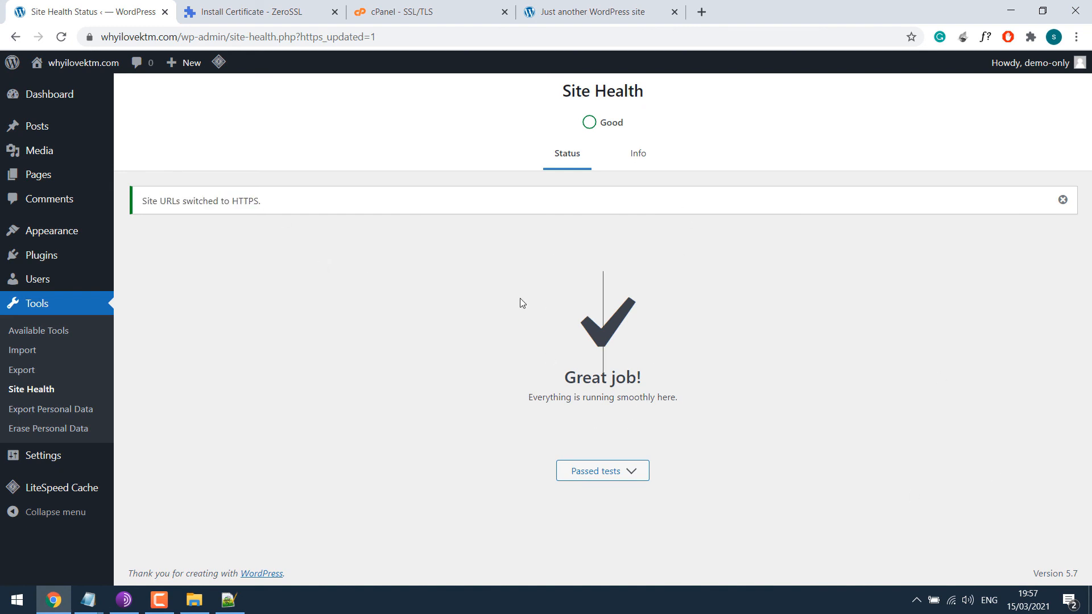